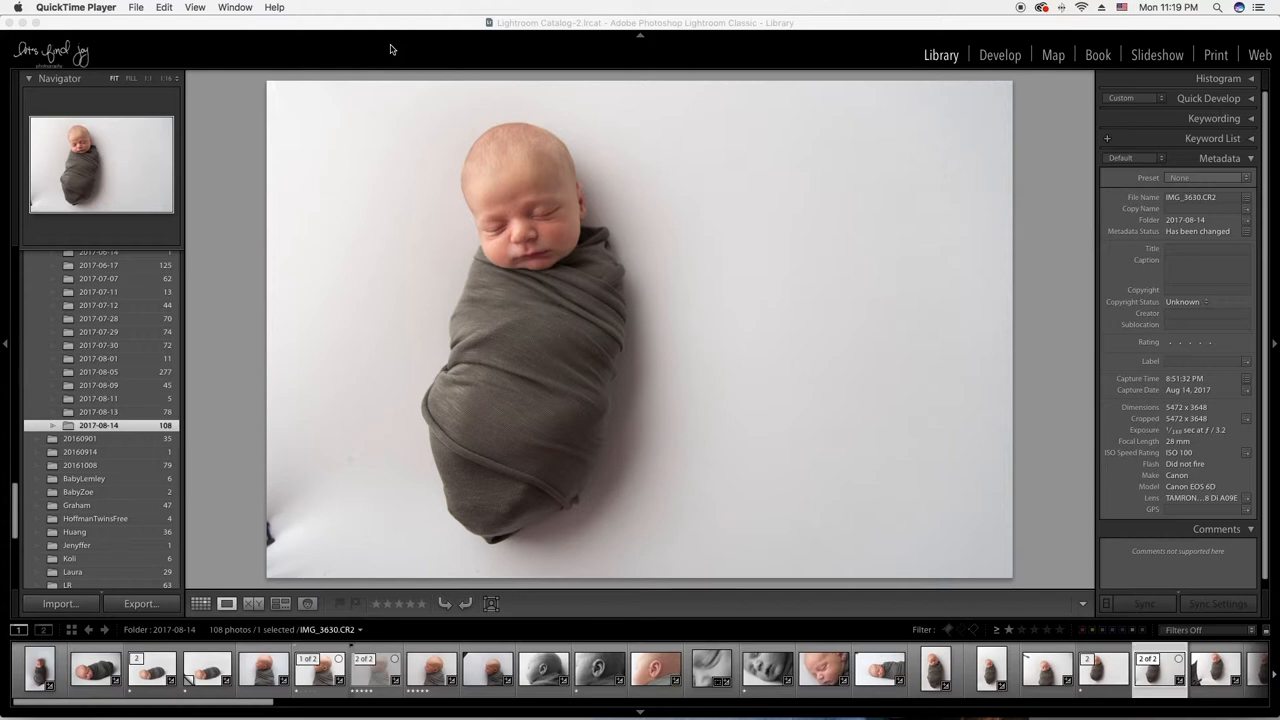
mouse_move(316, 332)
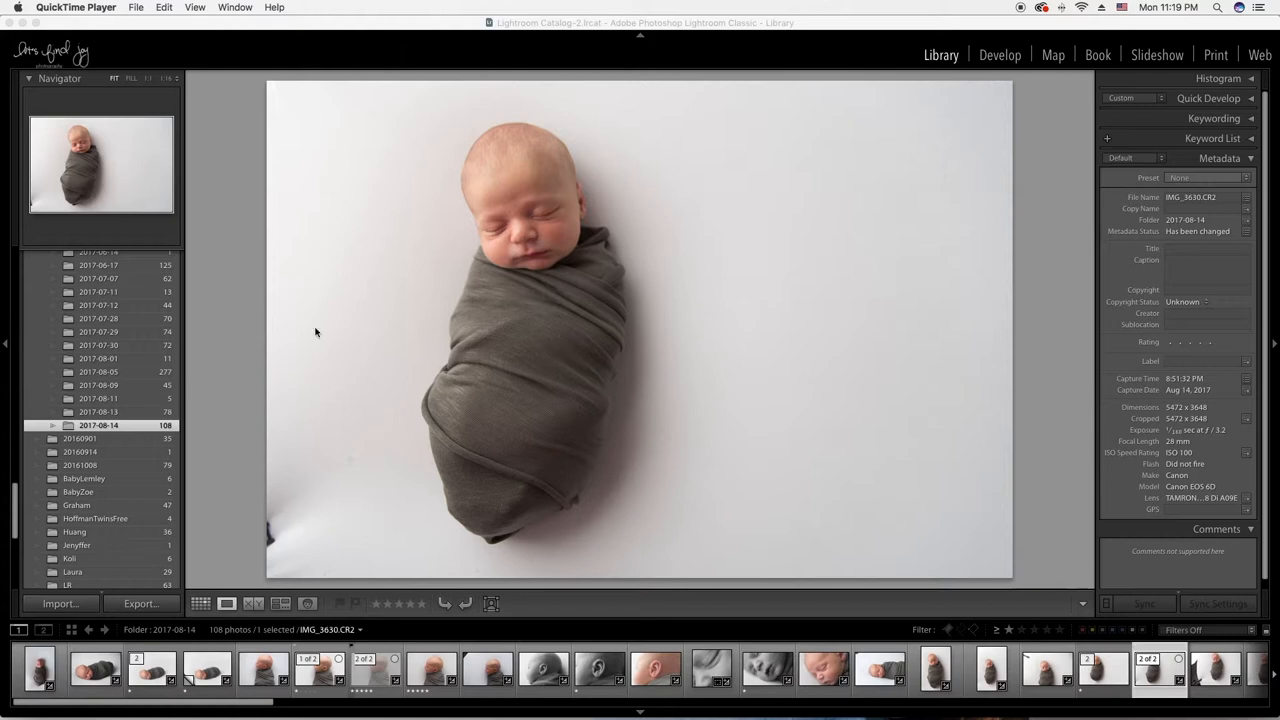
mouse_move(434, 380)
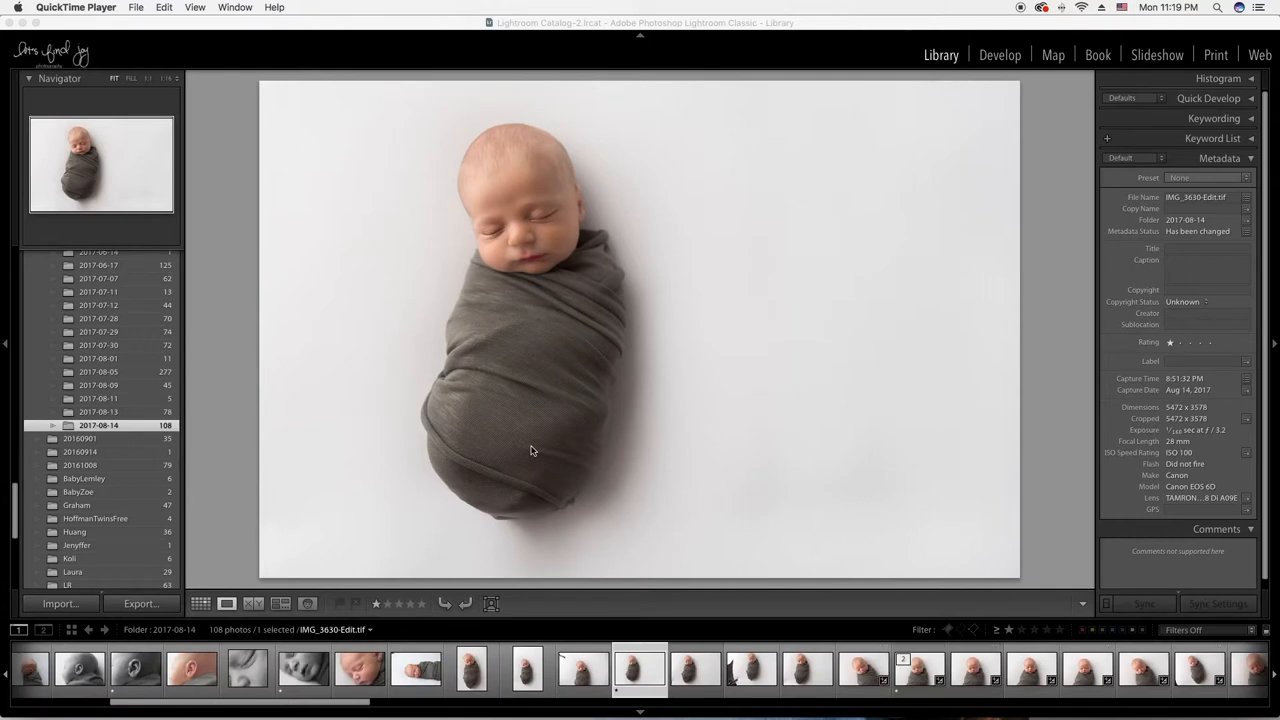
mouse_move(596, 428)
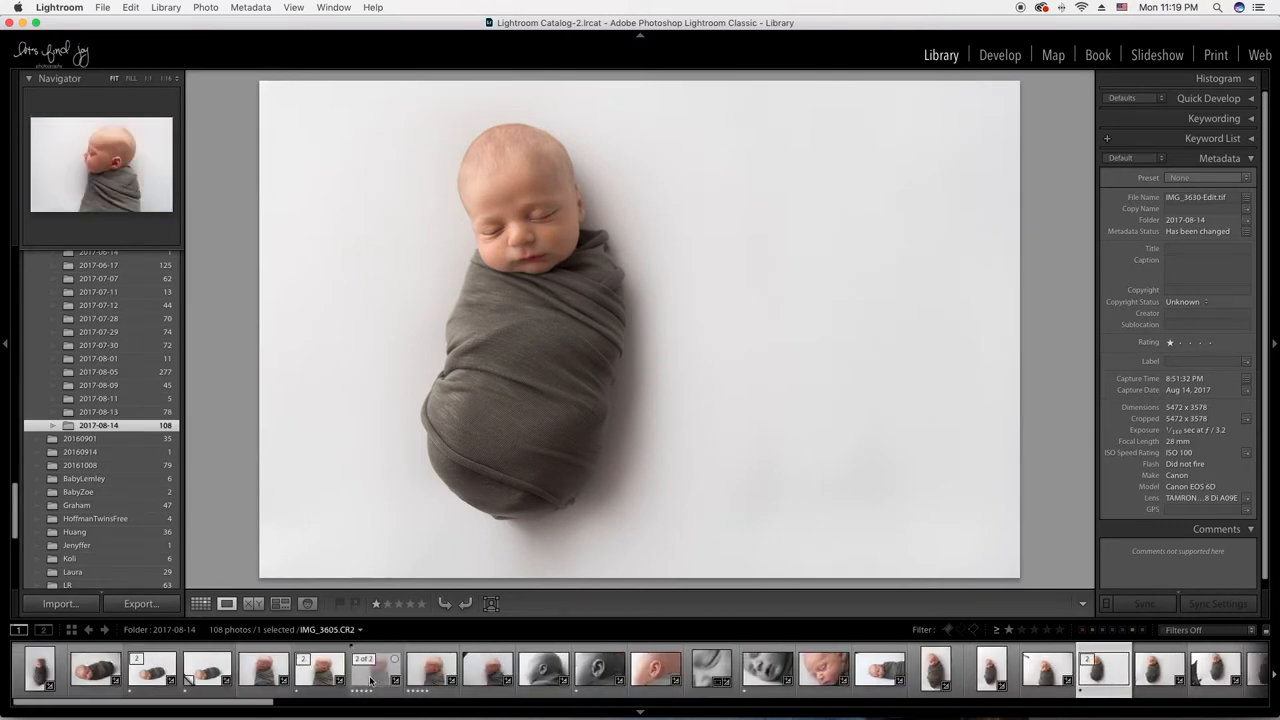
Step: View the sideways swaddled baby photo and its retouched copy in the filmstrip
click(100, 678)
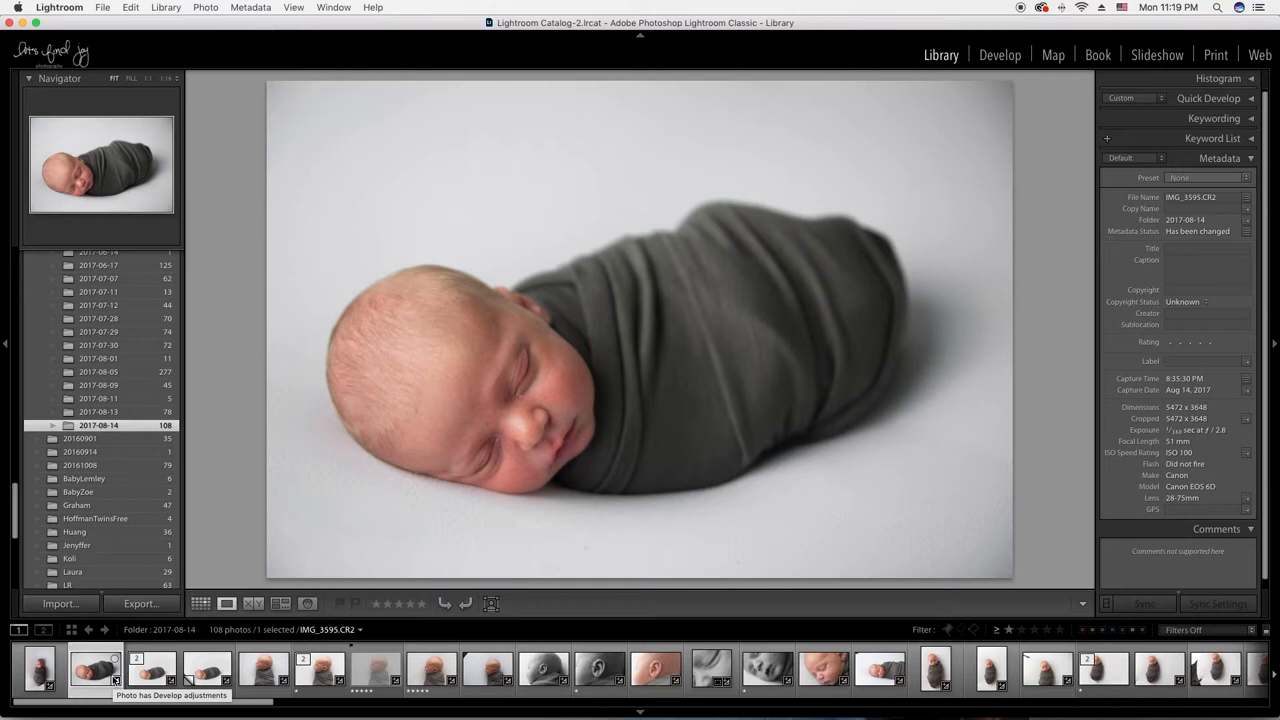
click(152, 666)
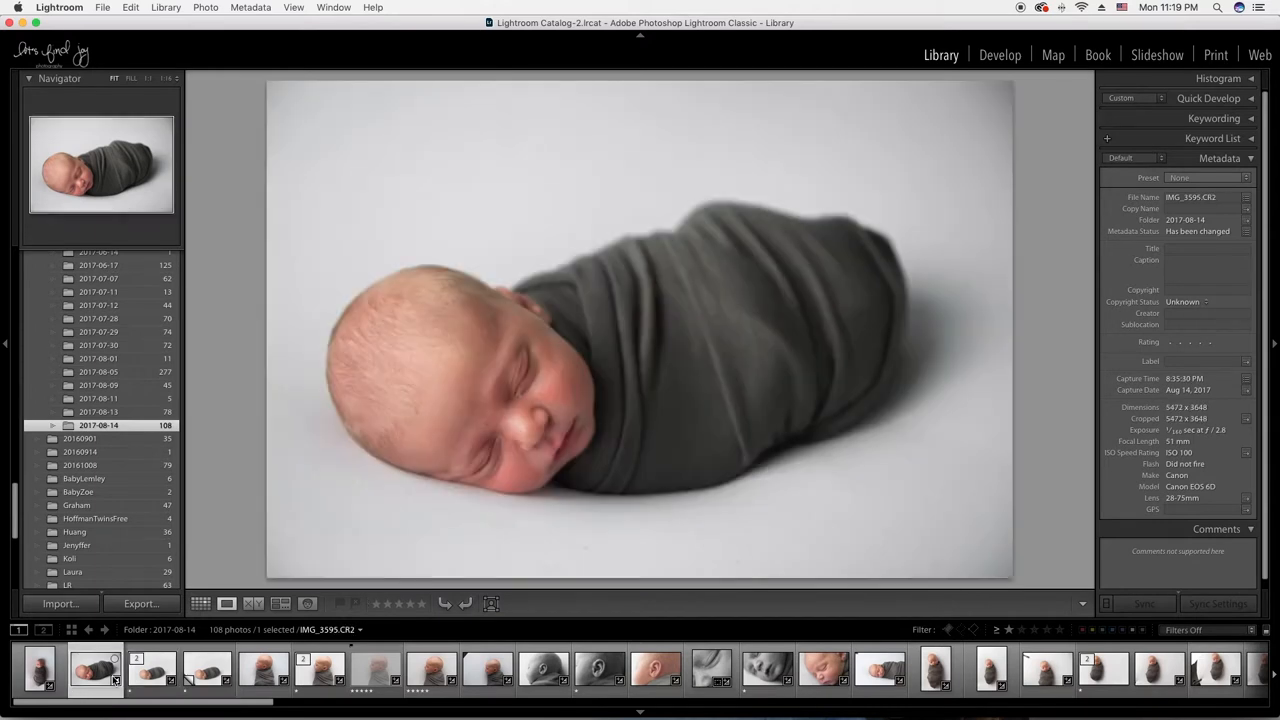
click(156, 680)
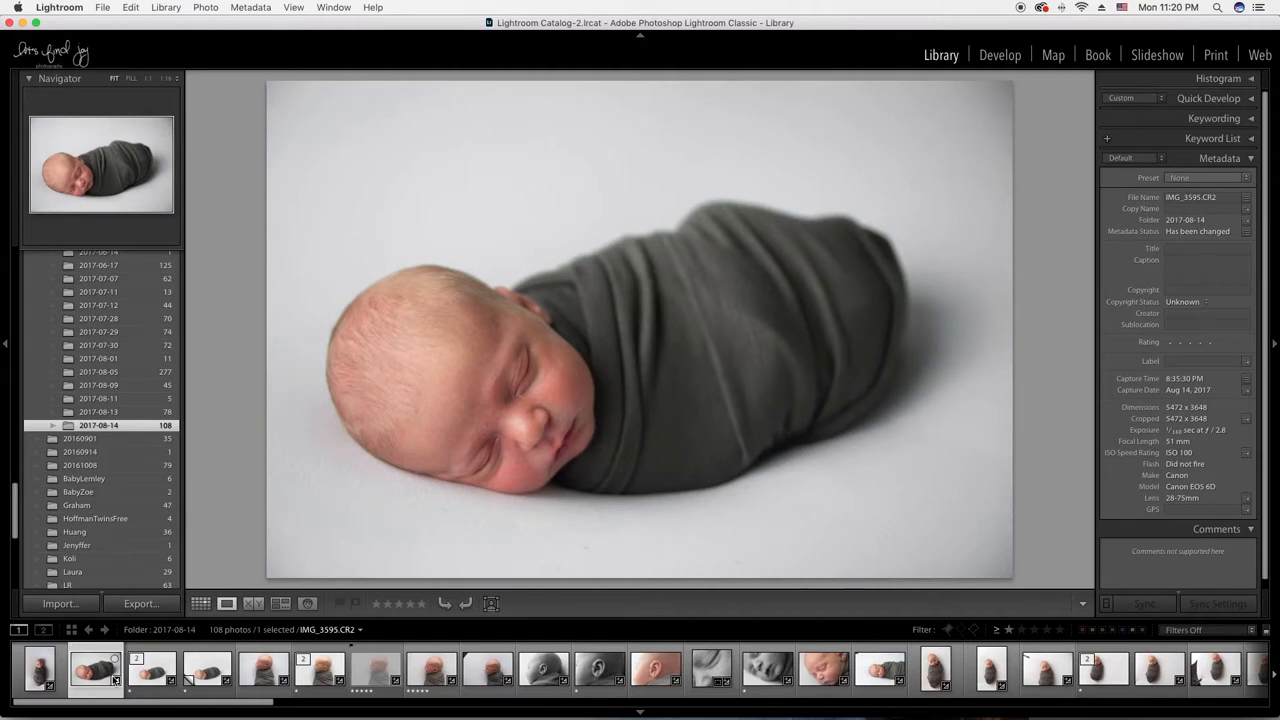
click(156, 680)
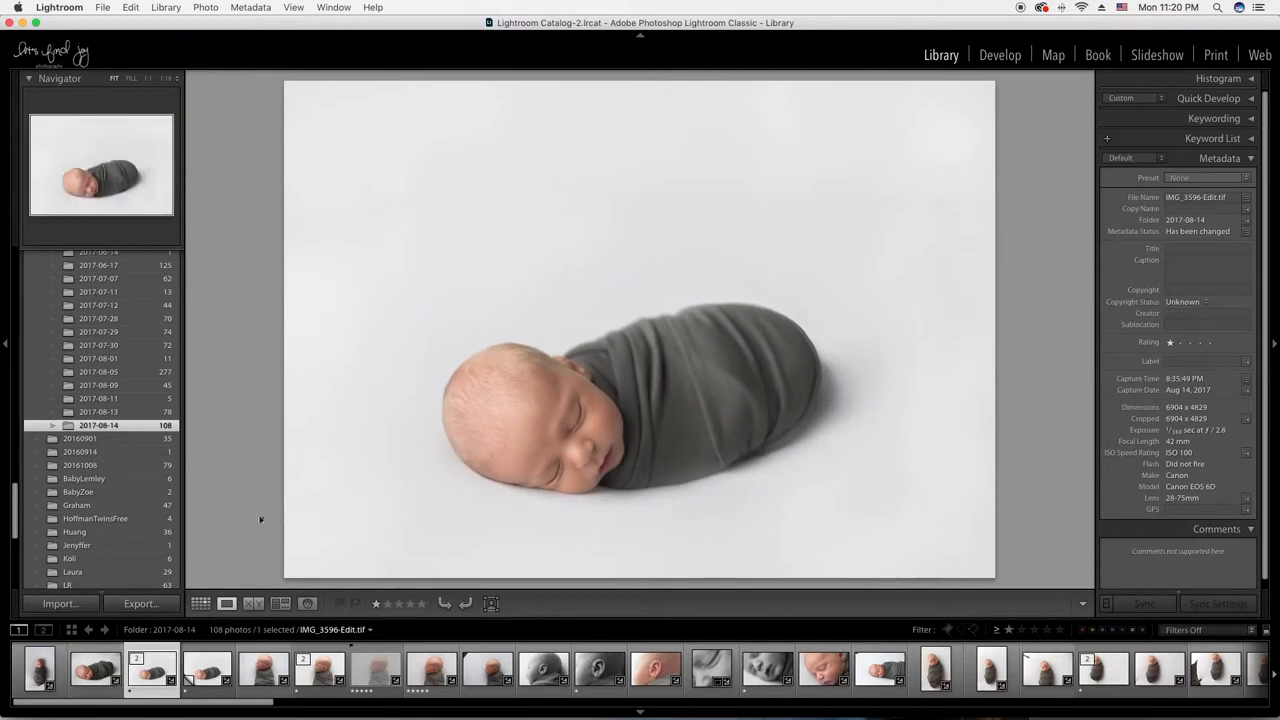
mouse_move(640, 719)
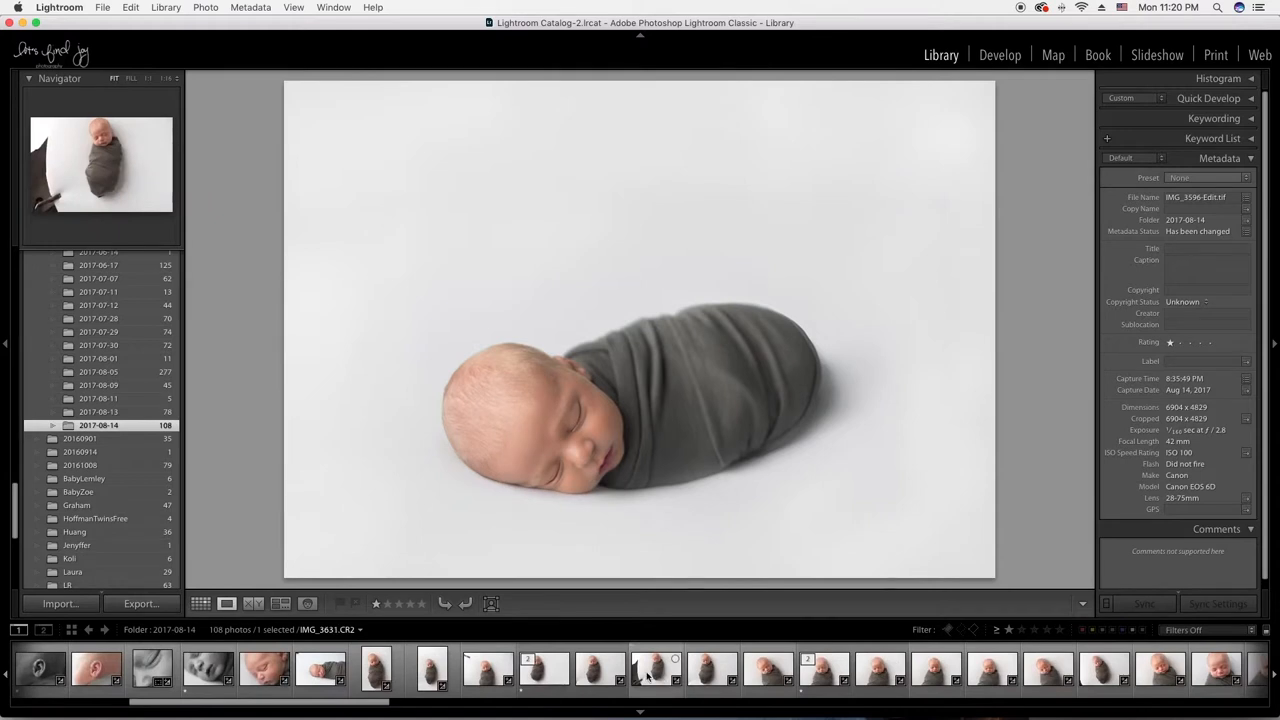
Step: View the retouched upright swaddled baby photo, then its unedited original IMG_3630.CR2
click(590, 684)
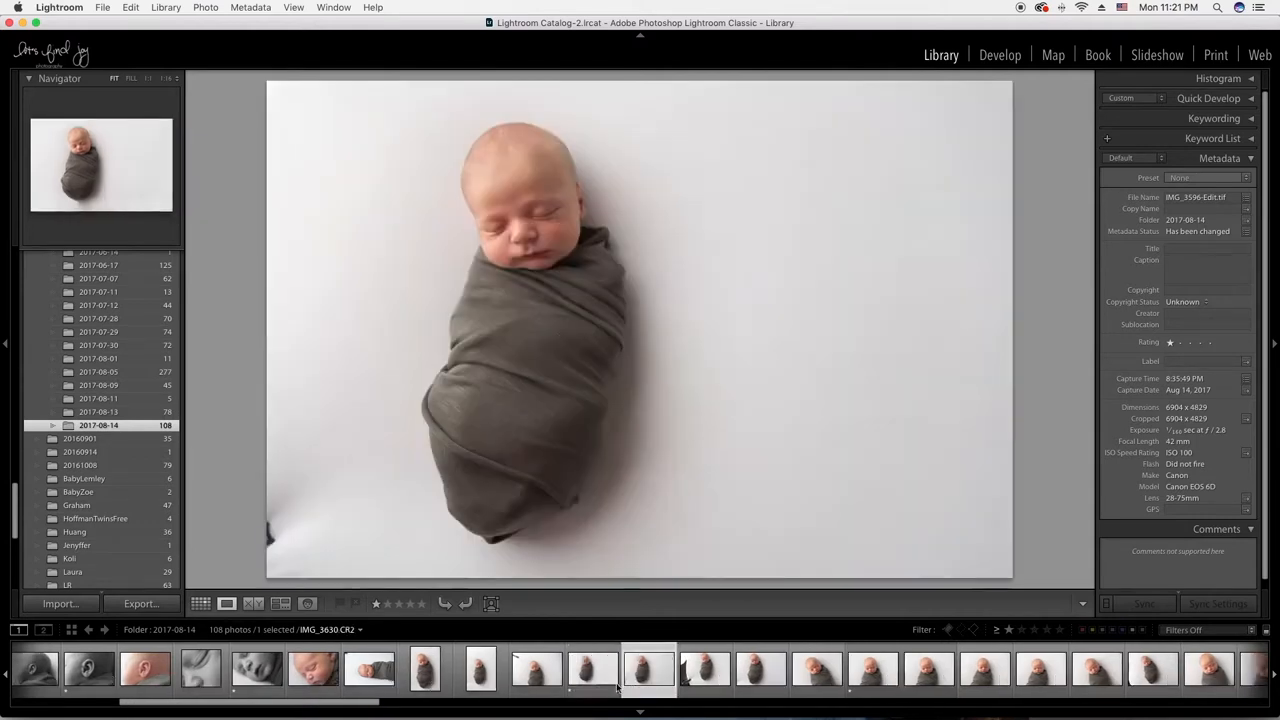
click(586, 686)
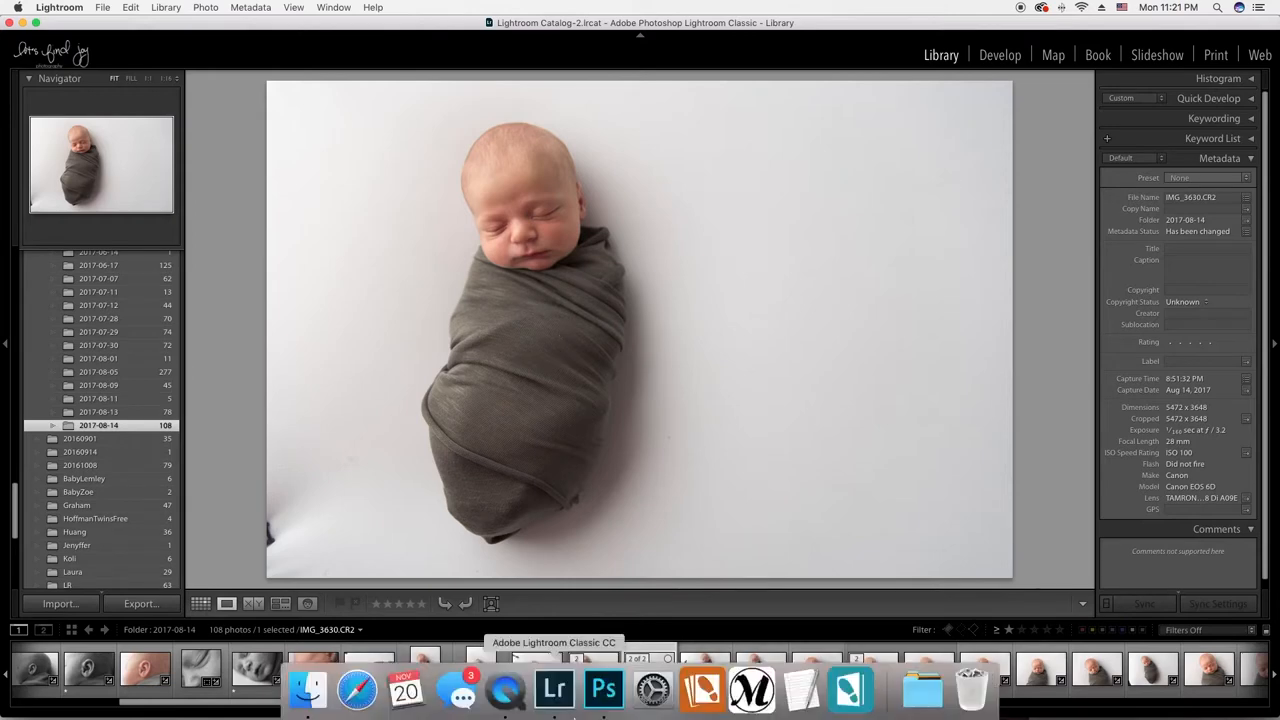
Step: Launch Photoshop from the Dock to open IMG_3630.CR2 for editing
click(604, 690)
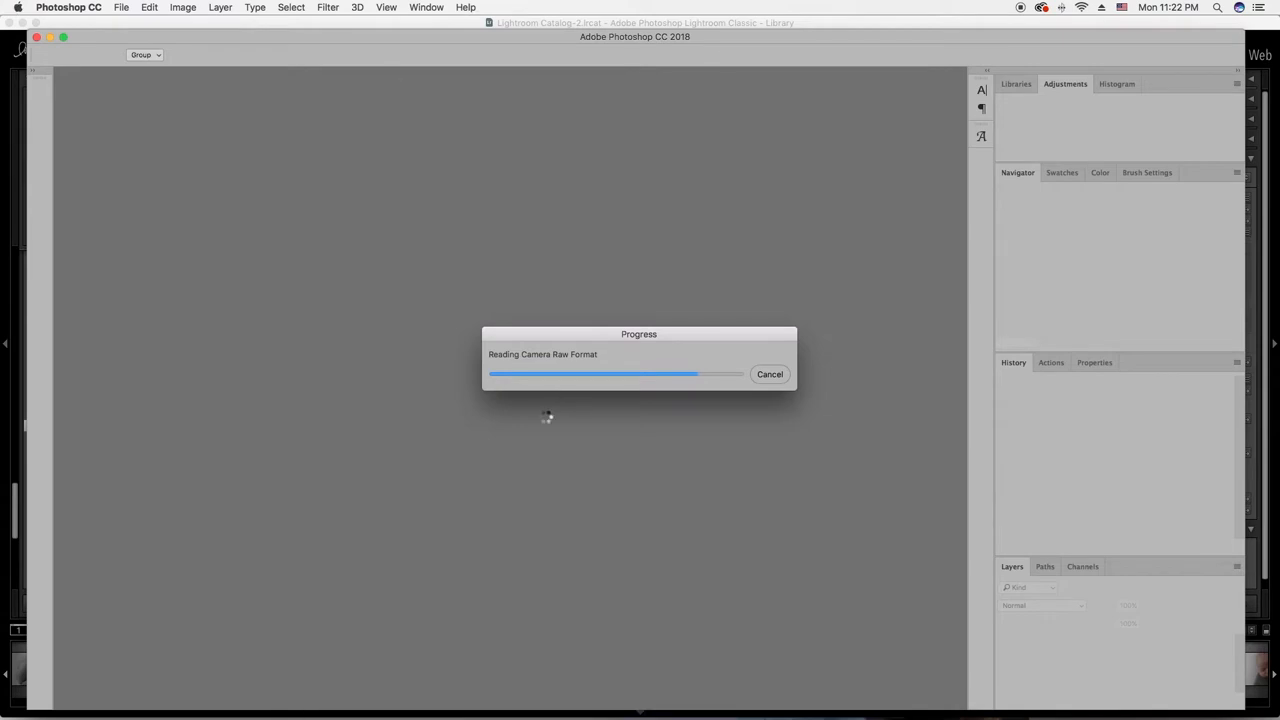
mouse_move(308, 688)
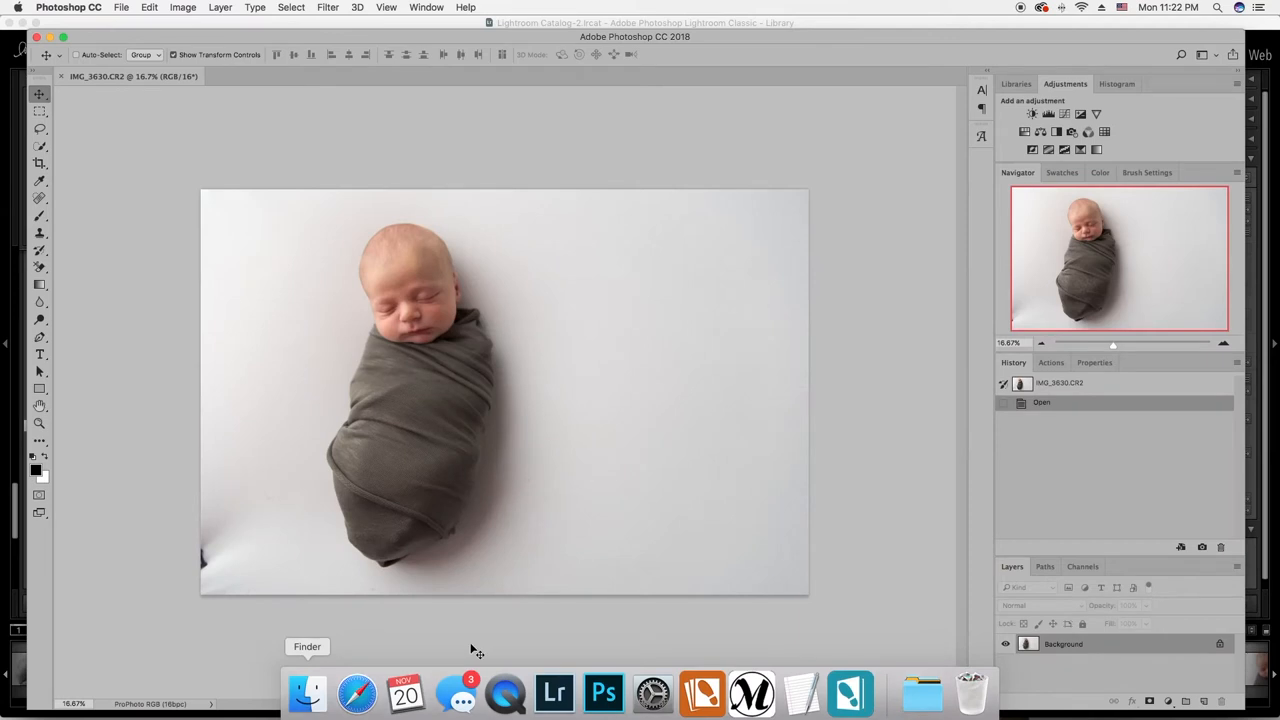
Step: Start the Liquify filter from the Filter menu on the newborn photo
click(328, 8)
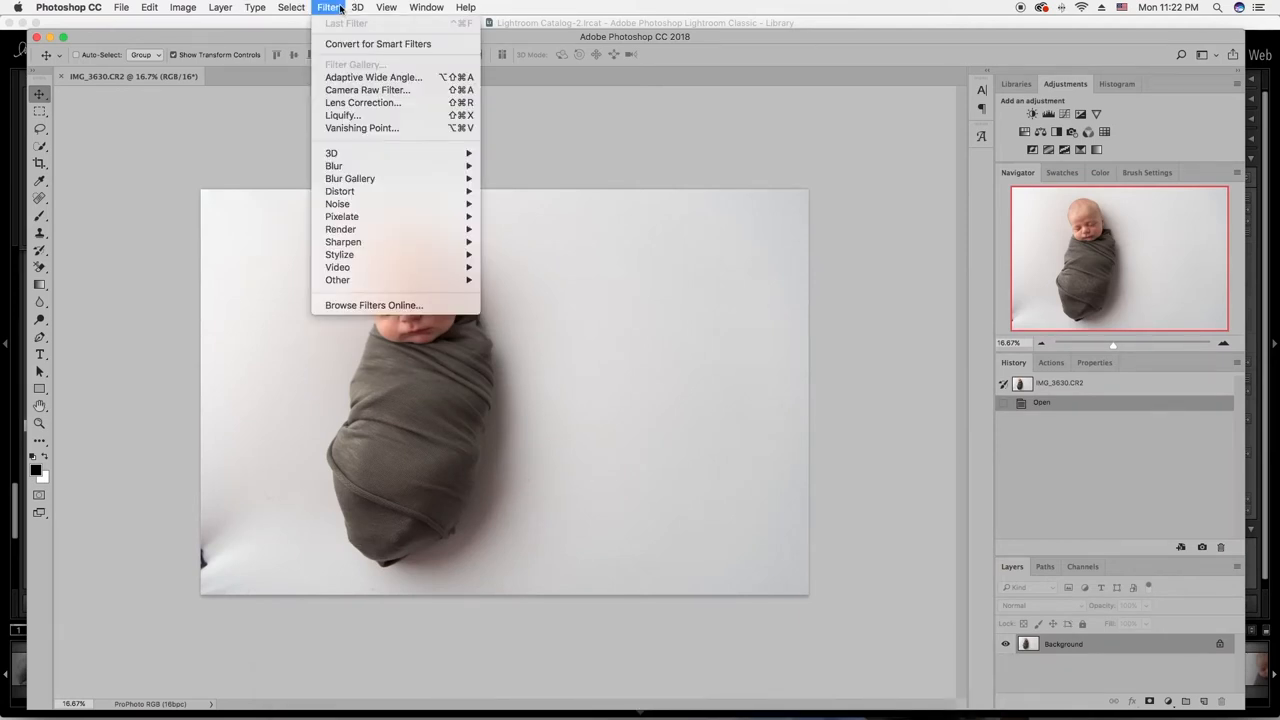
mouse_move(356, 114)
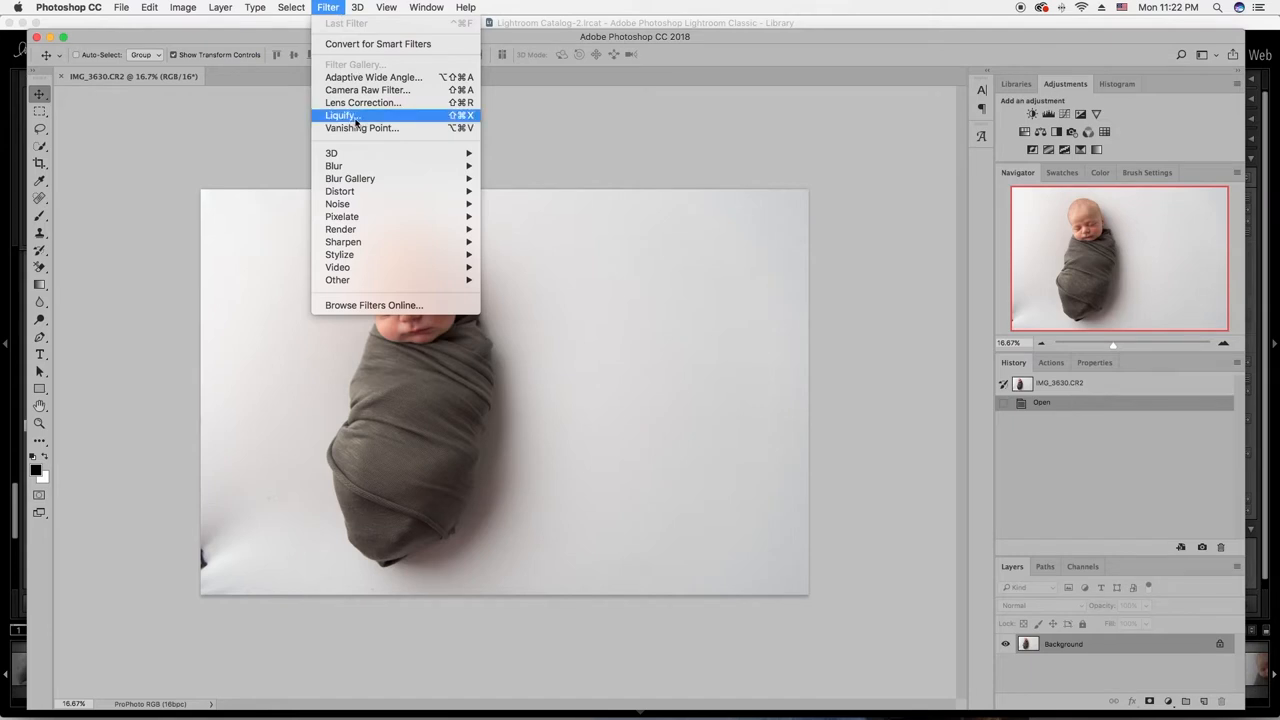
click(356, 120)
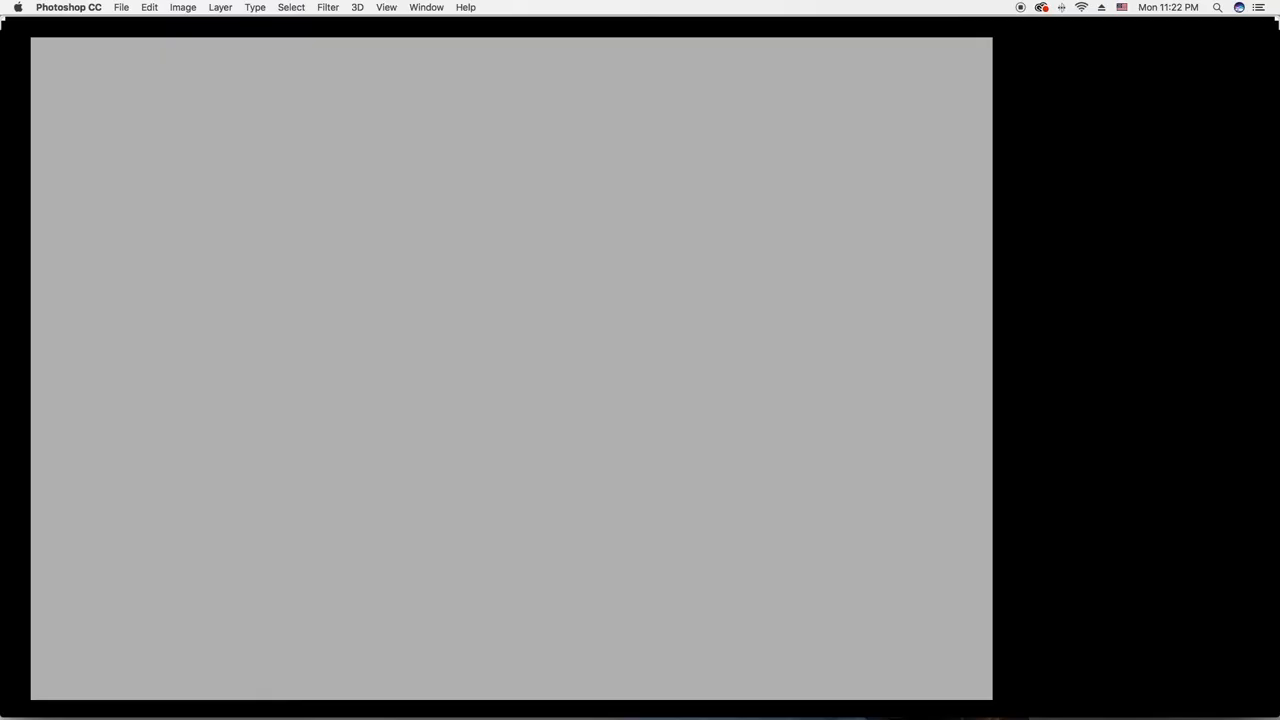
Step: Set the Liquify brush size to 200, then enlarge it to 500
click(328, 8)
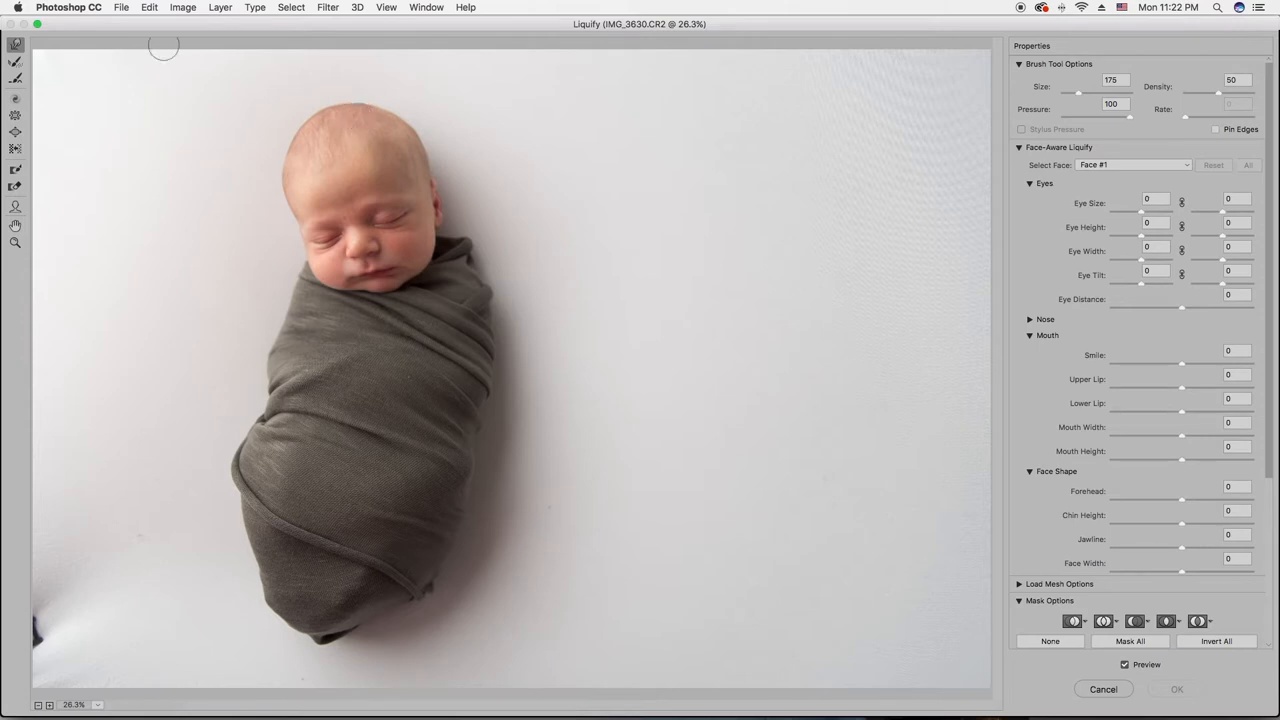
mouse_move(12, 48)
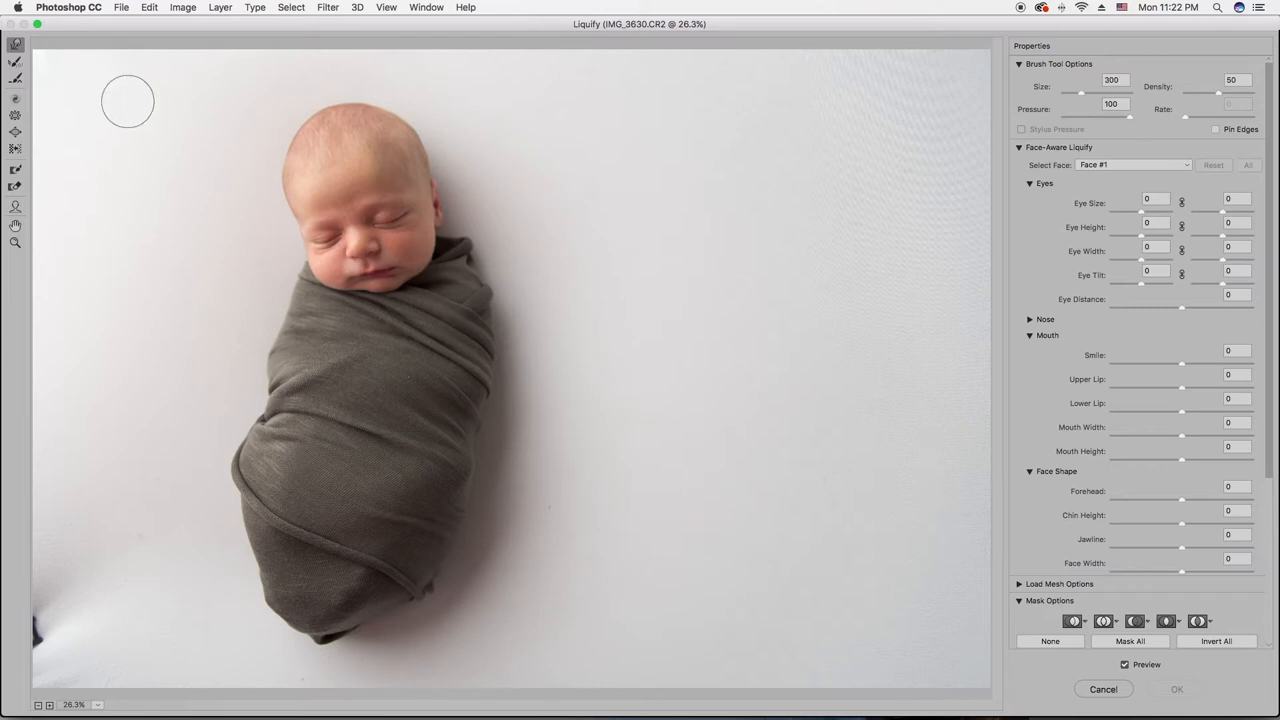
text(200)
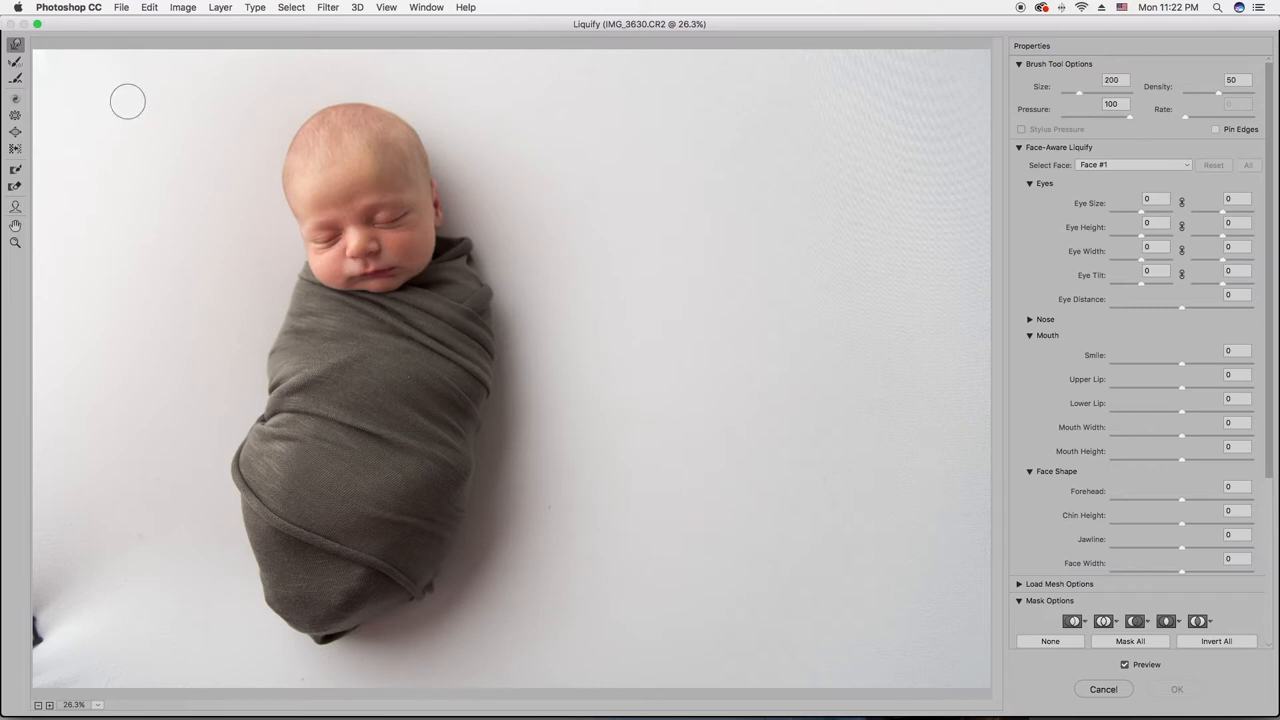
text(500)
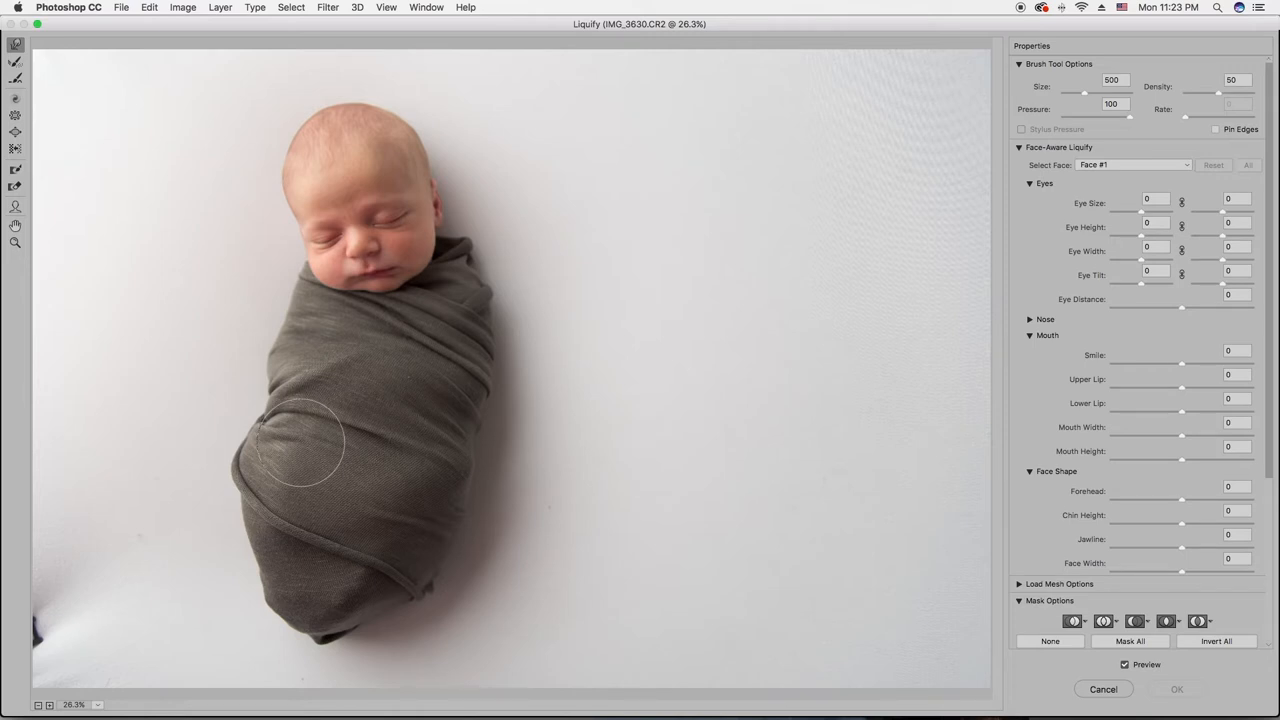
Step: Warp the blanket's left and right sides inward to smooth the swaddle outline
drag(310, 444, 258, 470)
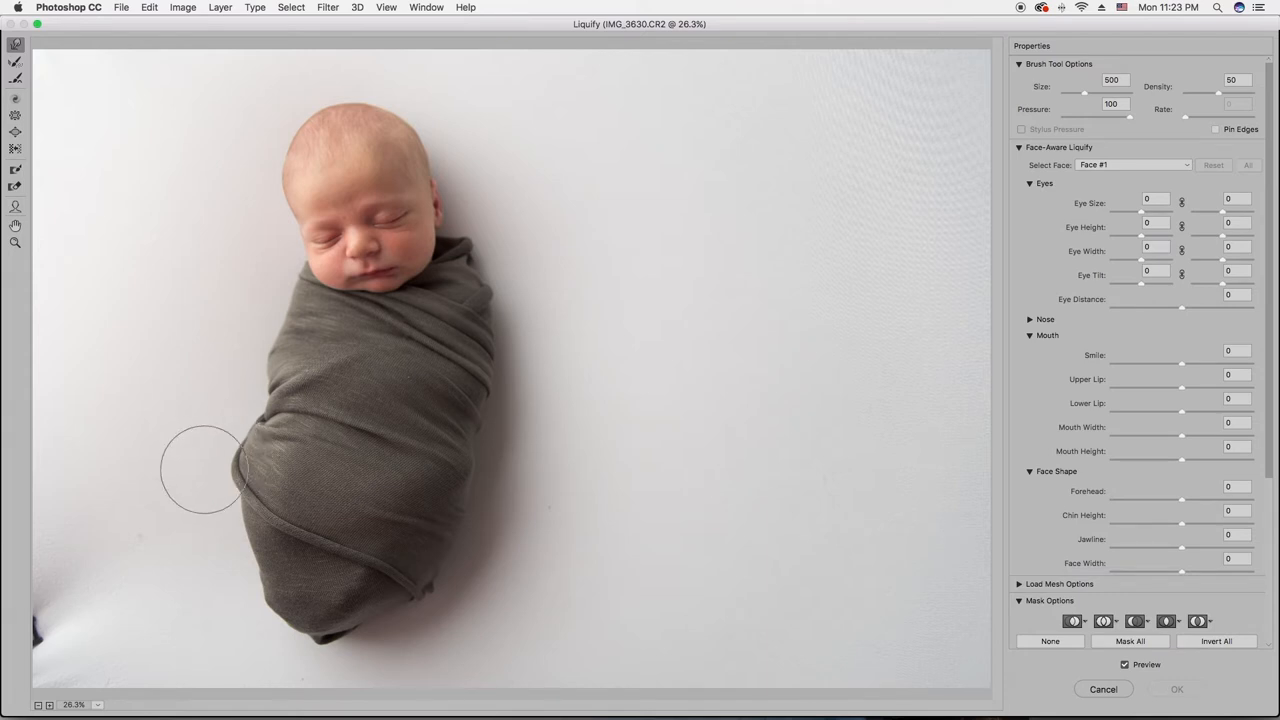
mouse_move(200, 478)
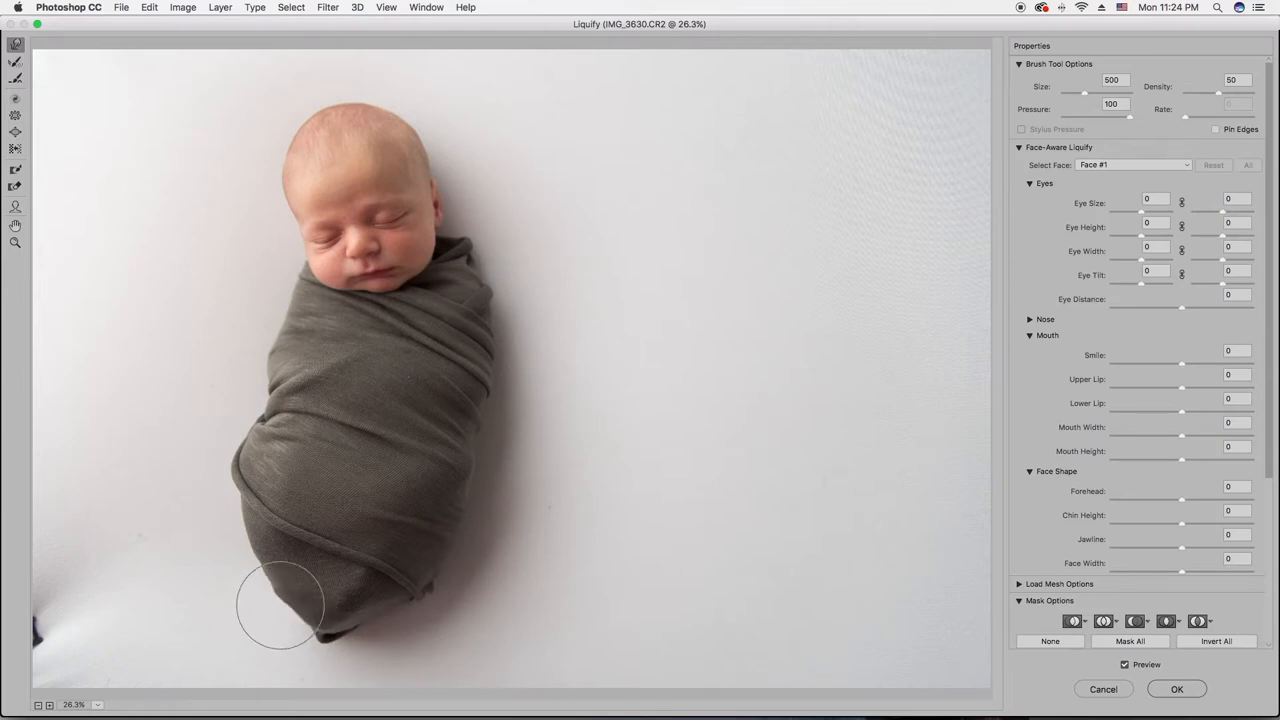
mouse_move(532, 430)
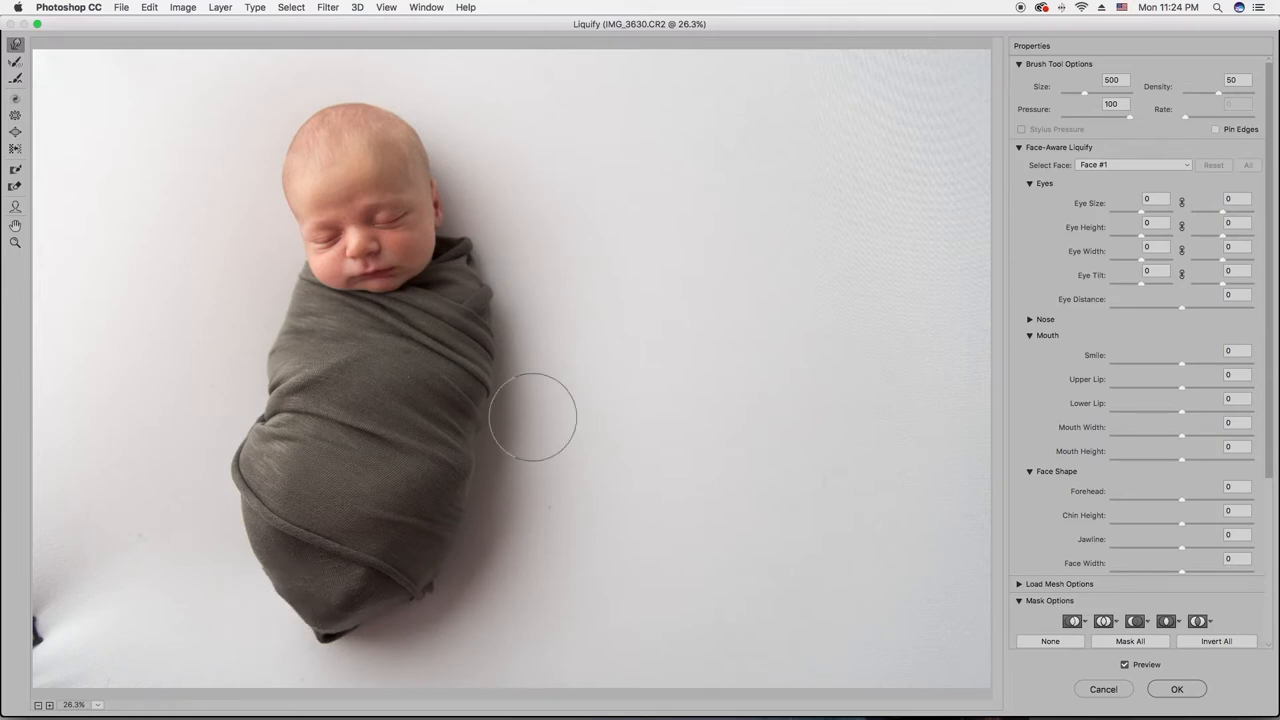
drag(532, 418, 472, 476)
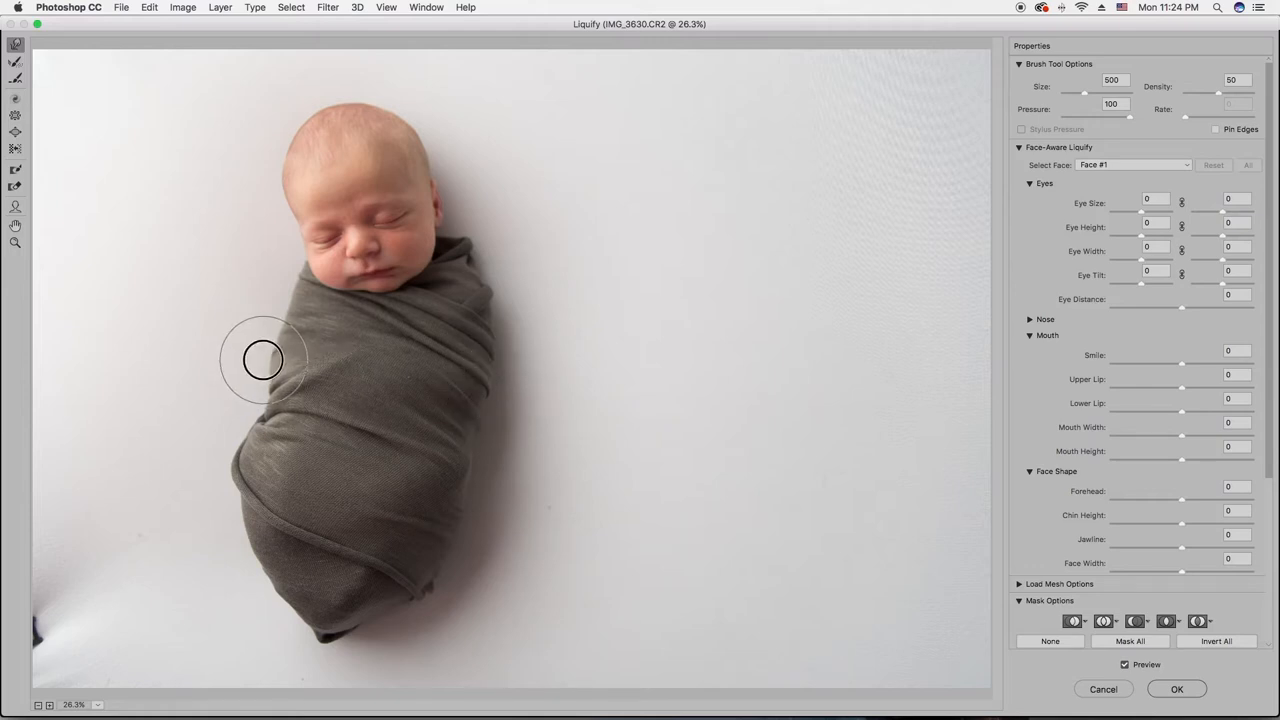
drag(264, 360, 456, 470)
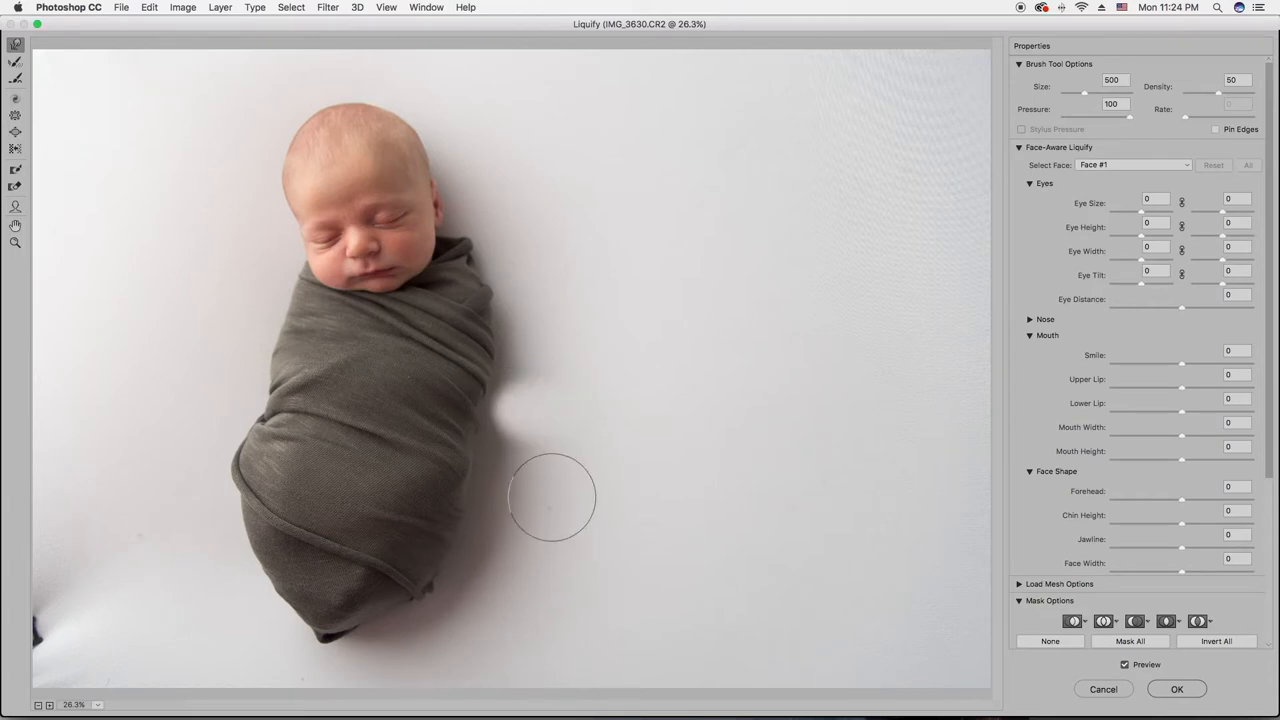
mouse_move(492, 460)
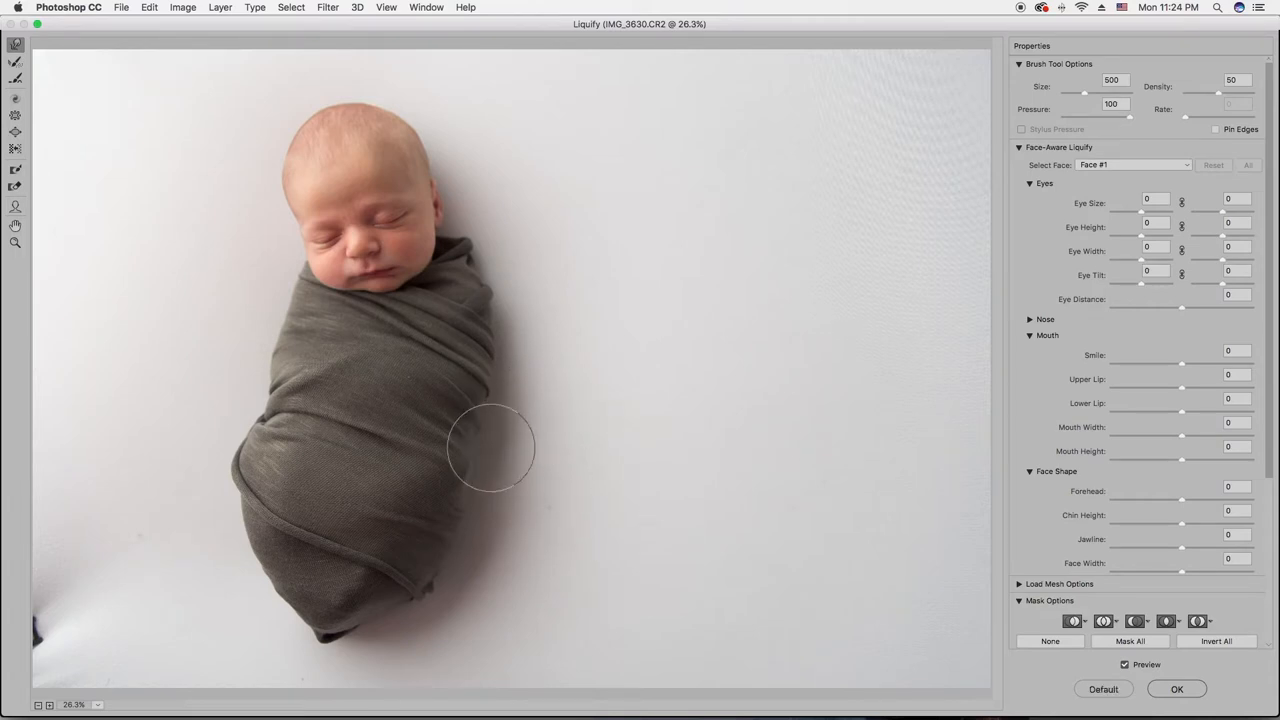
drag(490, 448, 470, 452)
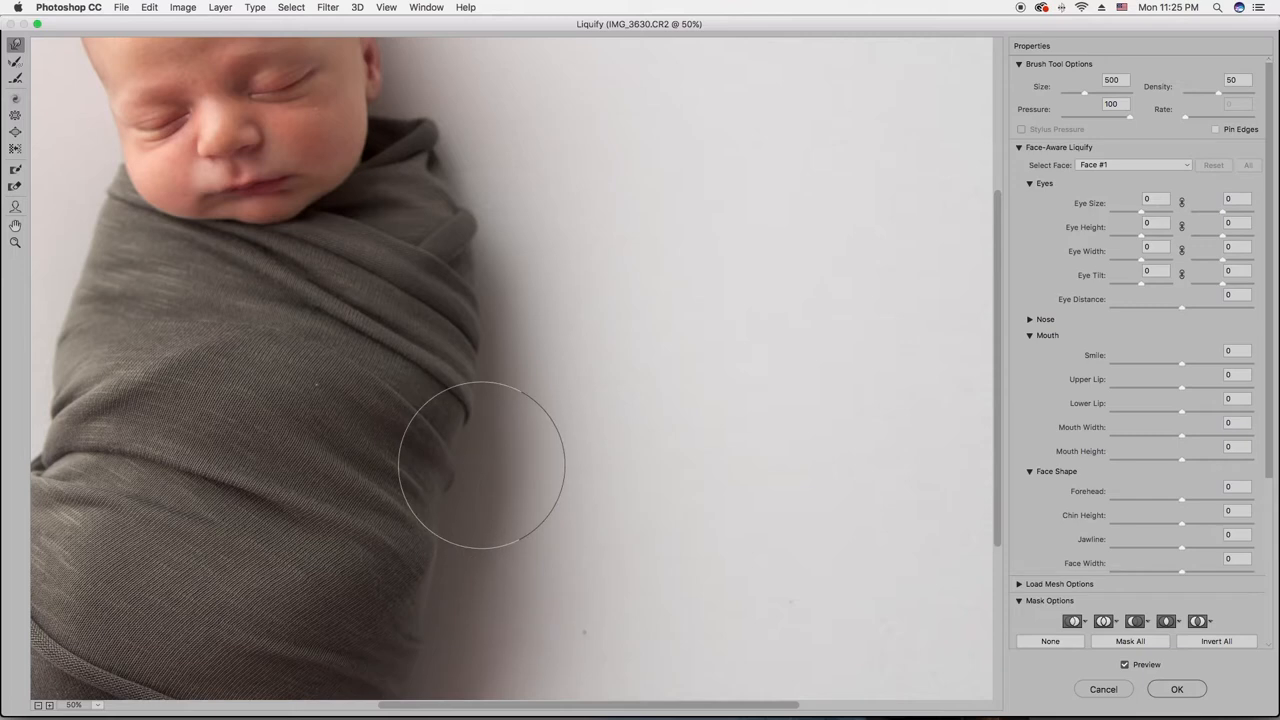
mouse_move(482, 504)
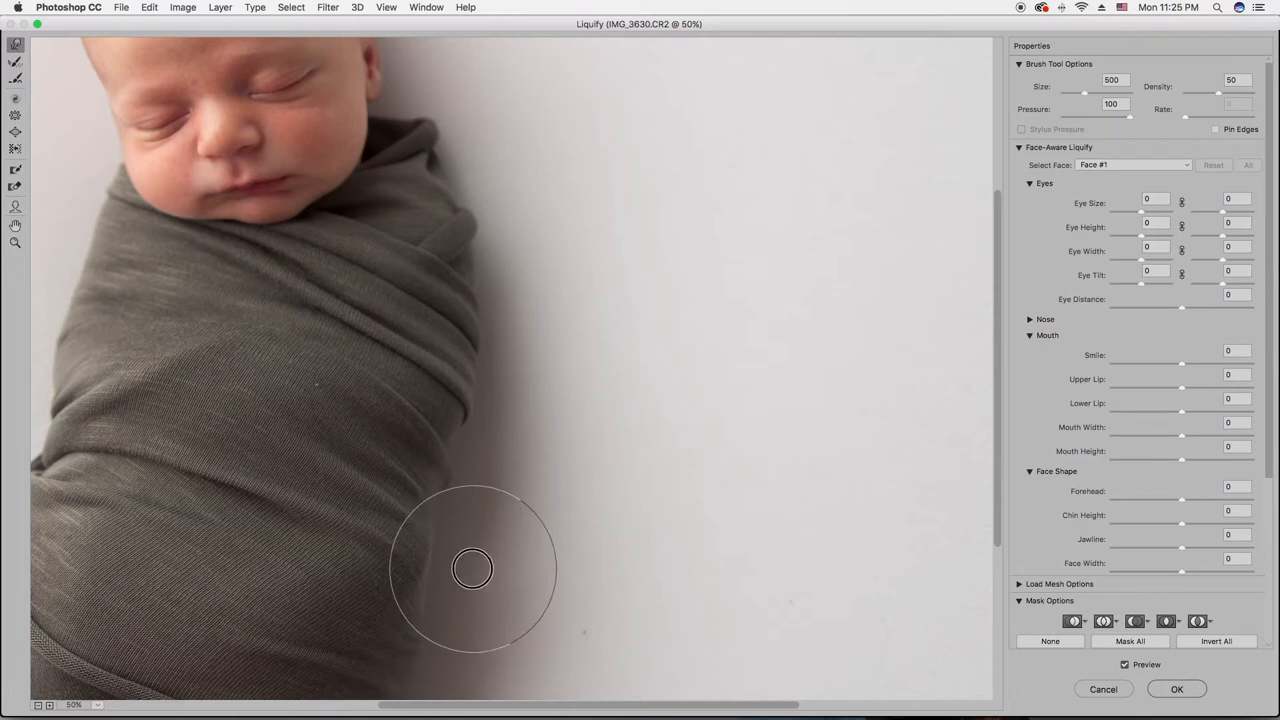
mouse_move(492, 630)
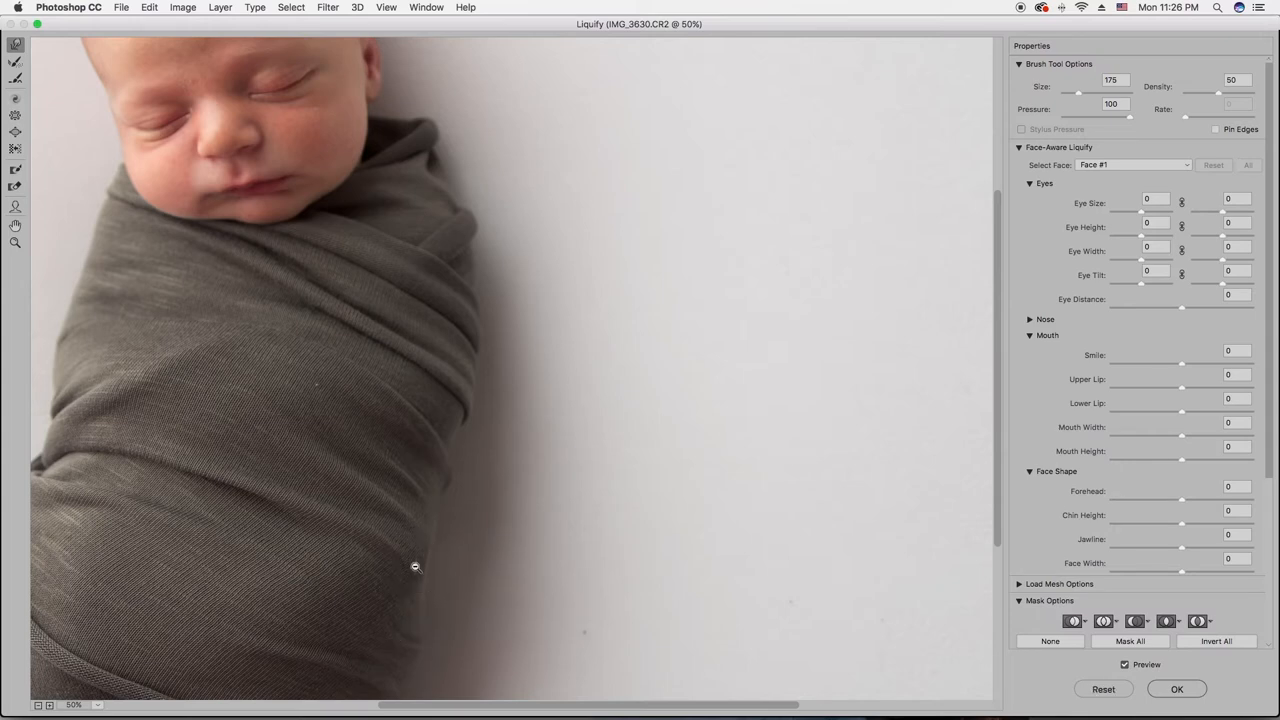
mouse_move(502, 532)
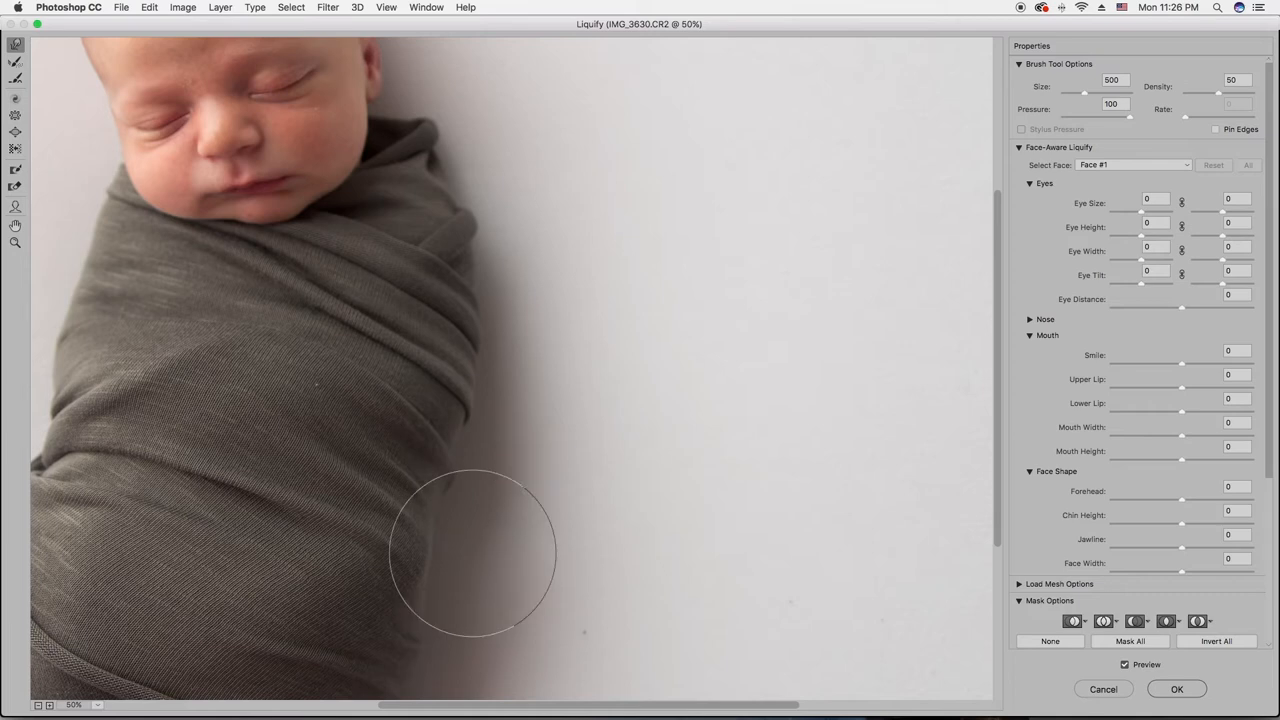
mouse_move(464, 556)
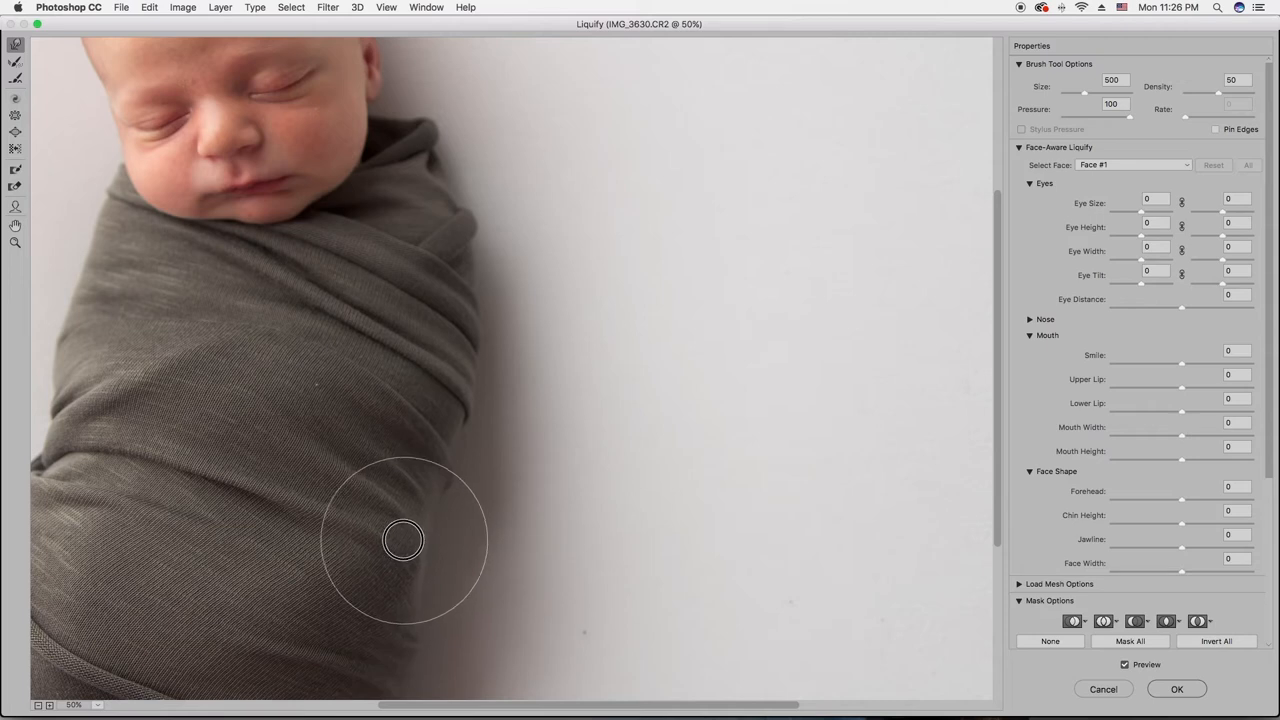
Step: Tuck in the lower right blanket edge and smooth the right side outline
drag(404, 540, 410, 536)
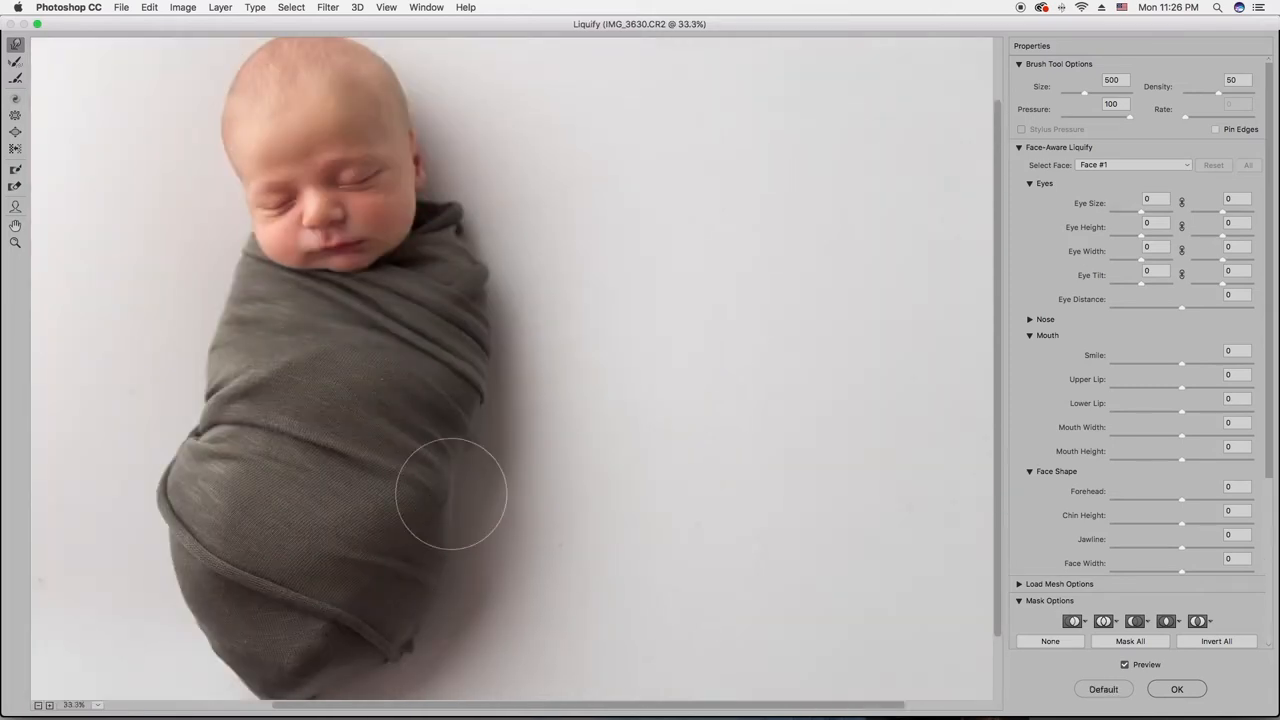
drag(452, 494, 456, 476)
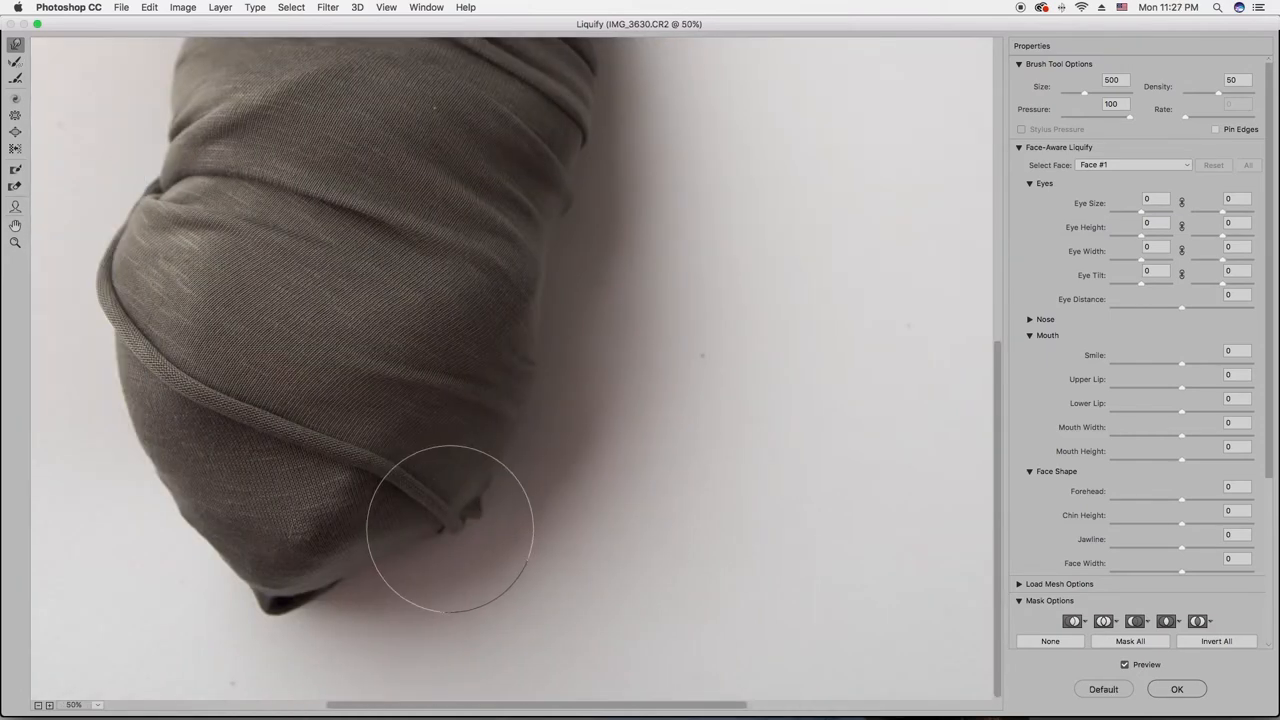
Step: Bring the blanket tip into view and push its bunched fabric and small fold inward
drag(450, 524, 460, 524)
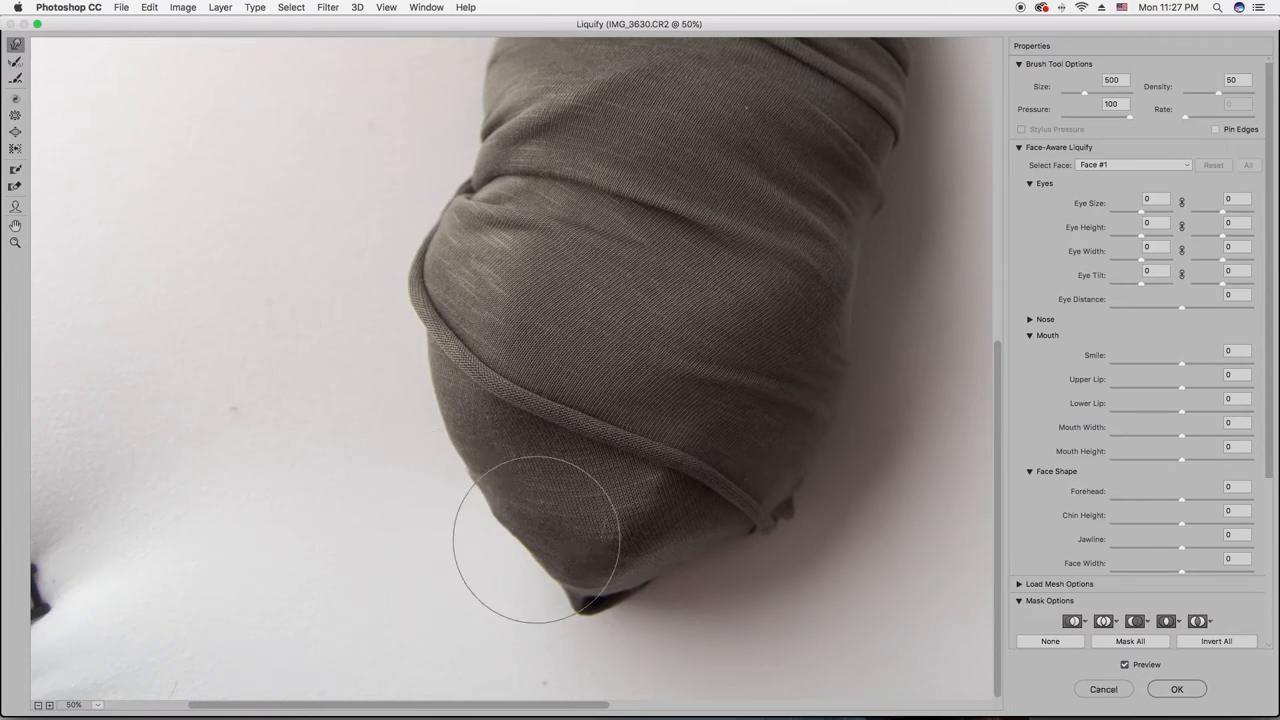
drag(536, 540, 576, 610)
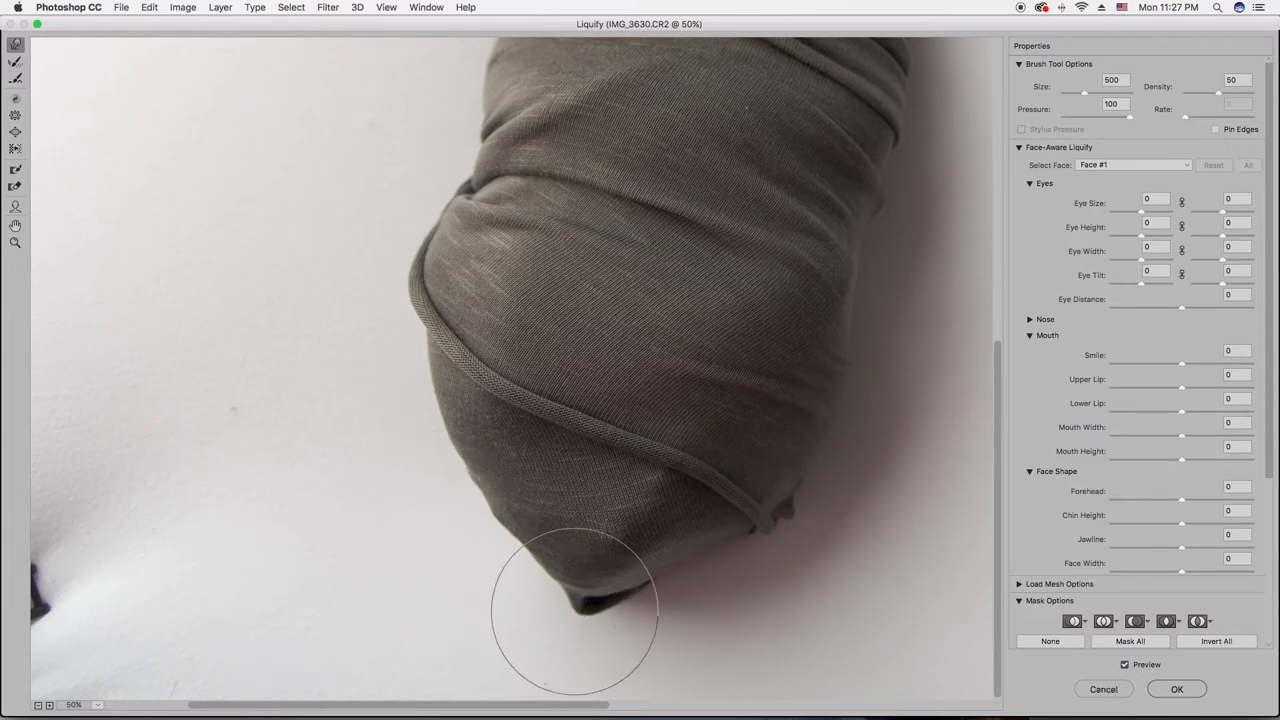
drag(576, 610, 590, 558)
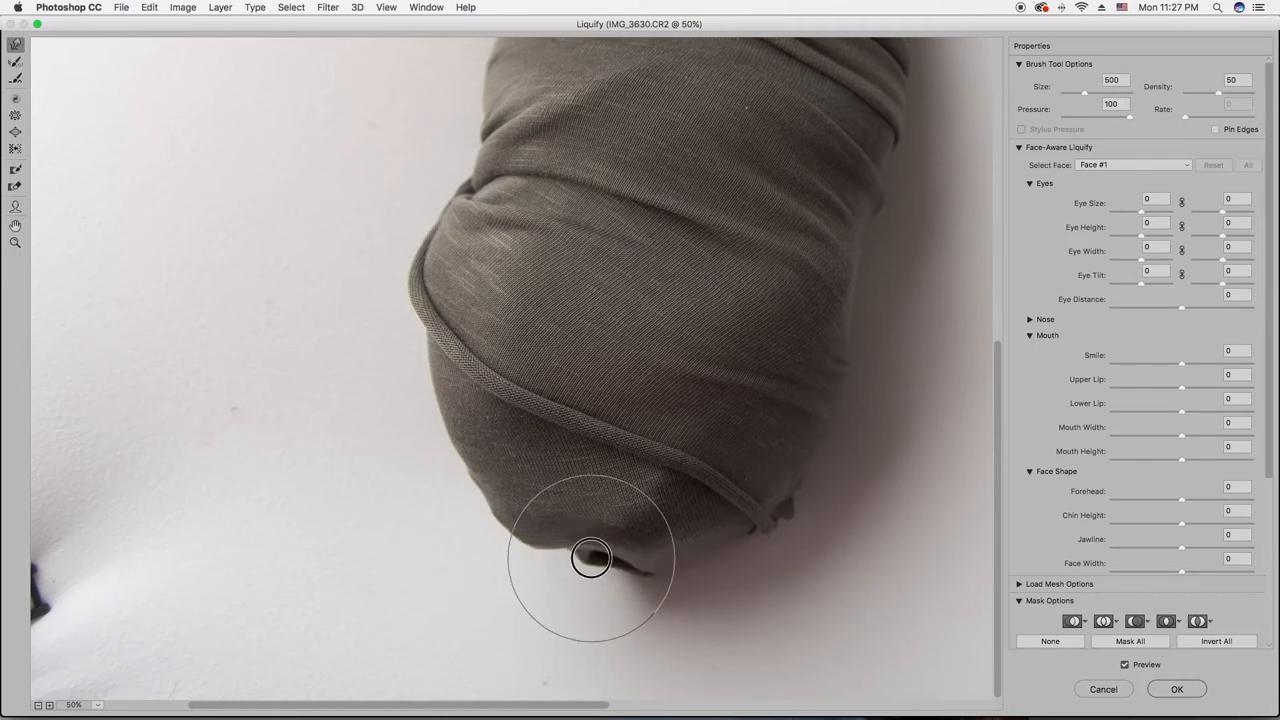
drag(590, 556, 436, 490)
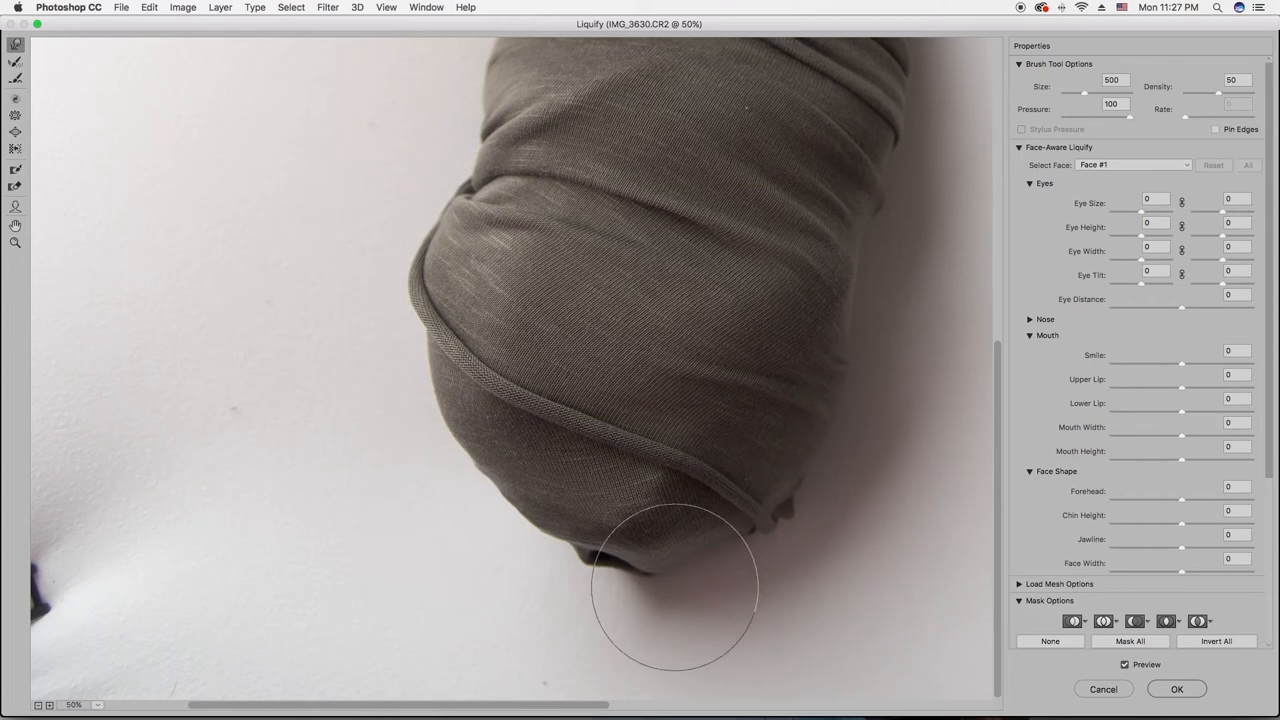
Step: Even out the bottom edge, right side and bottom left of the blanket tip
drag(676, 584, 764, 548)
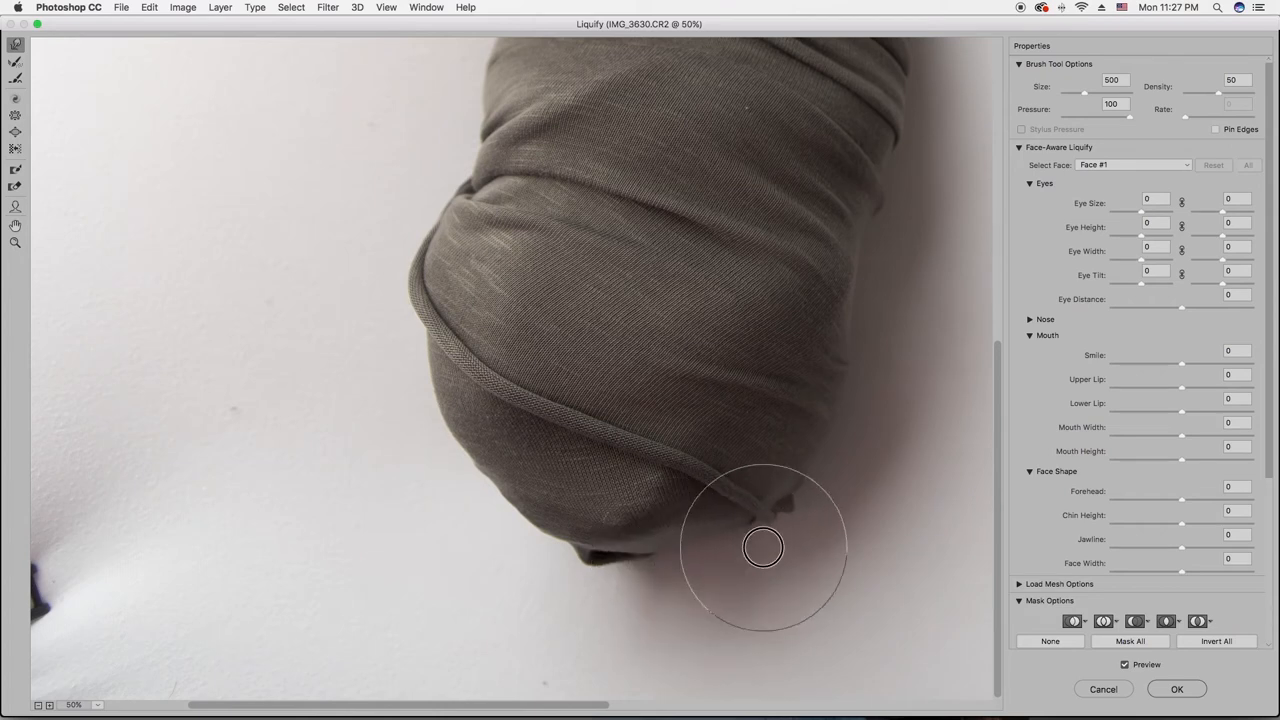
drag(764, 548, 622, 598)
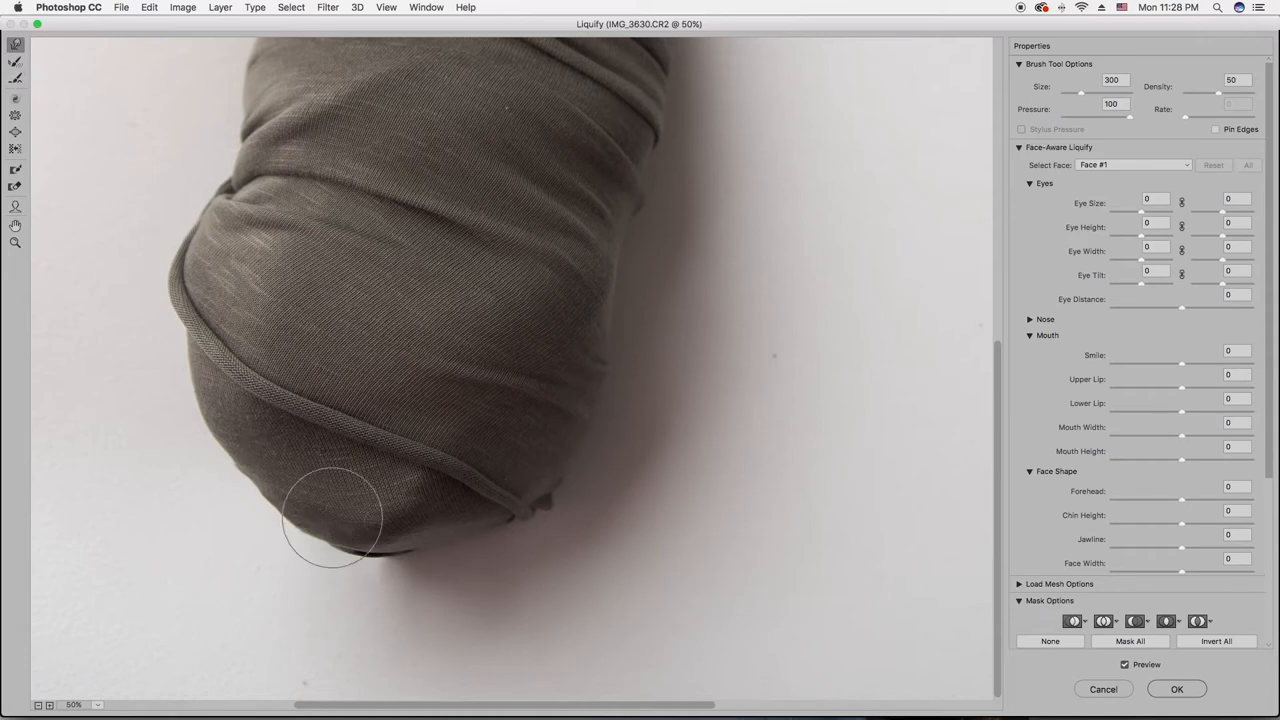
drag(330, 520, 396, 610)
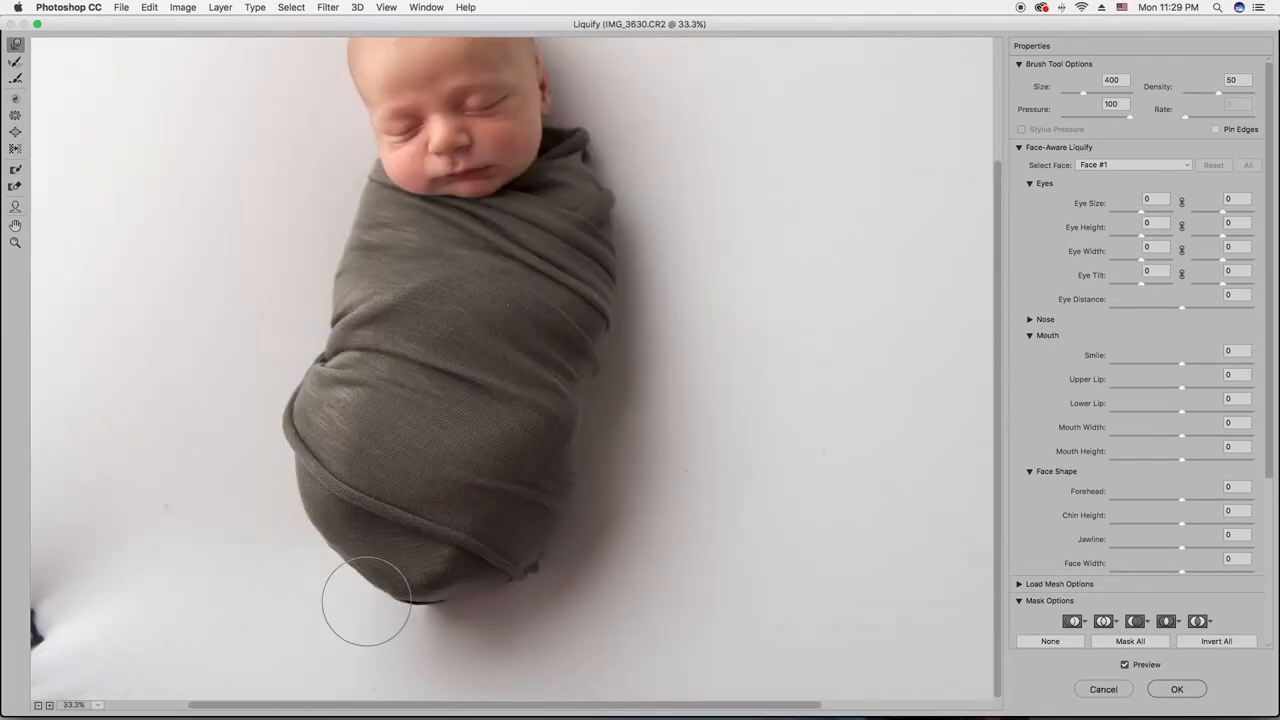
Step: Reshape the lower left blanket edge into a smoother curve with the size-200 brush
drag(364, 600, 392, 608)
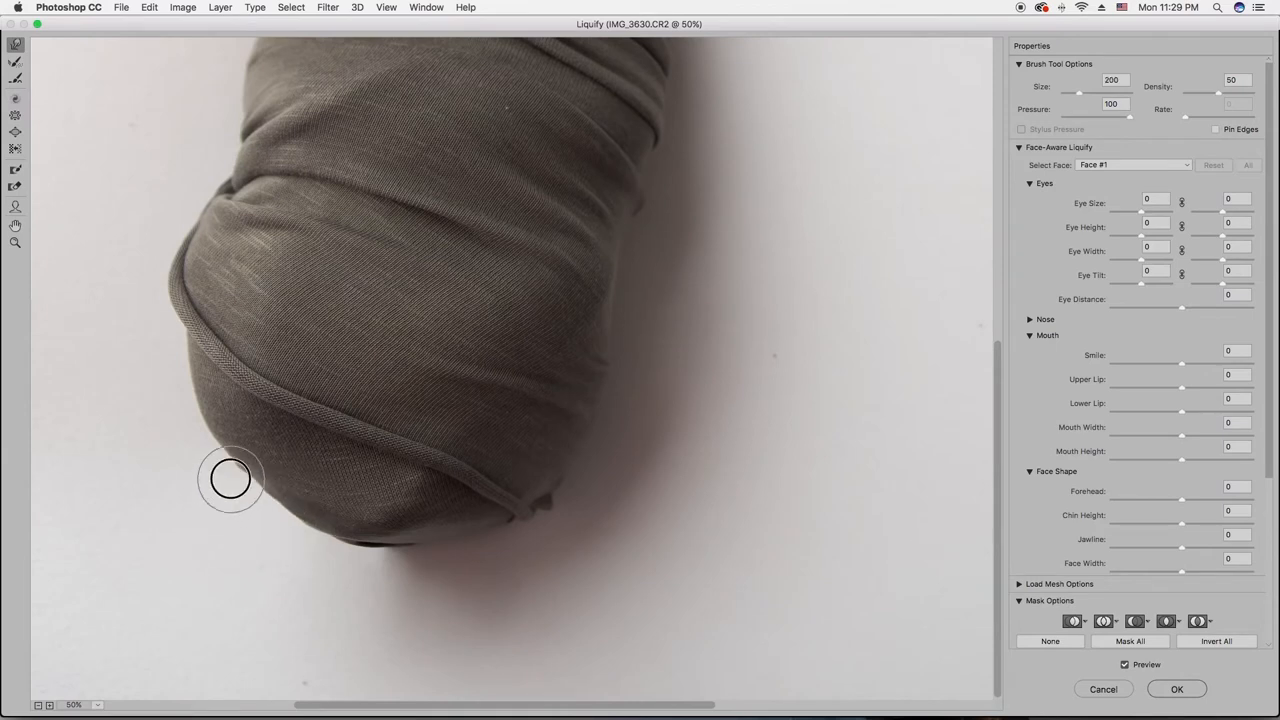
drag(230, 478, 300, 530)
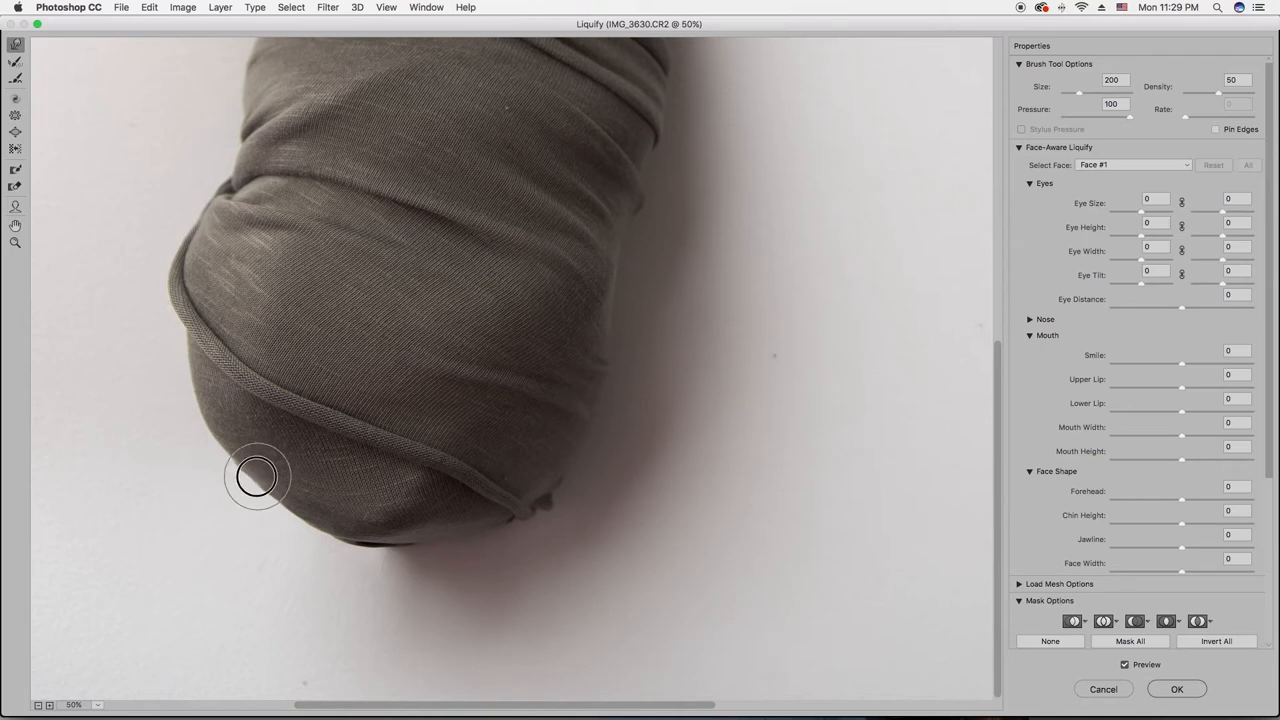
drag(256, 476, 256, 488)
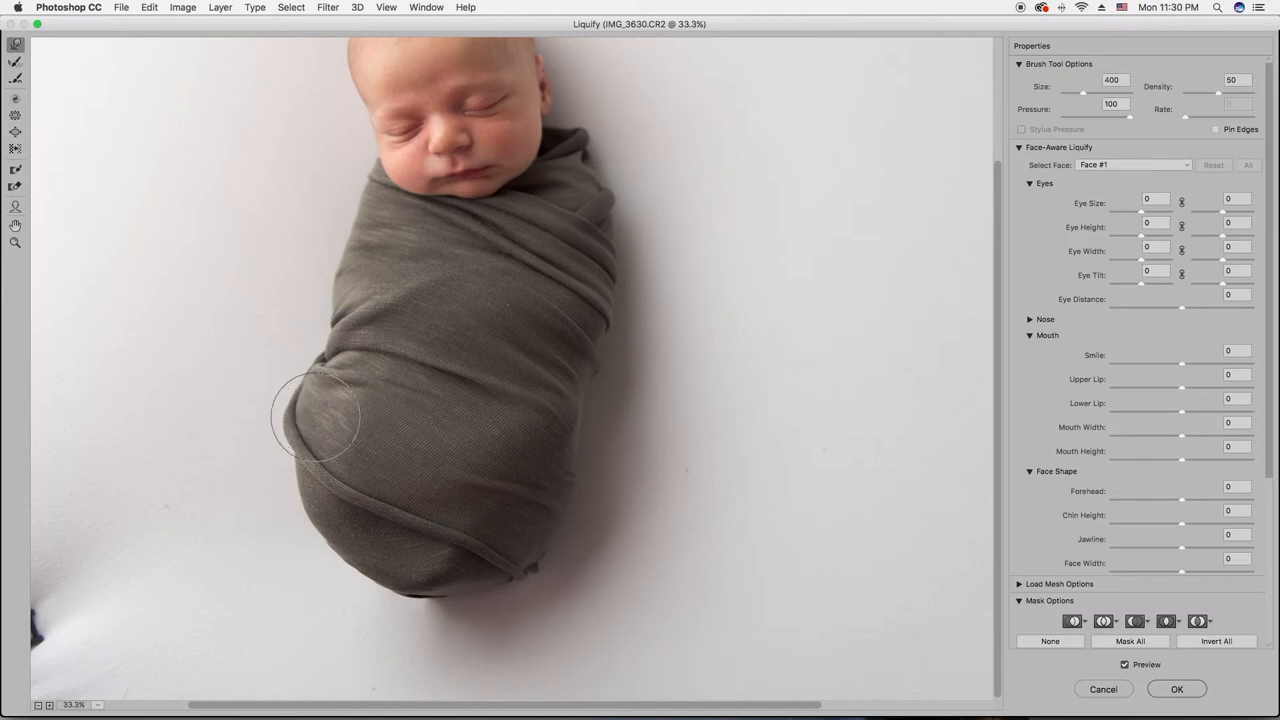
mouse_move(488, 320)
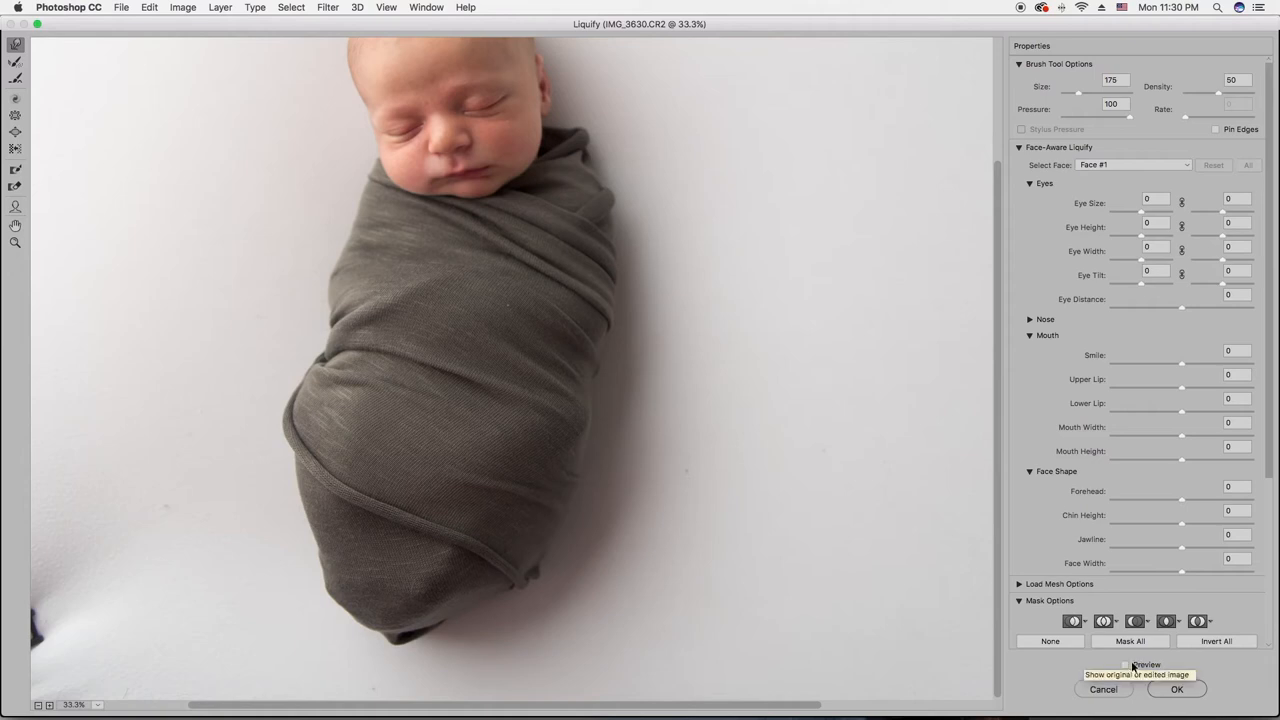
click(1126, 666)
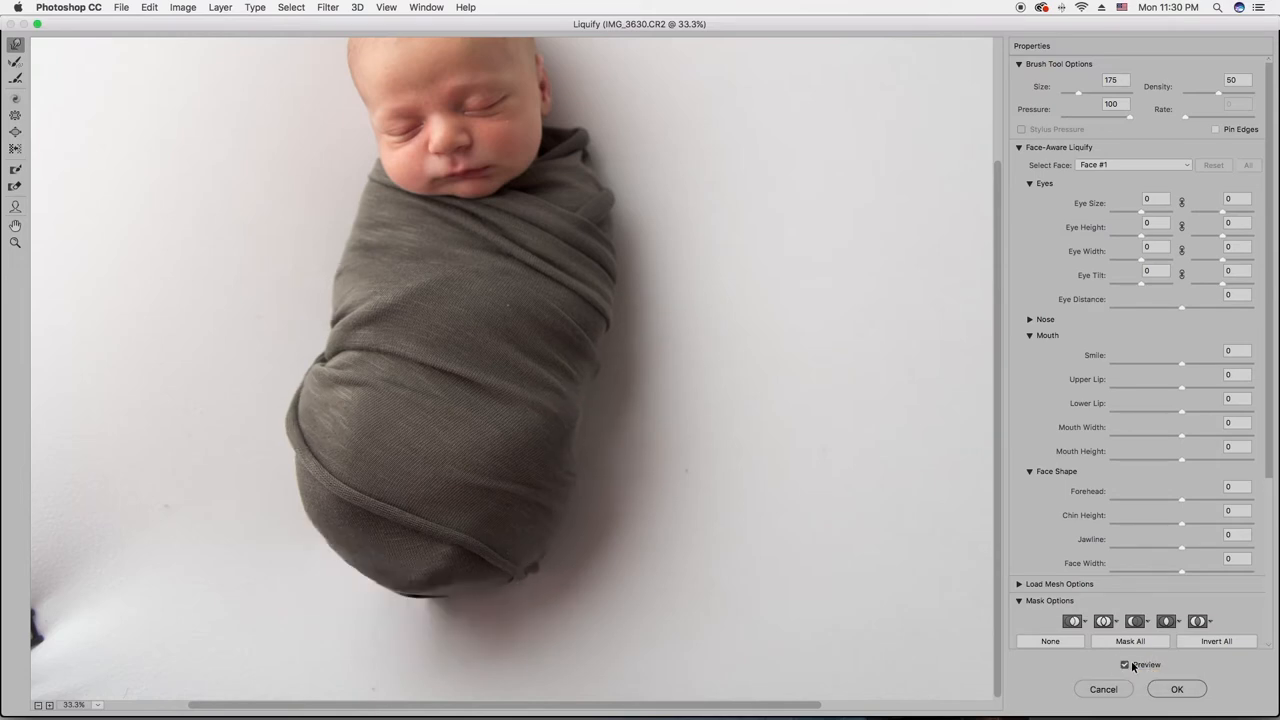
click(1124, 666)
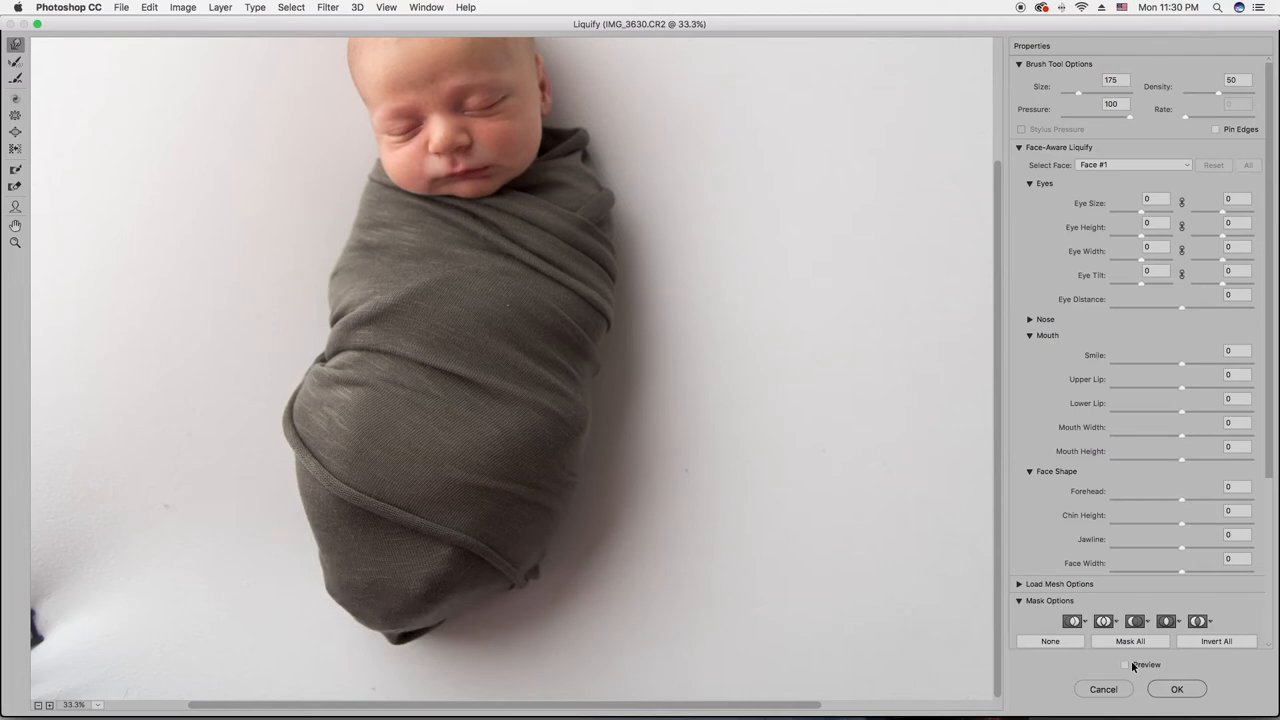
click(1126, 666)
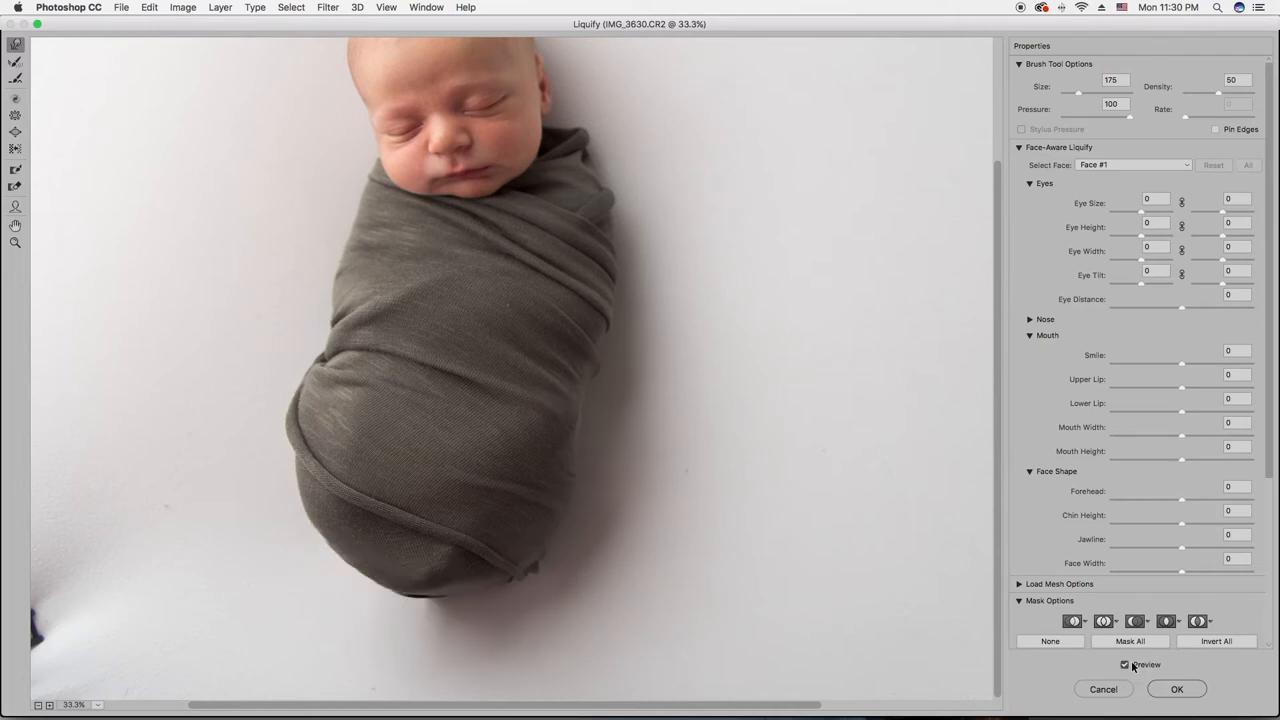
click(1124, 666)
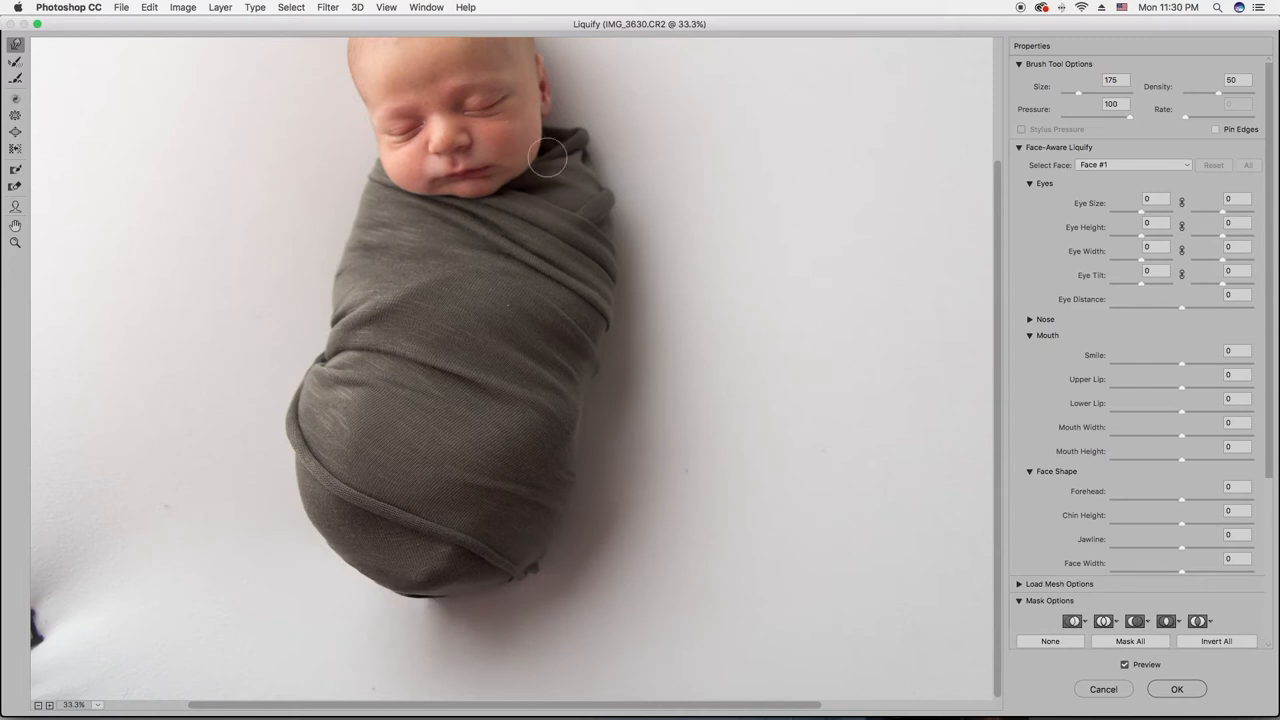
mouse_move(572, 136)
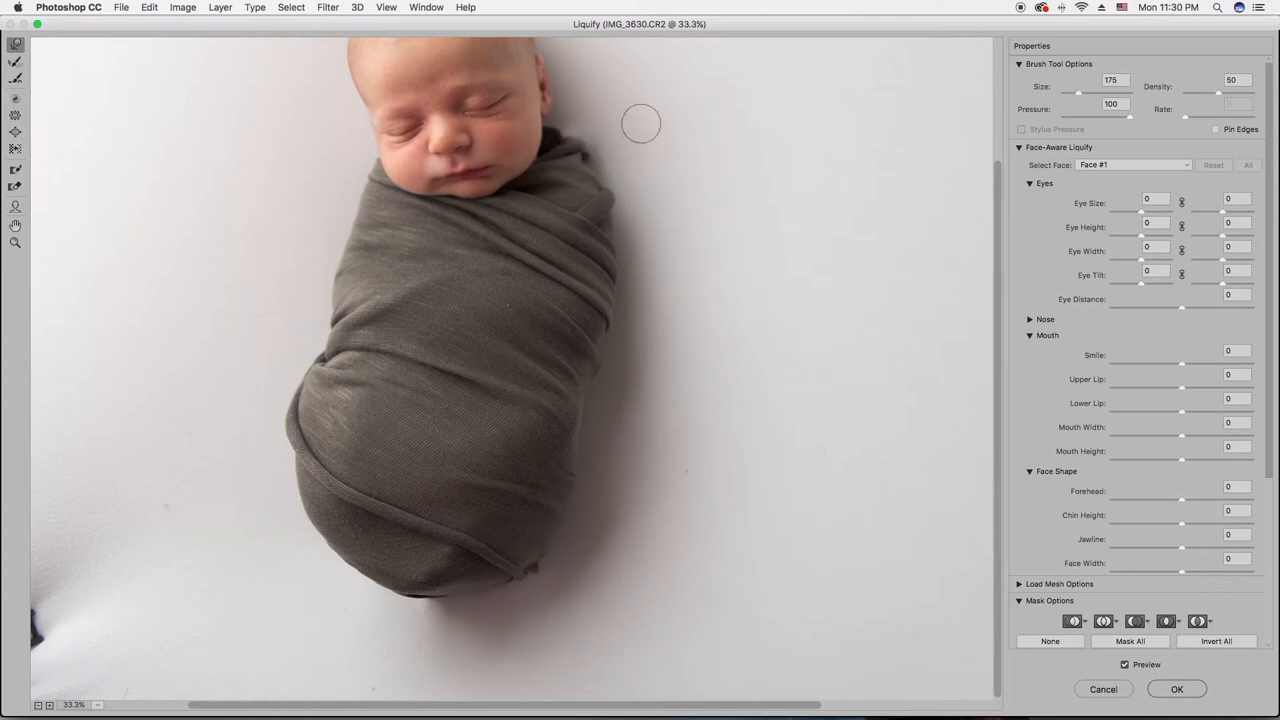
mouse_move(896, 198)
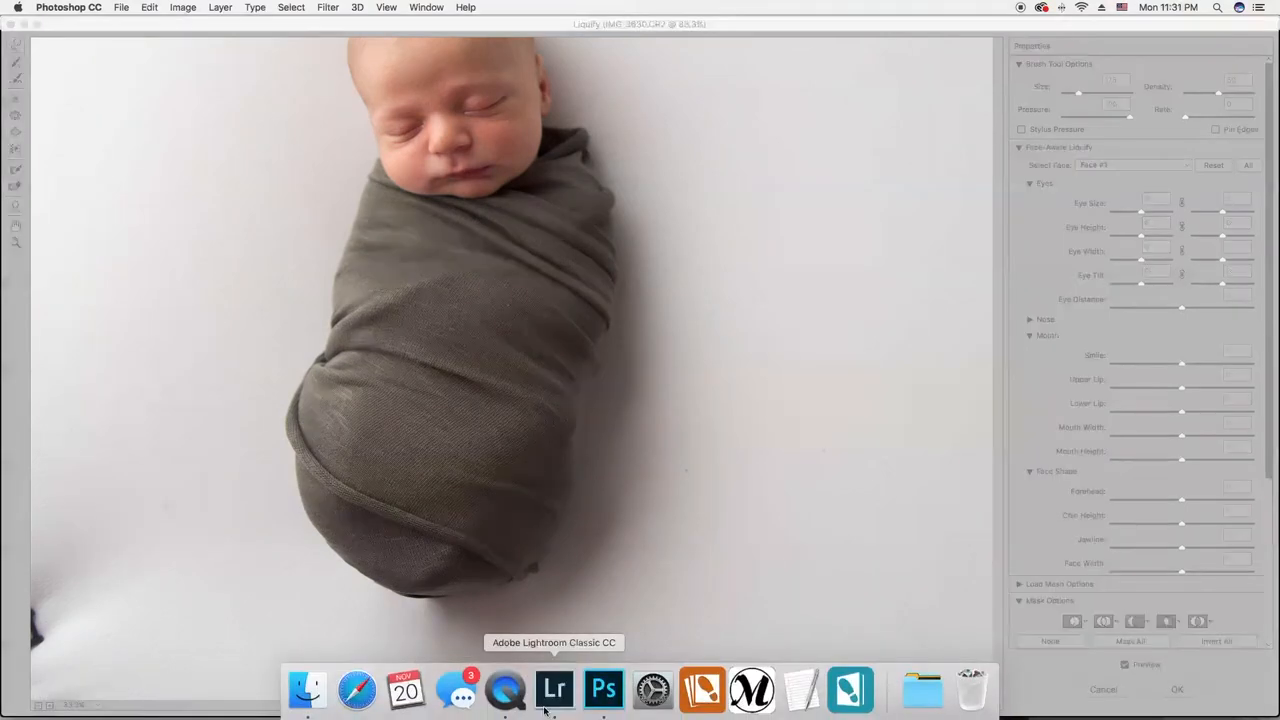
Step: Switch between Lightroom's library version and the Liquify preview twice to compare edits
click(560, 688)
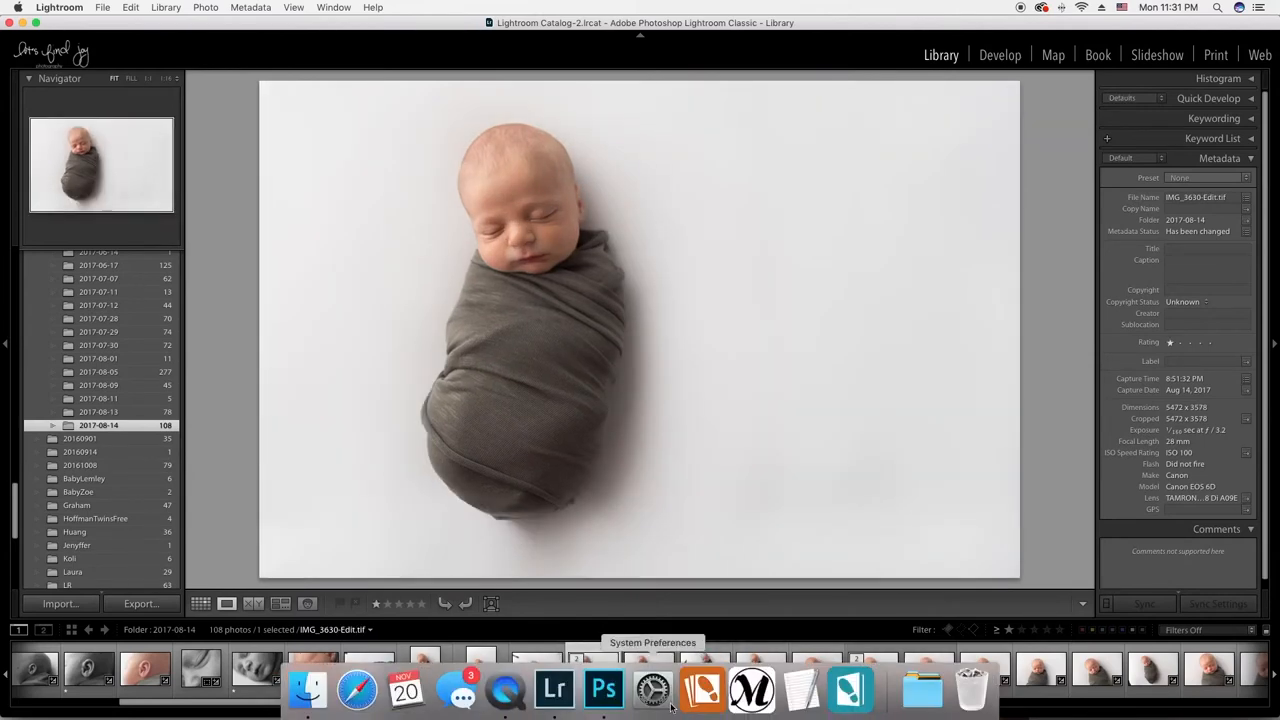
click(610, 690)
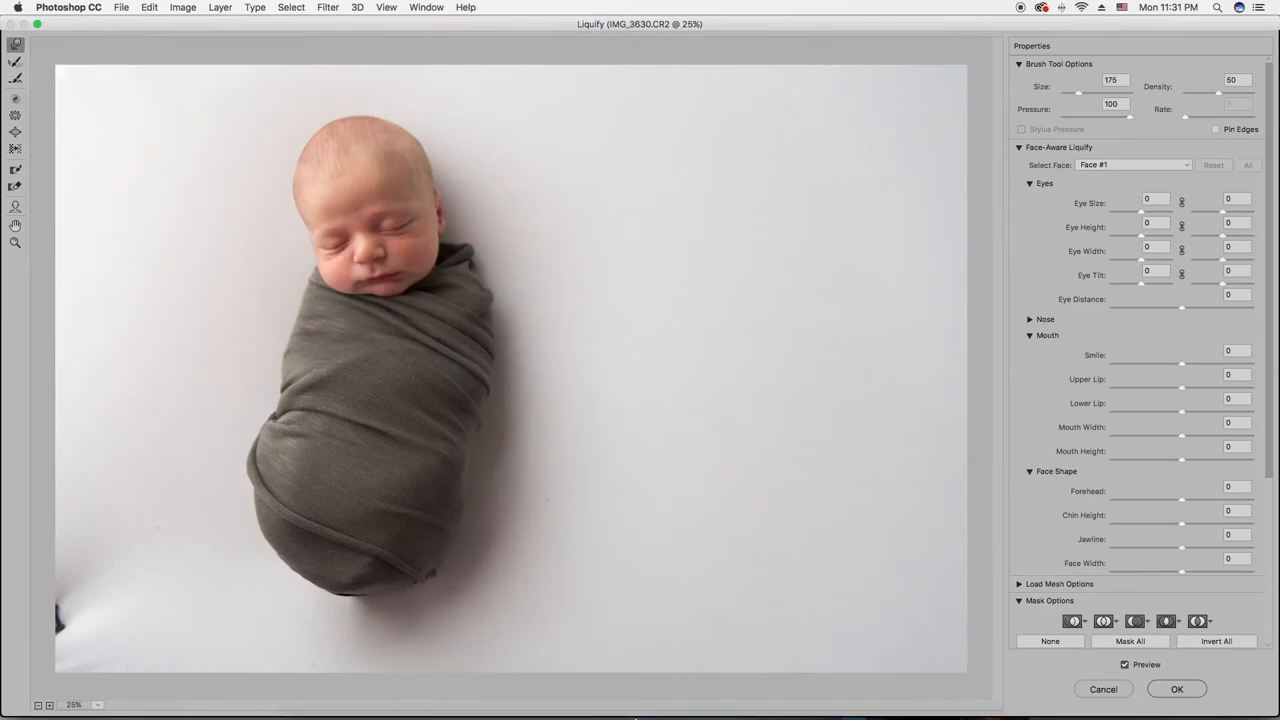
click(560, 694)
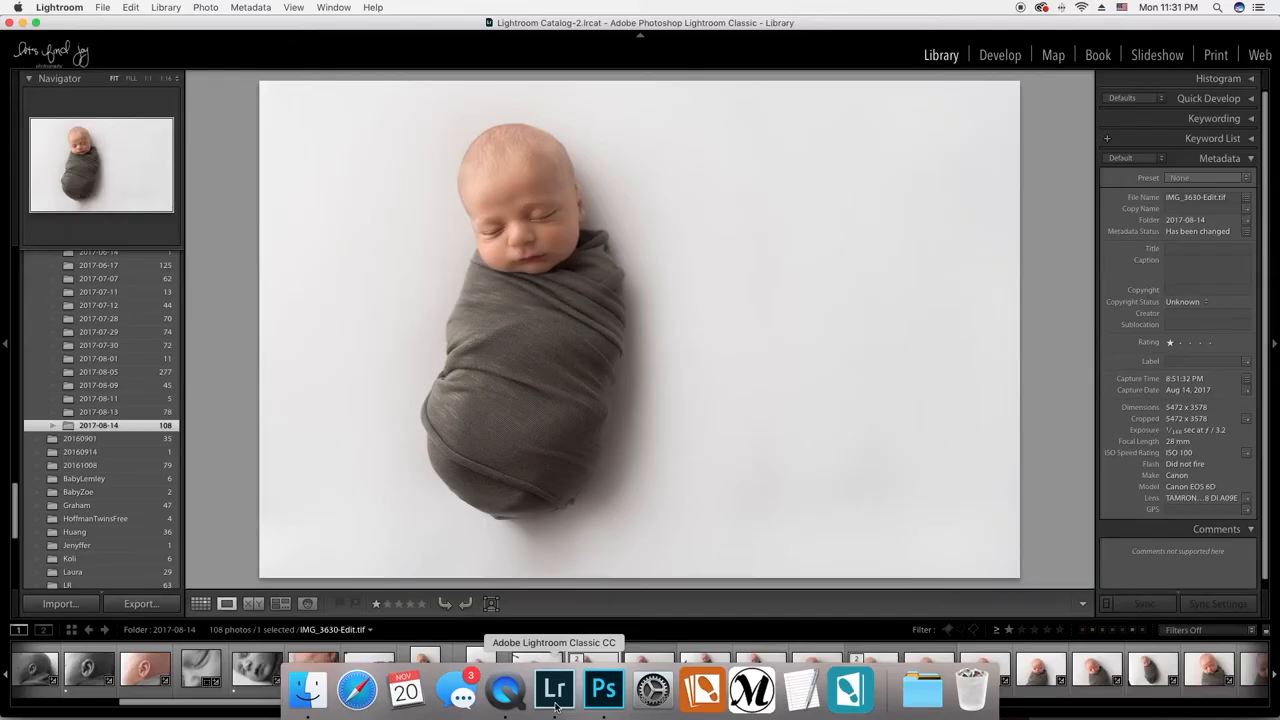
click(604, 692)
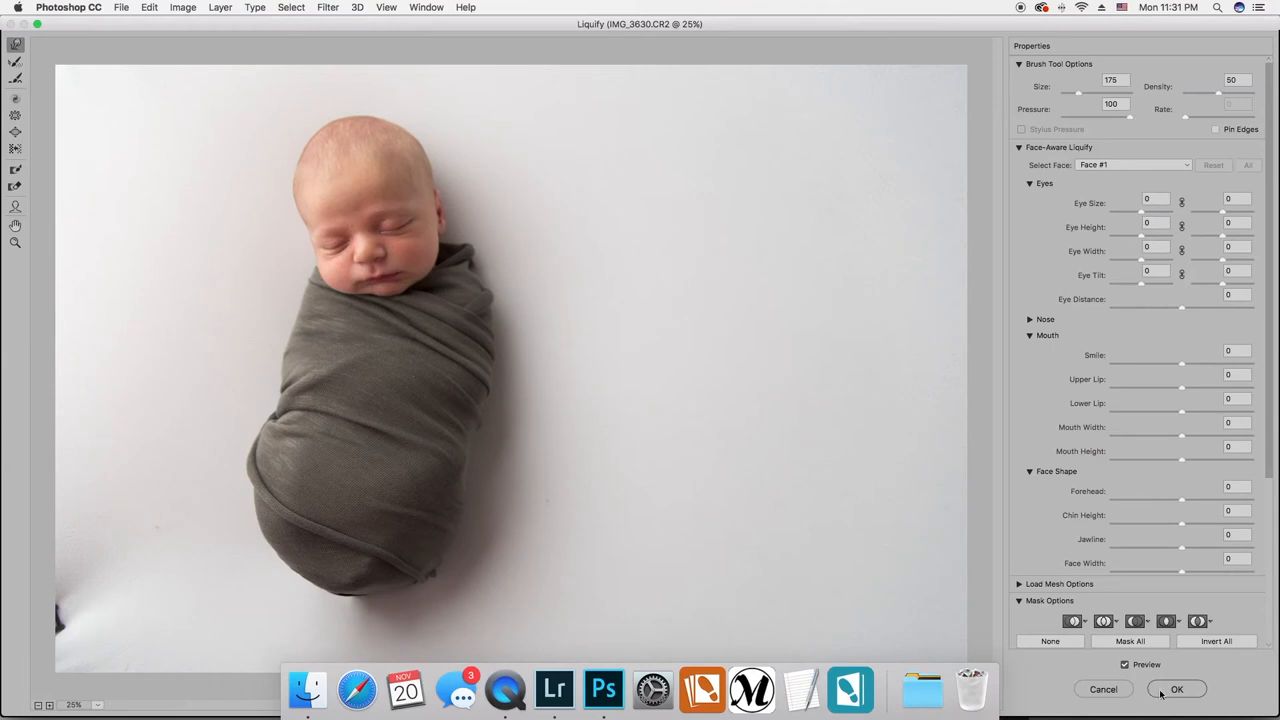
mouse_move(1160, 694)
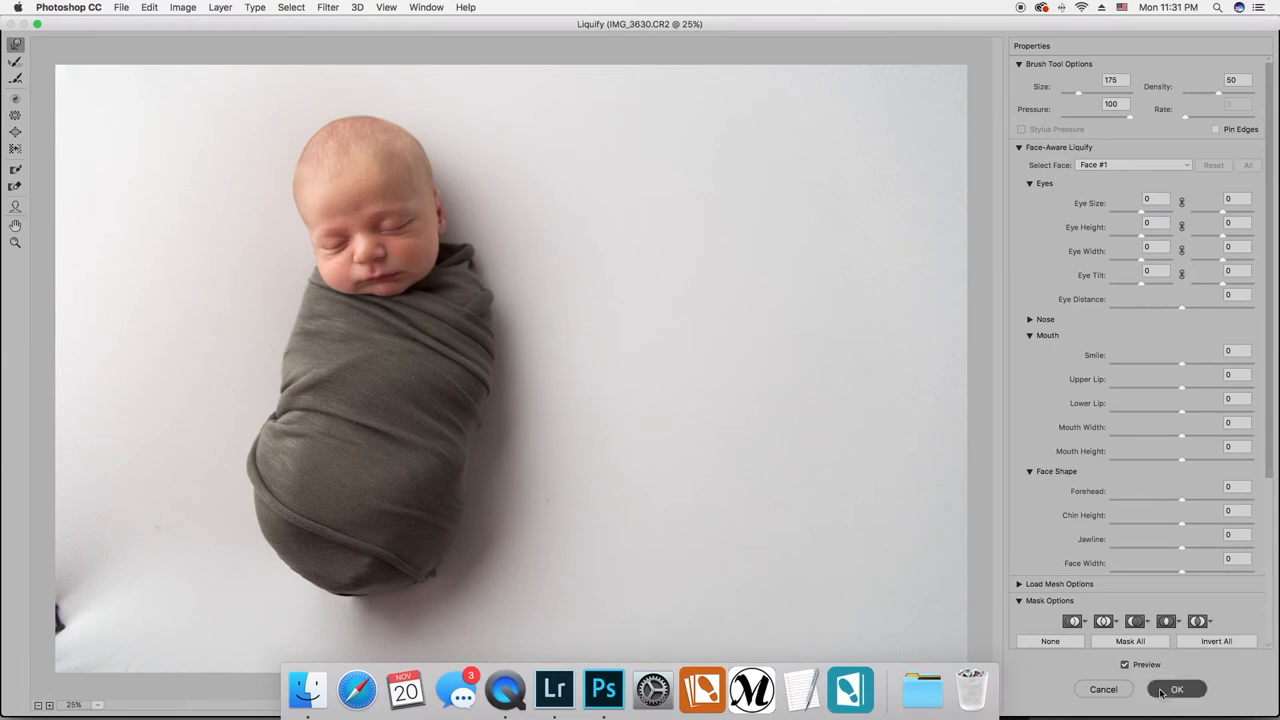
Step: Commit the Liquify reshaping with OK and compare the result against Lightroom's copy
click(1176, 686)
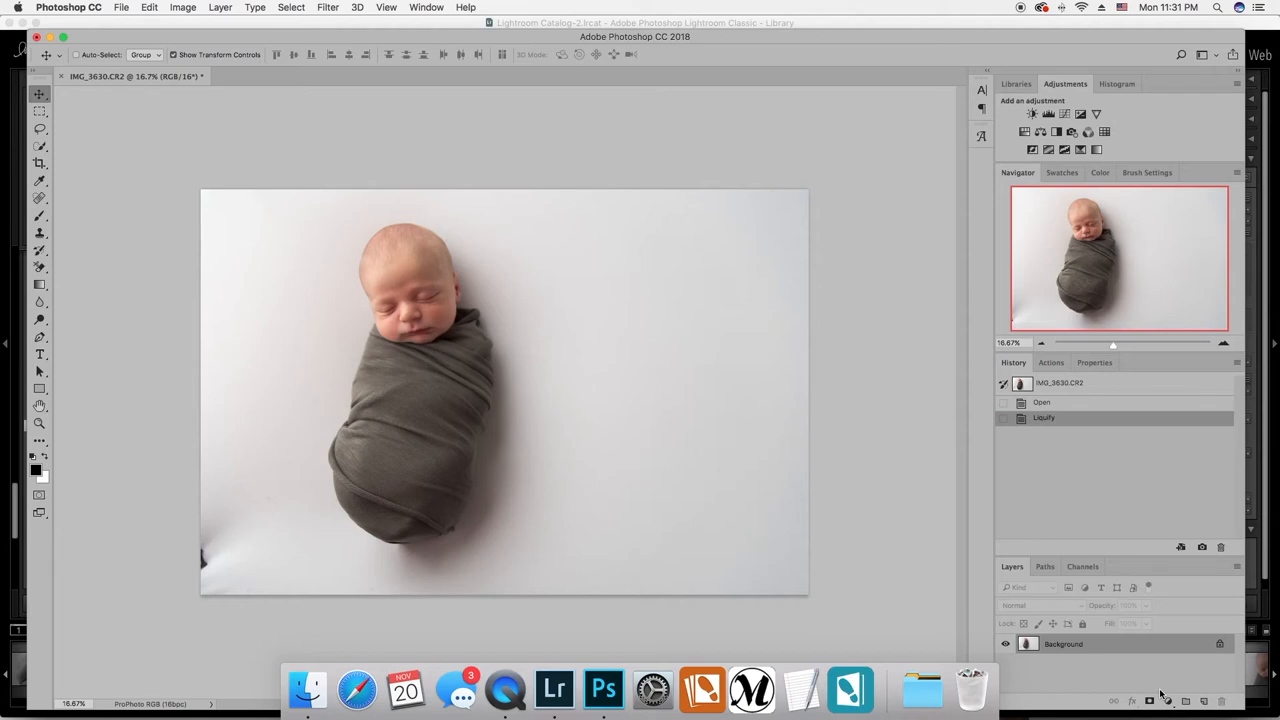
mouse_move(656, 684)
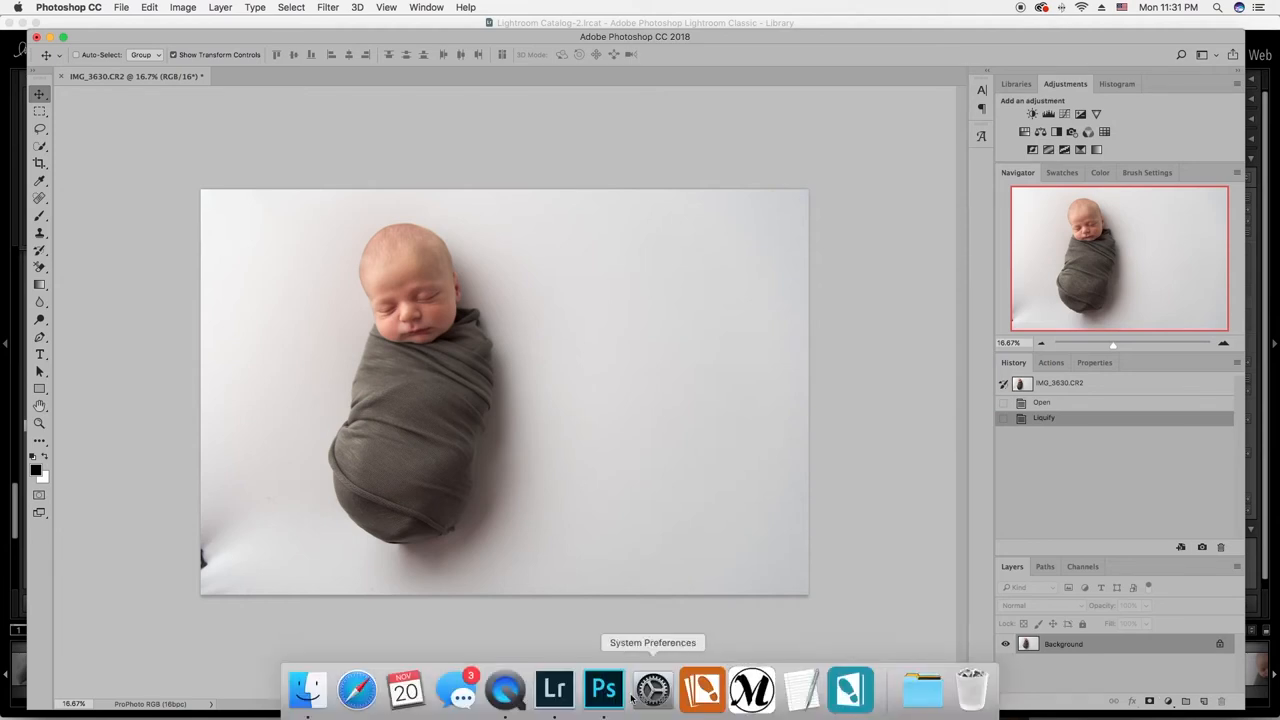
click(556, 688)
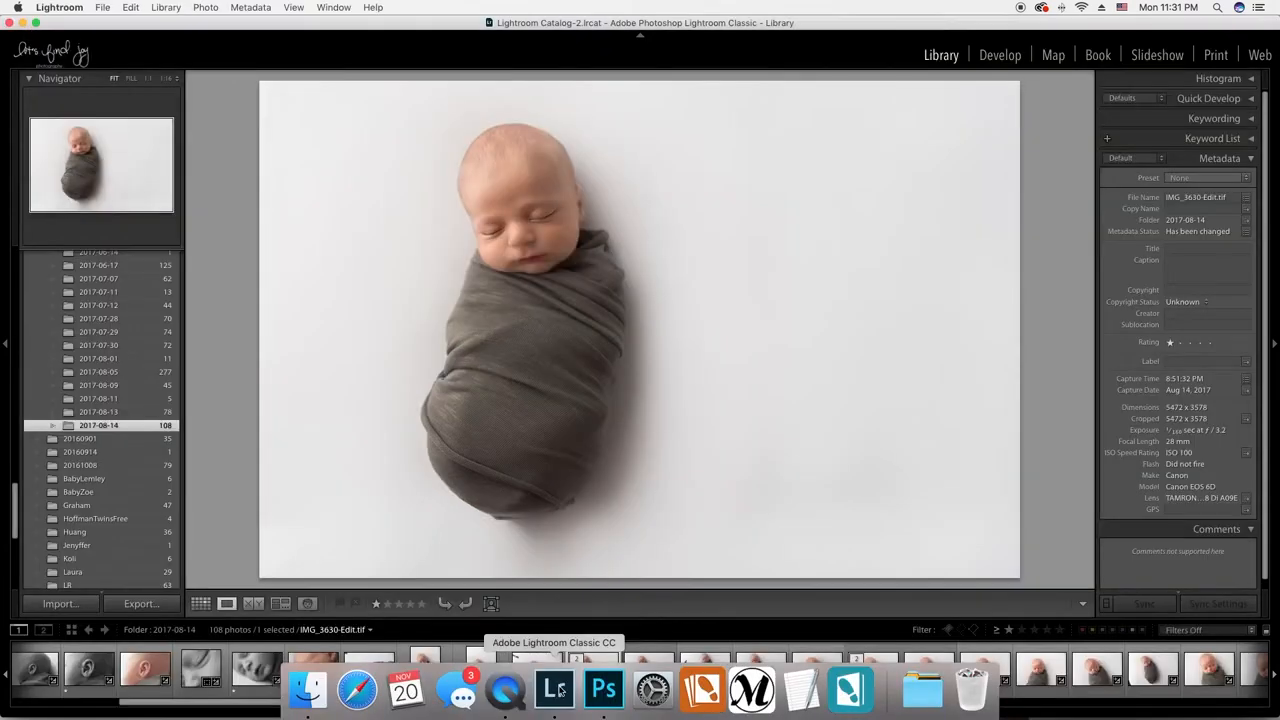
click(602, 684)
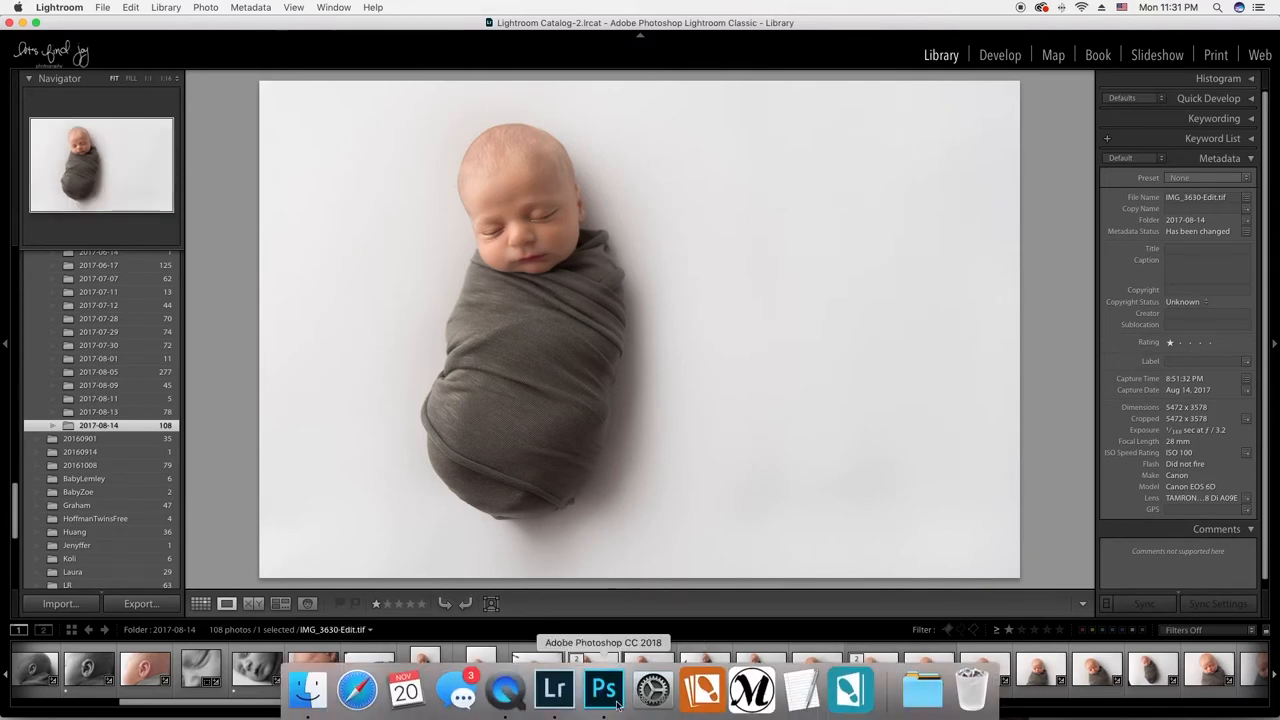
click(604, 684)
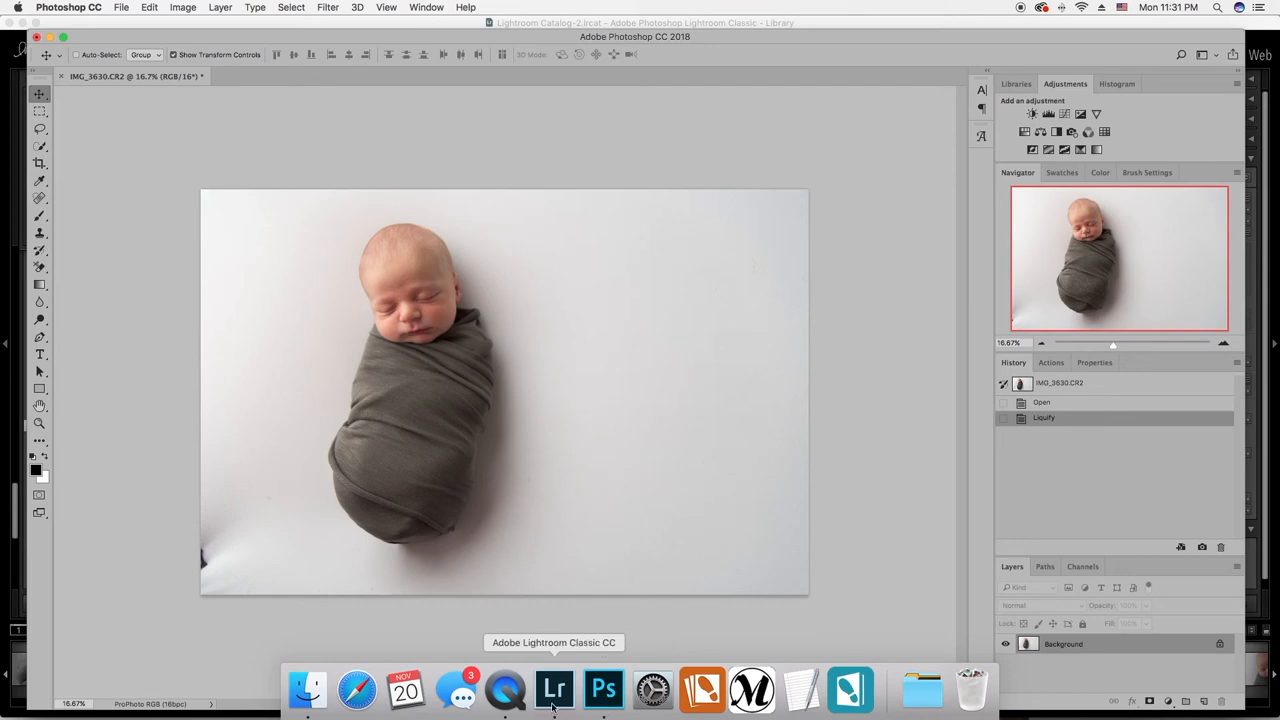
Step: Compare once more with Lightroom, then view the liquified photo full screen on black in Photoshop
click(556, 684)
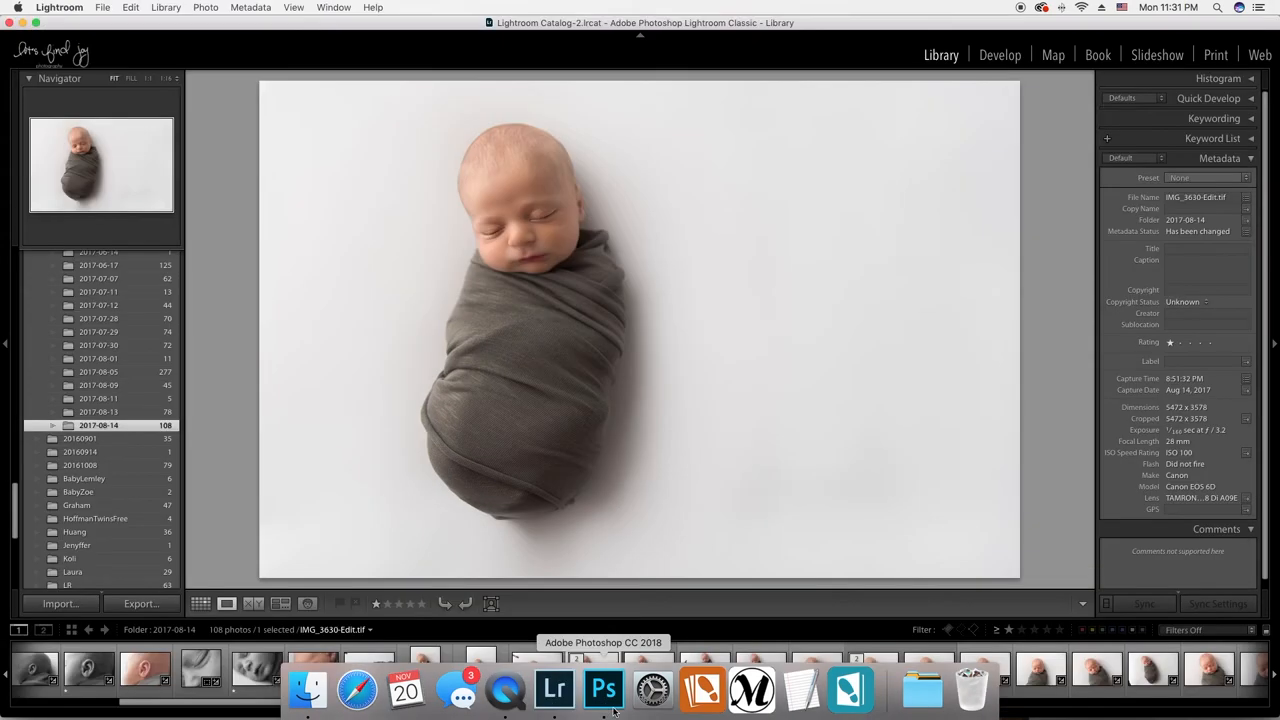
click(600, 690)
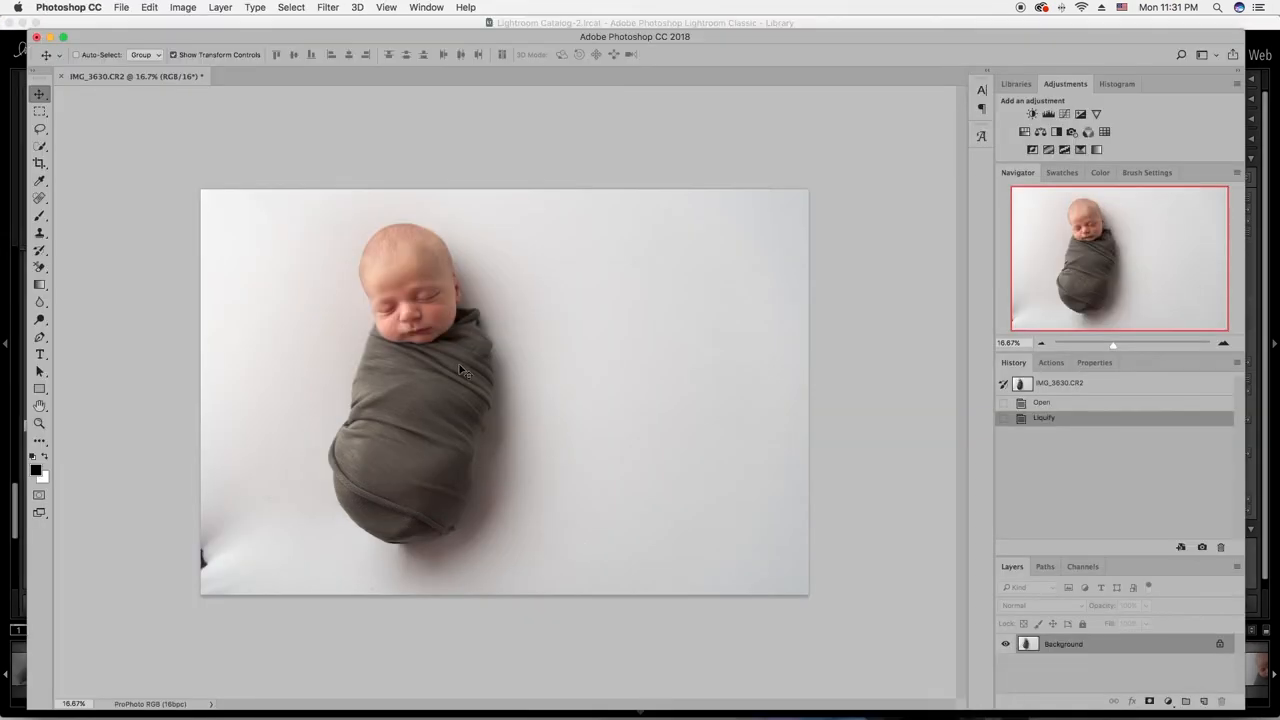
click(328, 8)
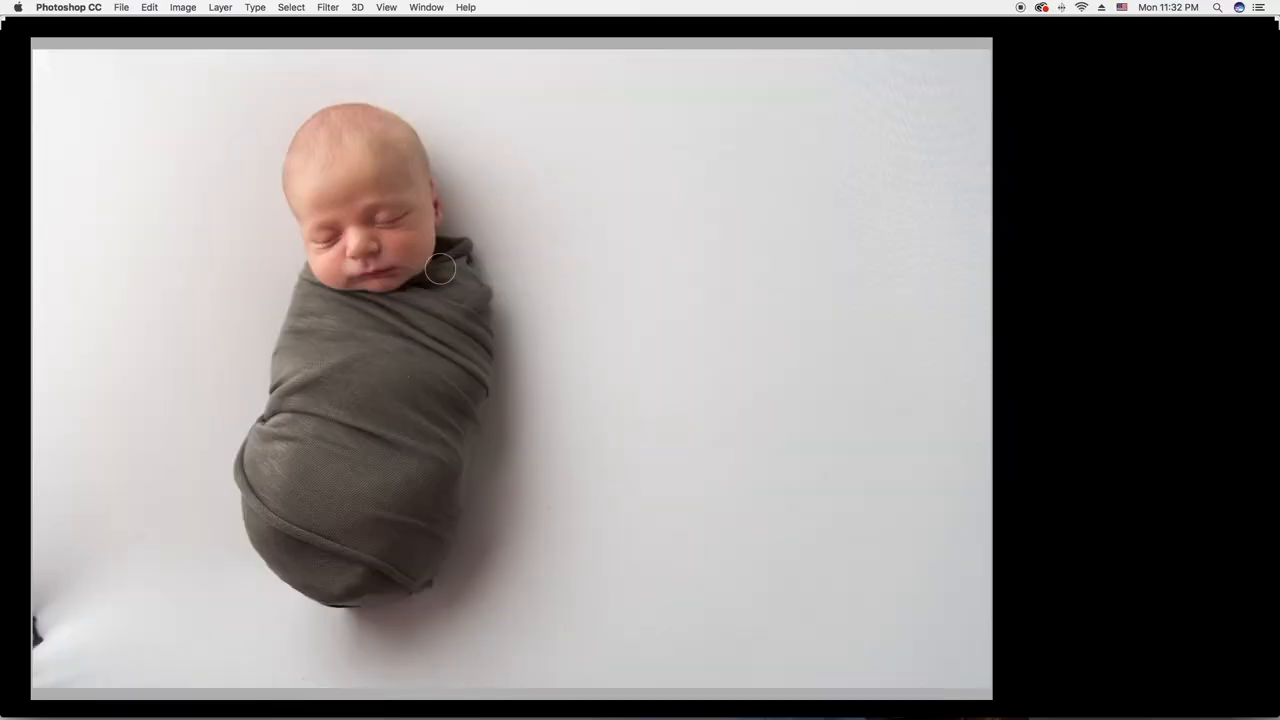
Step: Reopen Liquify and push in the blanket's left side, middle bulge and lower right contour
click(356, 8)
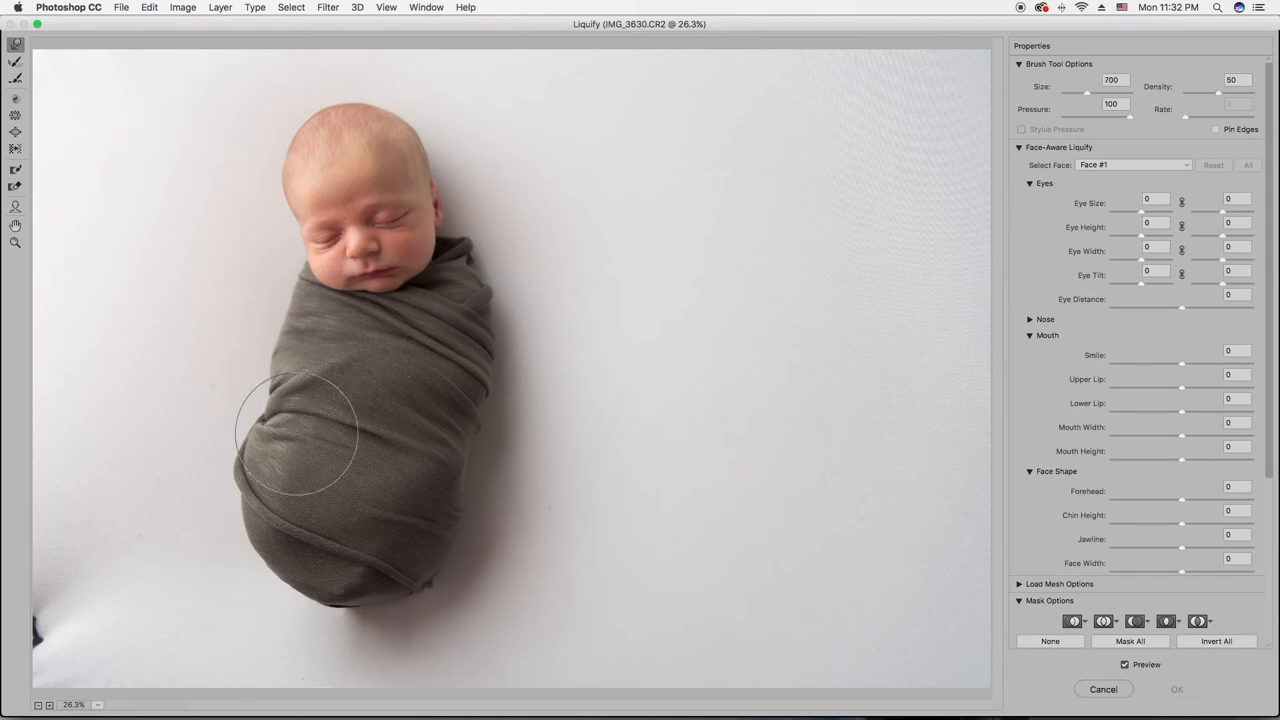
drag(300, 430, 340, 450)
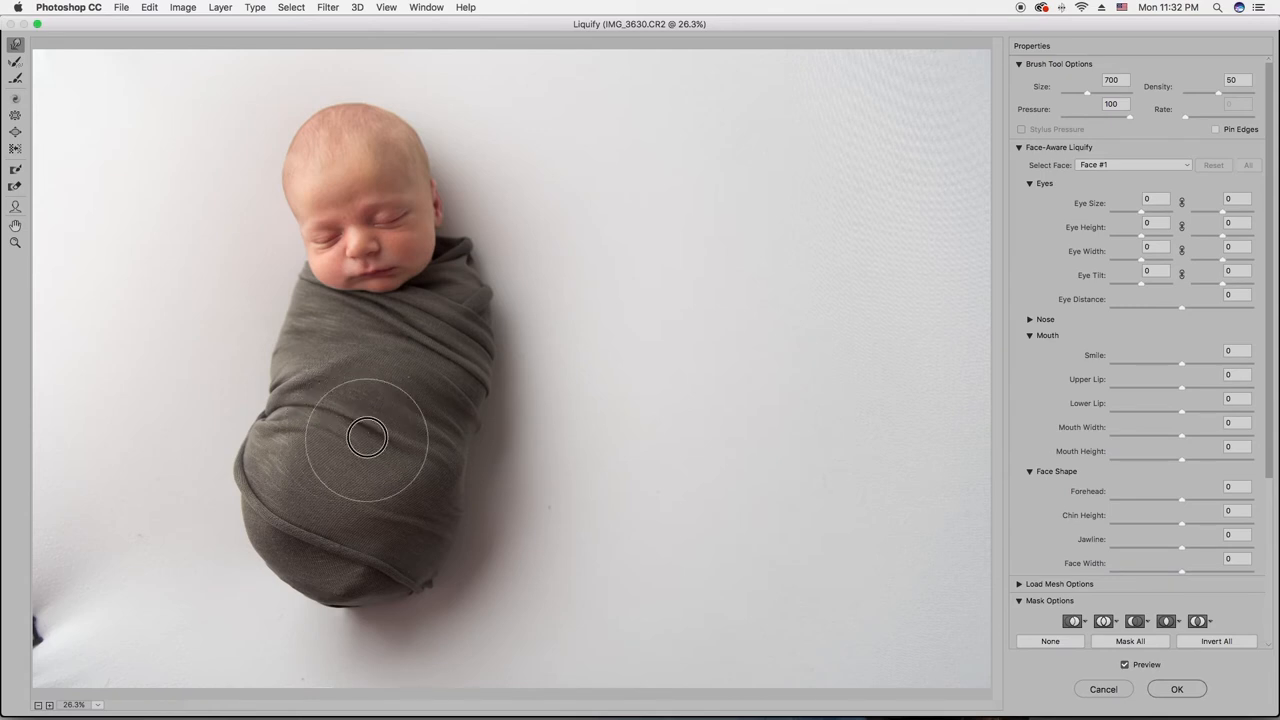
drag(368, 436, 400, 436)
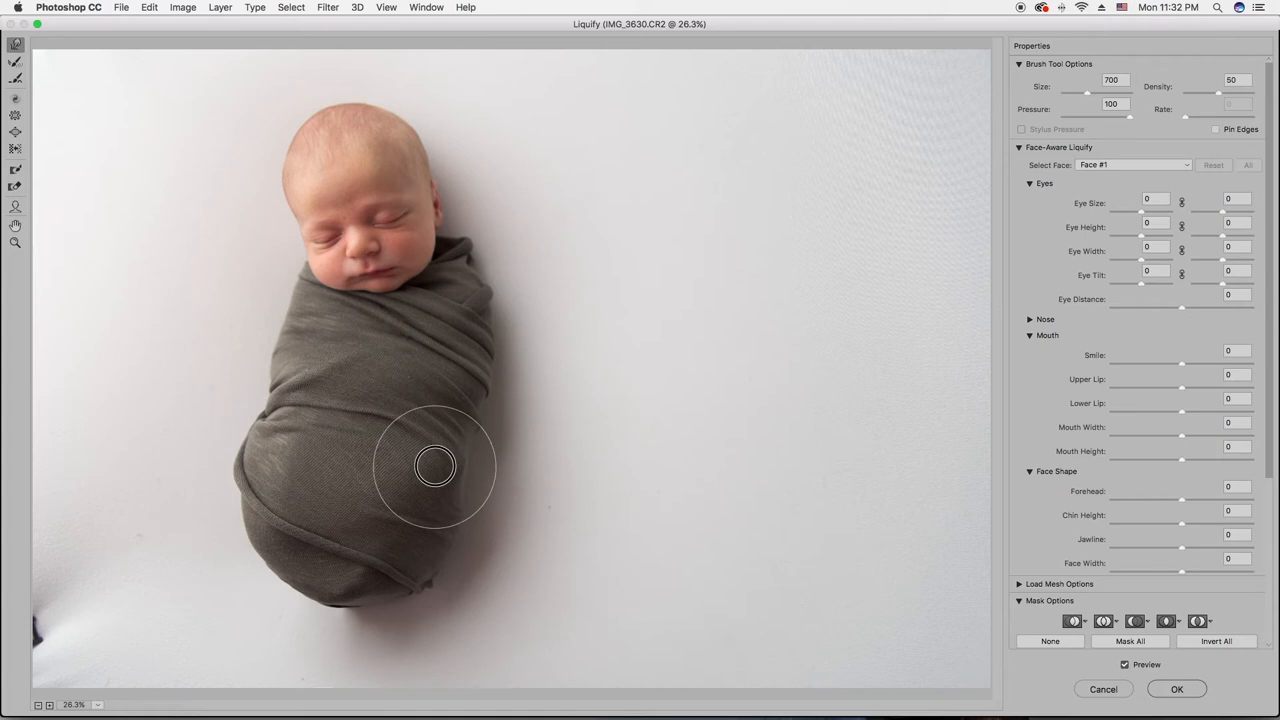
drag(436, 464, 336, 424)
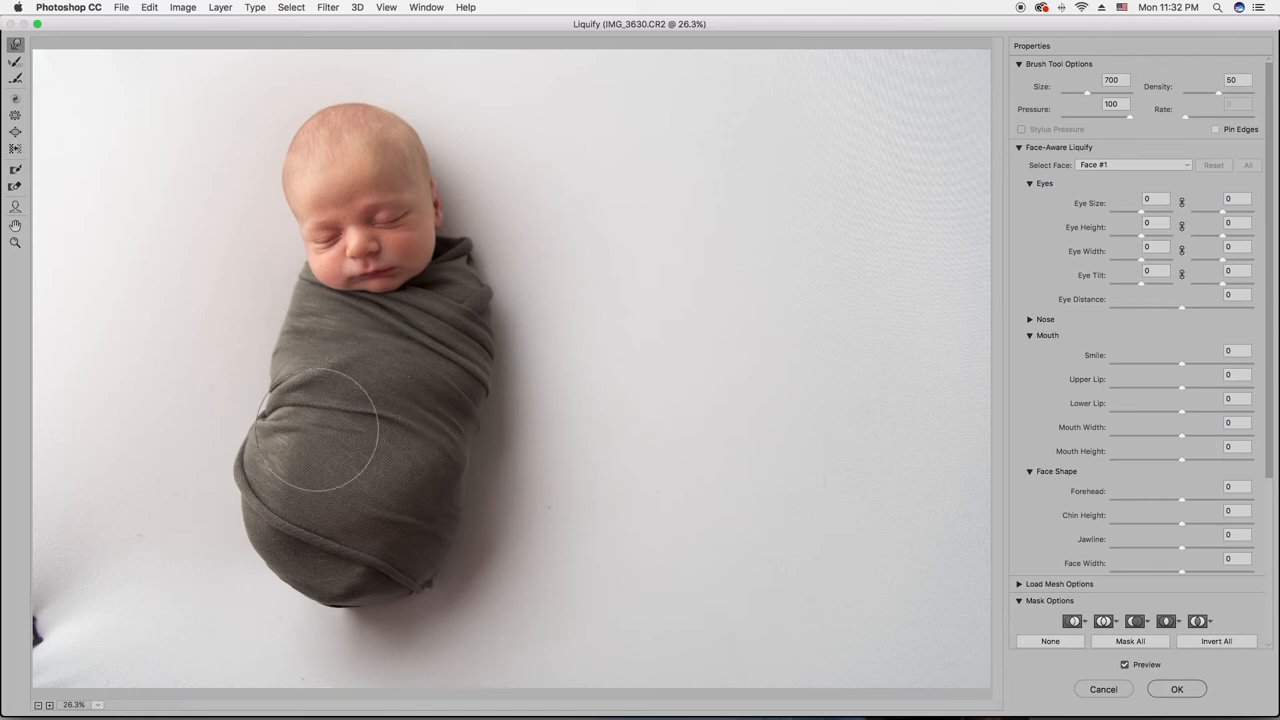
drag(324, 424, 288, 464)
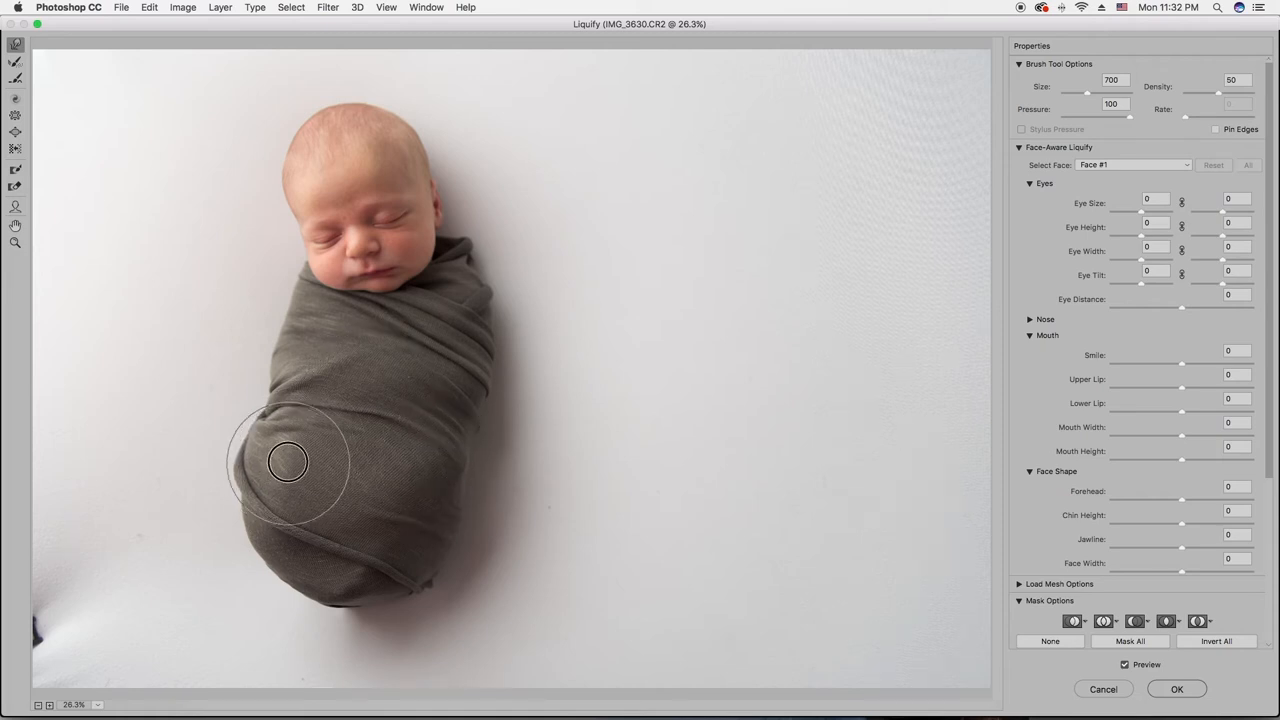
drag(288, 462, 320, 468)
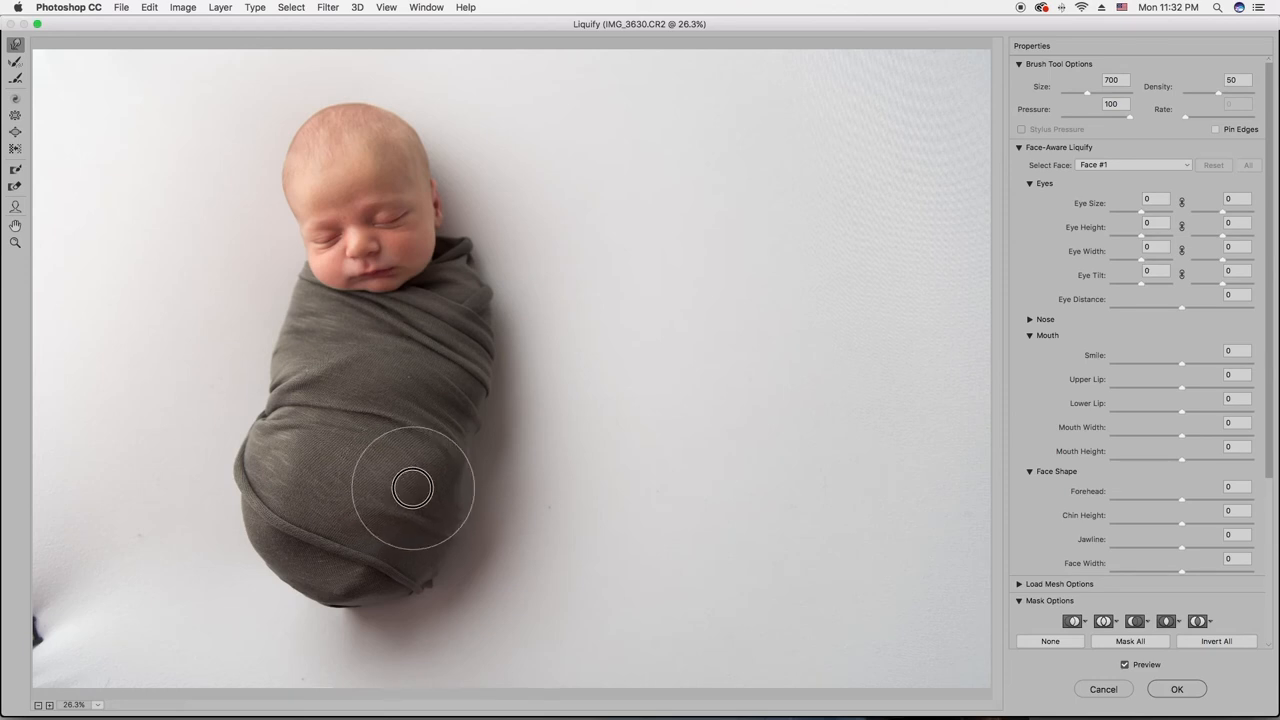
drag(412, 488, 284, 498)
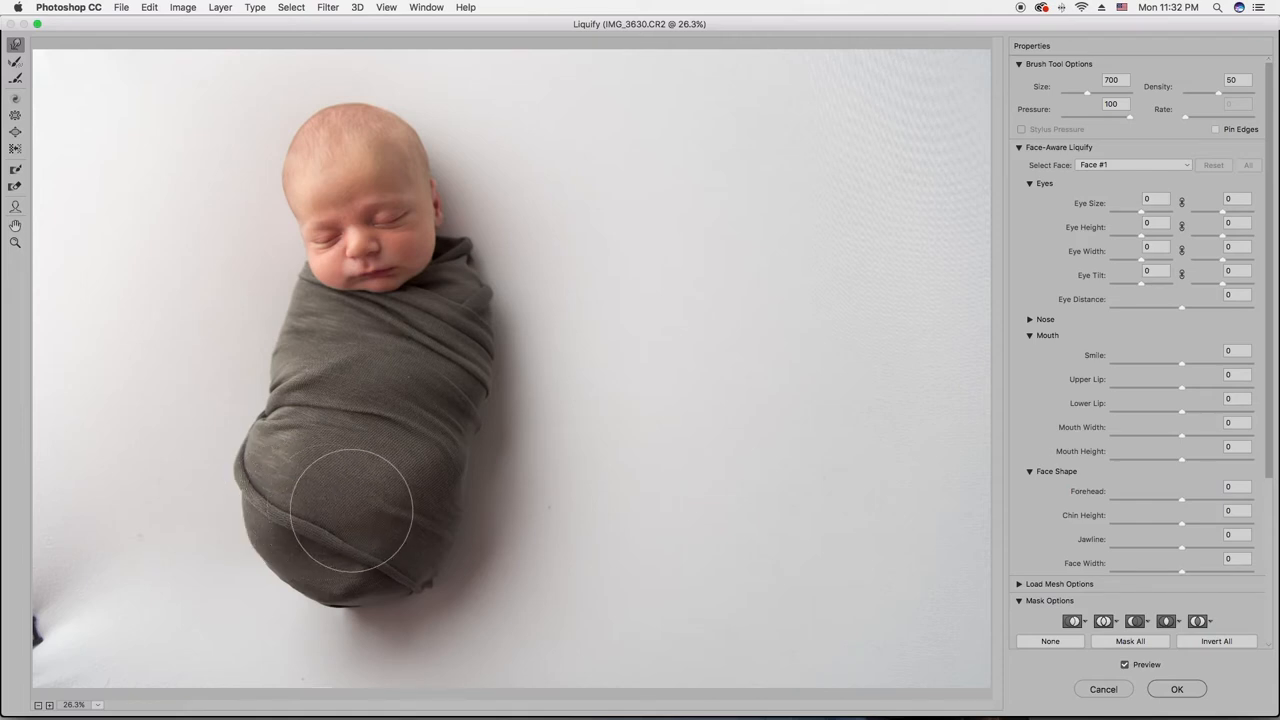
drag(350, 510, 384, 512)
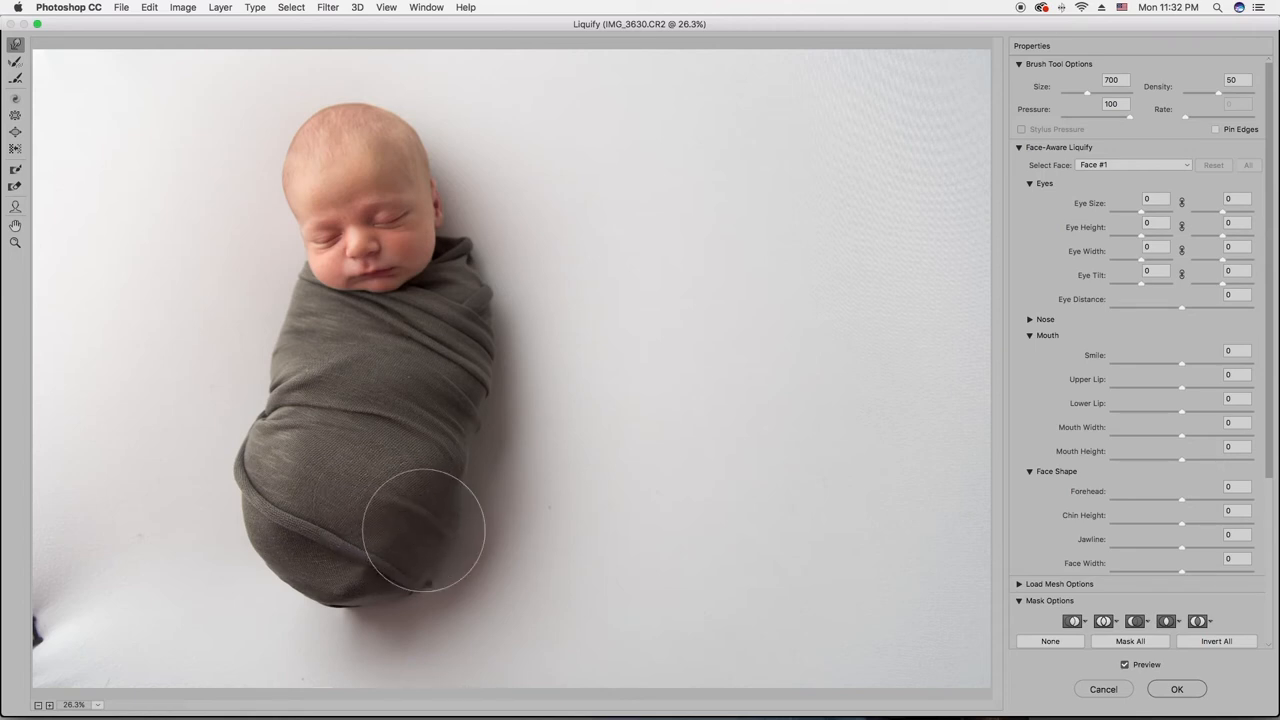
drag(424, 530, 450, 488)
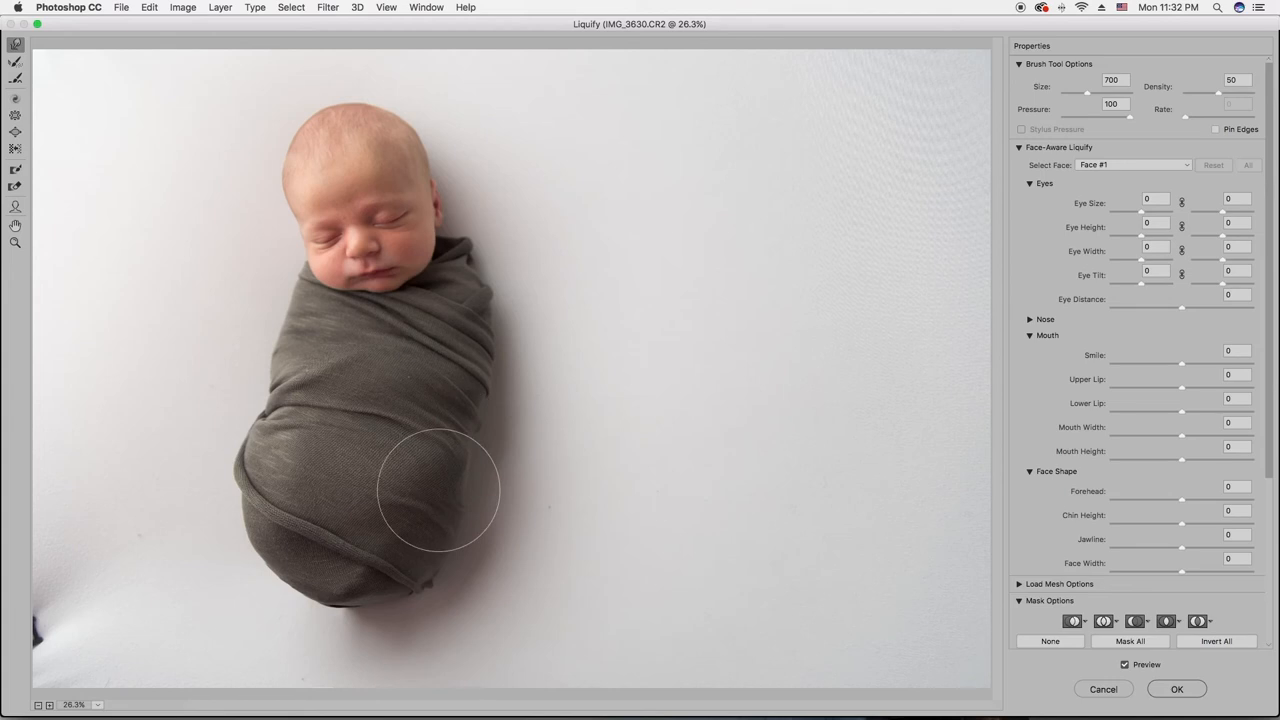
Step: Smooth the blanket's bottom outline and lower-right curve with further Forward Warp strokes
drag(440, 490, 278, 540)
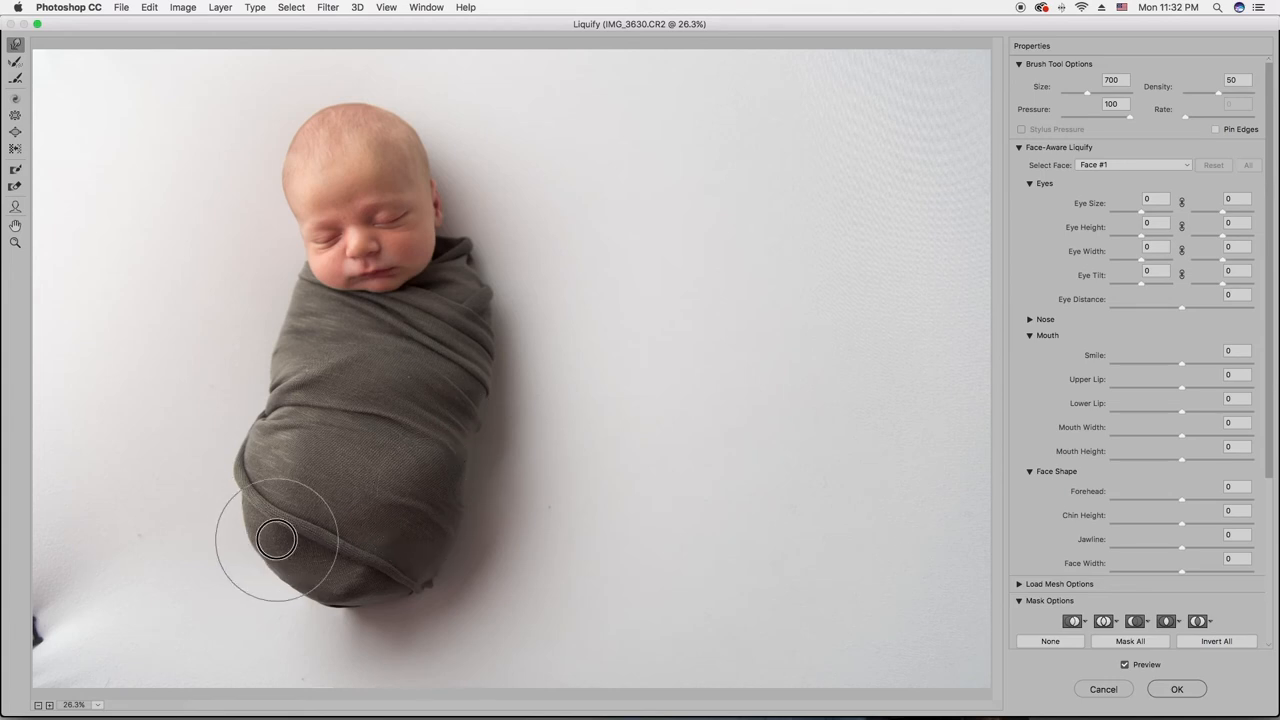
drag(278, 540, 268, 520)
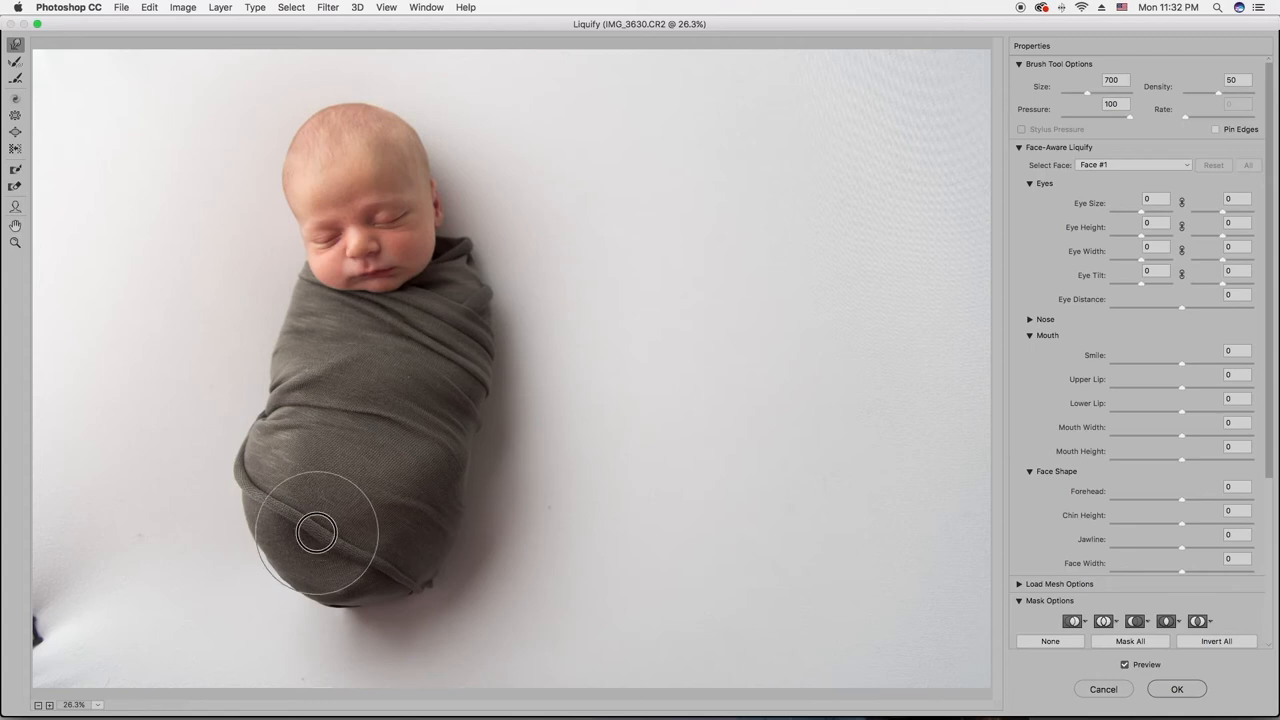
drag(316, 532, 338, 544)
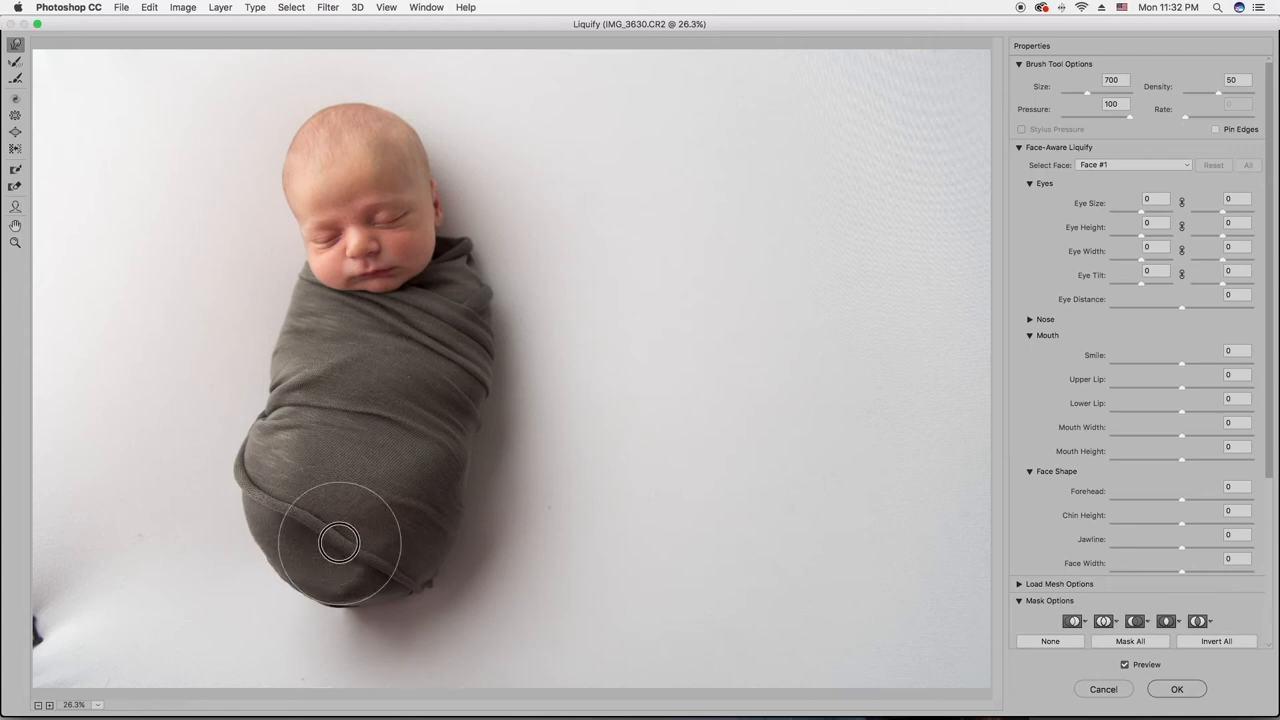
drag(340, 544, 368, 544)
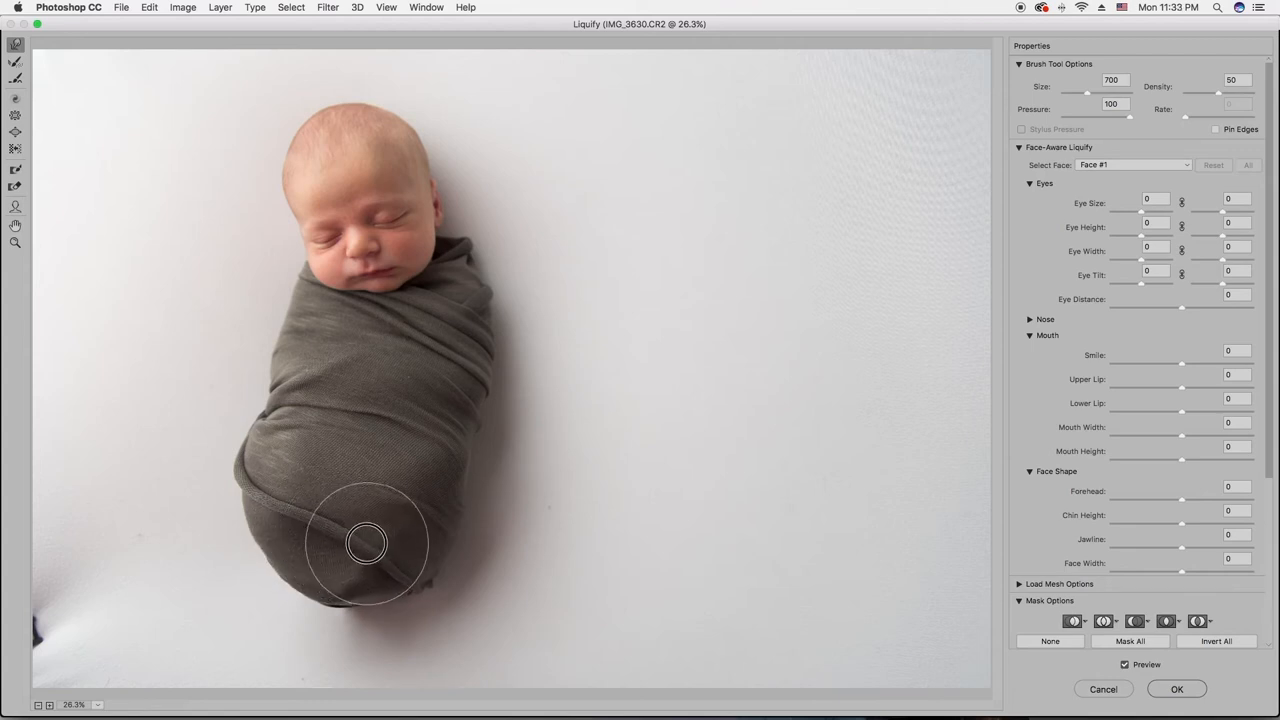
drag(364, 544, 388, 544)
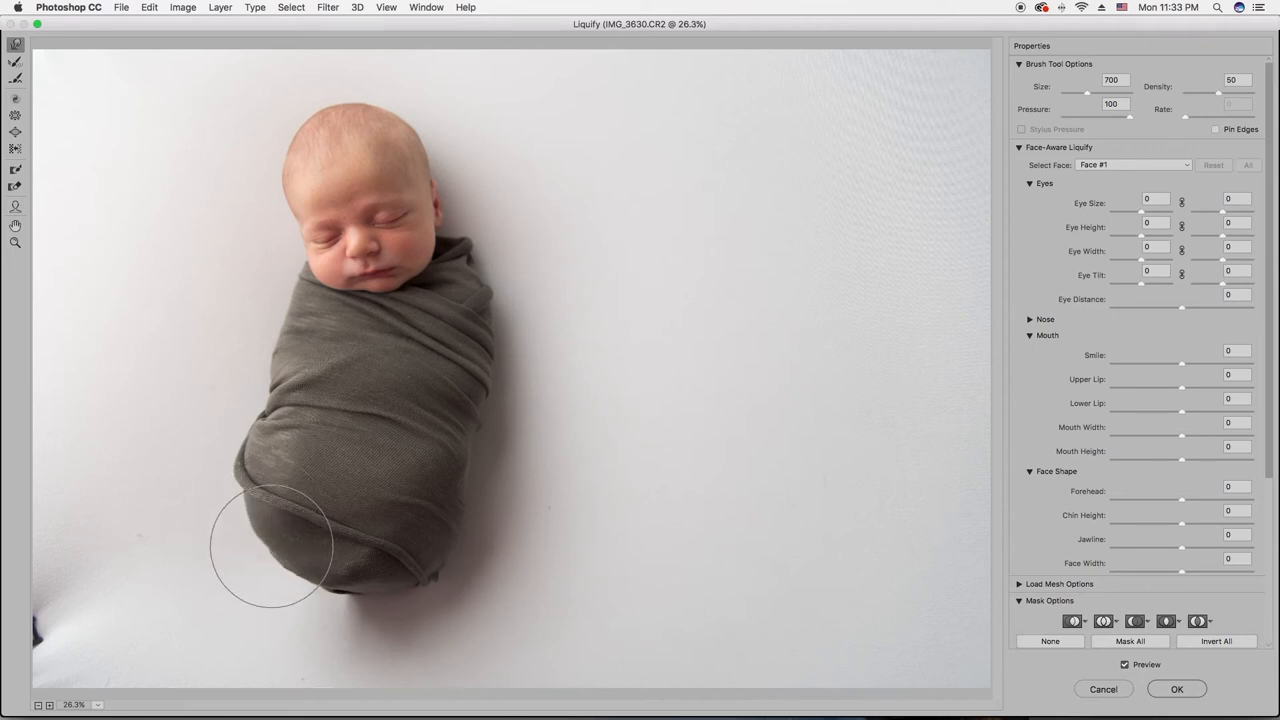
drag(270, 544, 350, 590)
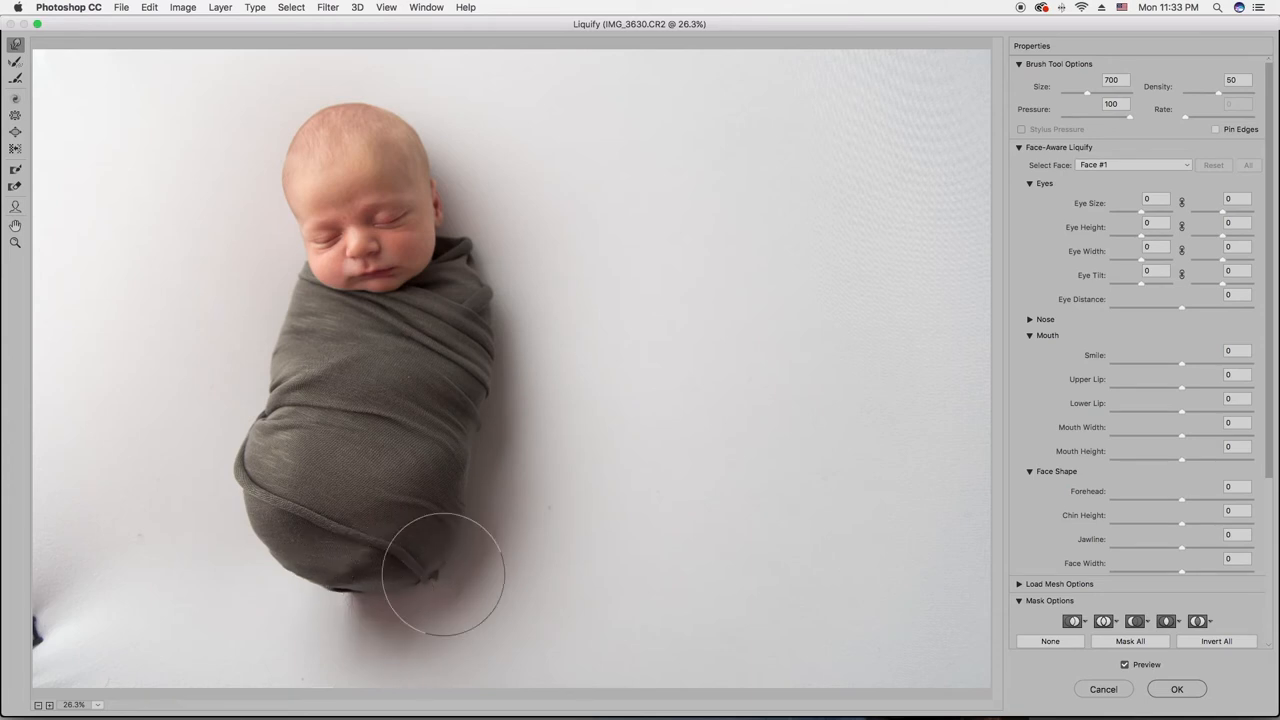
mouse_move(482, 556)
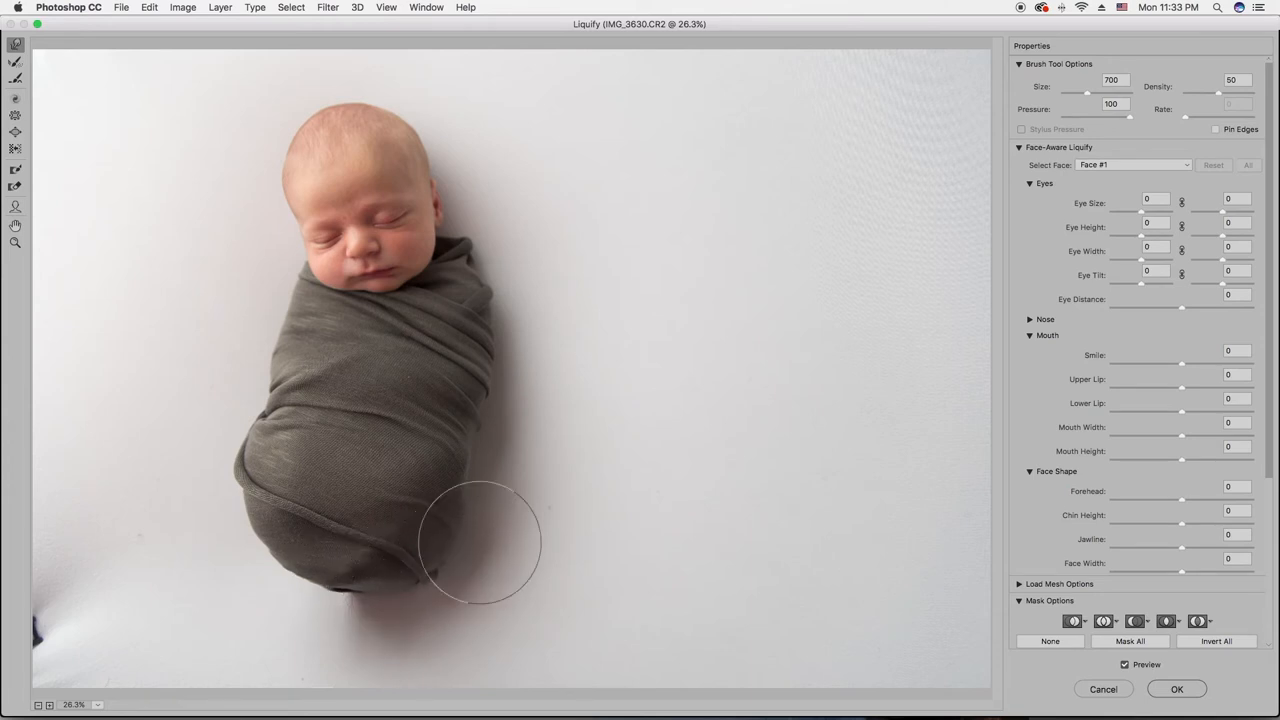
drag(480, 544, 484, 496)
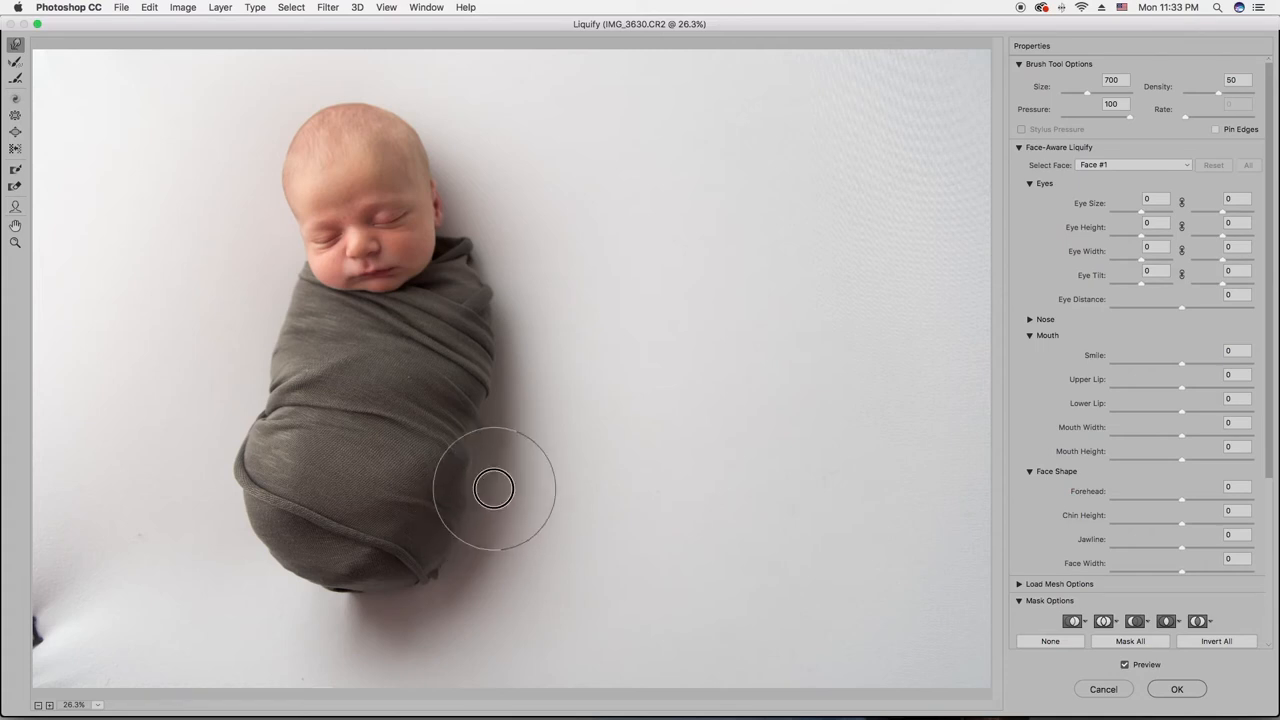
drag(492, 488, 504, 482)
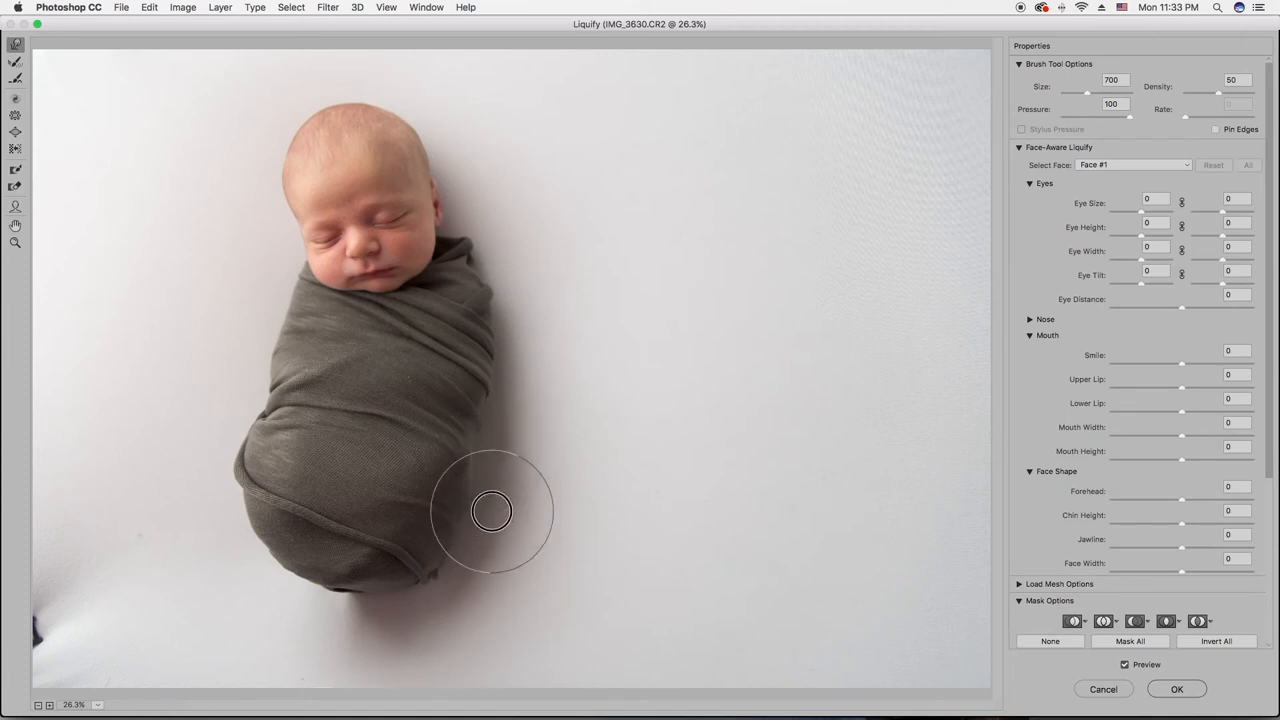
drag(492, 512, 504, 490)
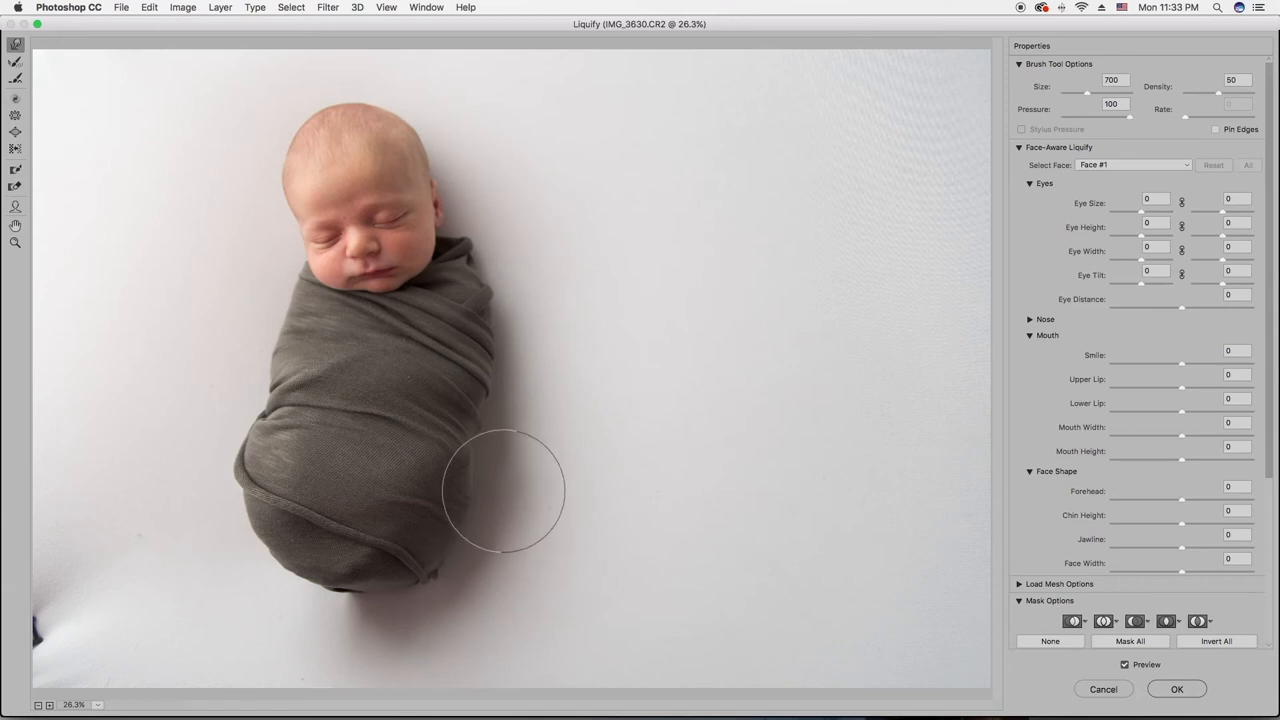
mouse_move(184, 520)
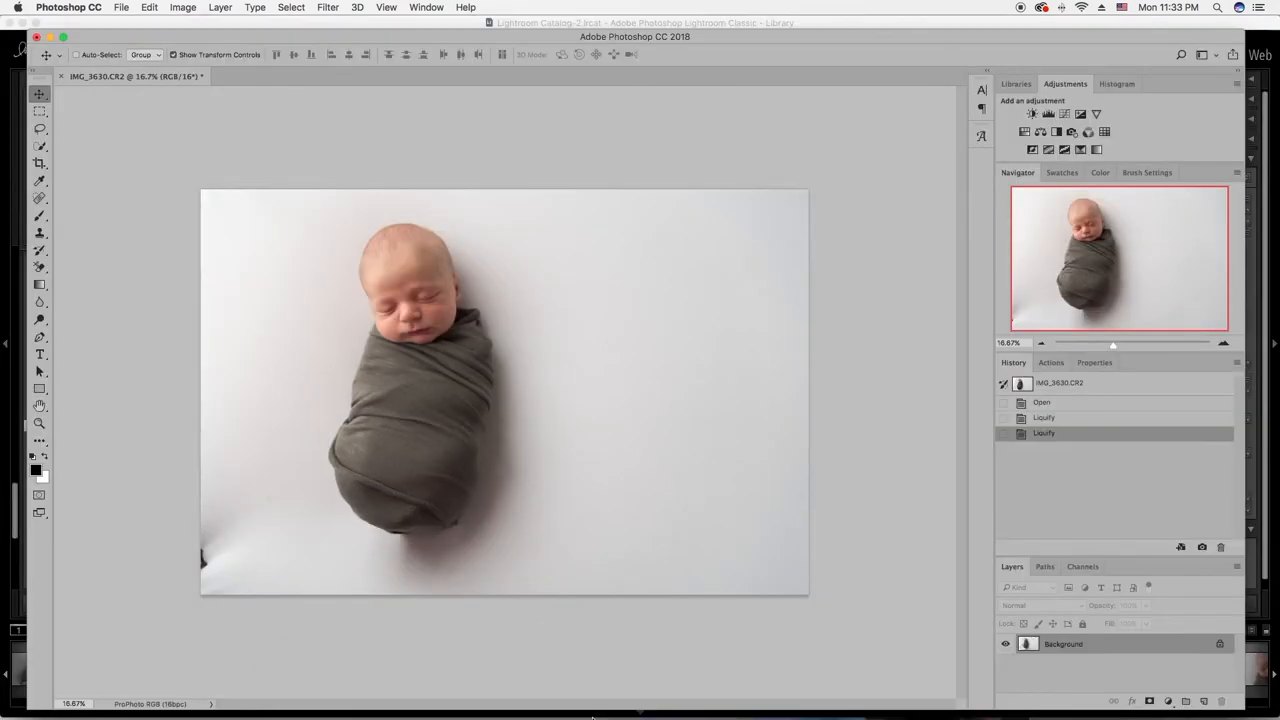
mouse_move(556, 688)
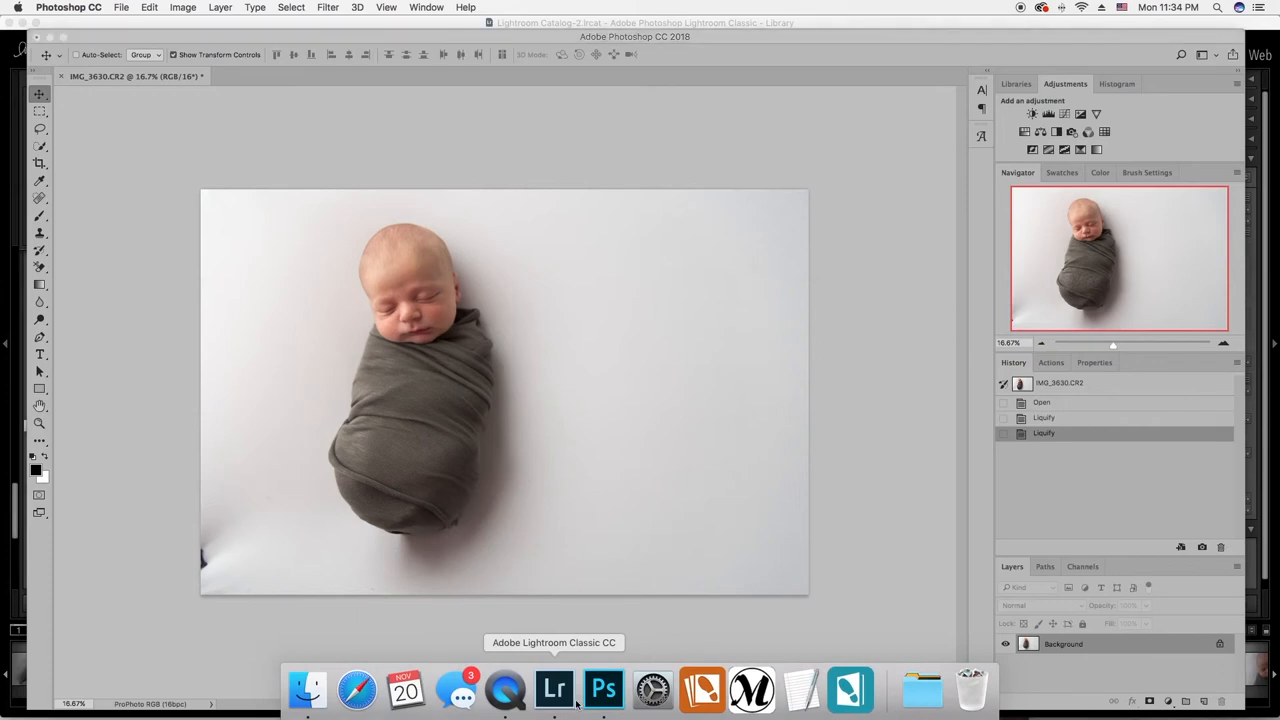
Step: Check the Lightroom library for comparison and return to the edited photo in Photoshop
click(556, 686)
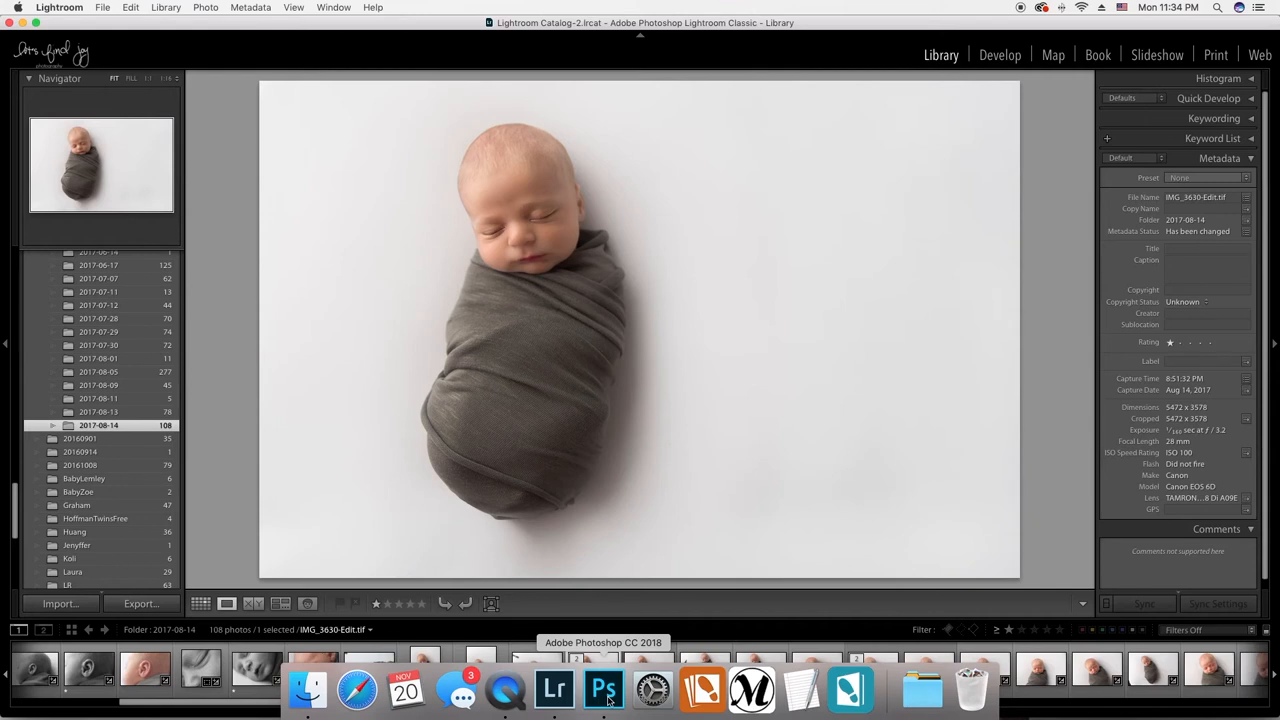
click(604, 688)
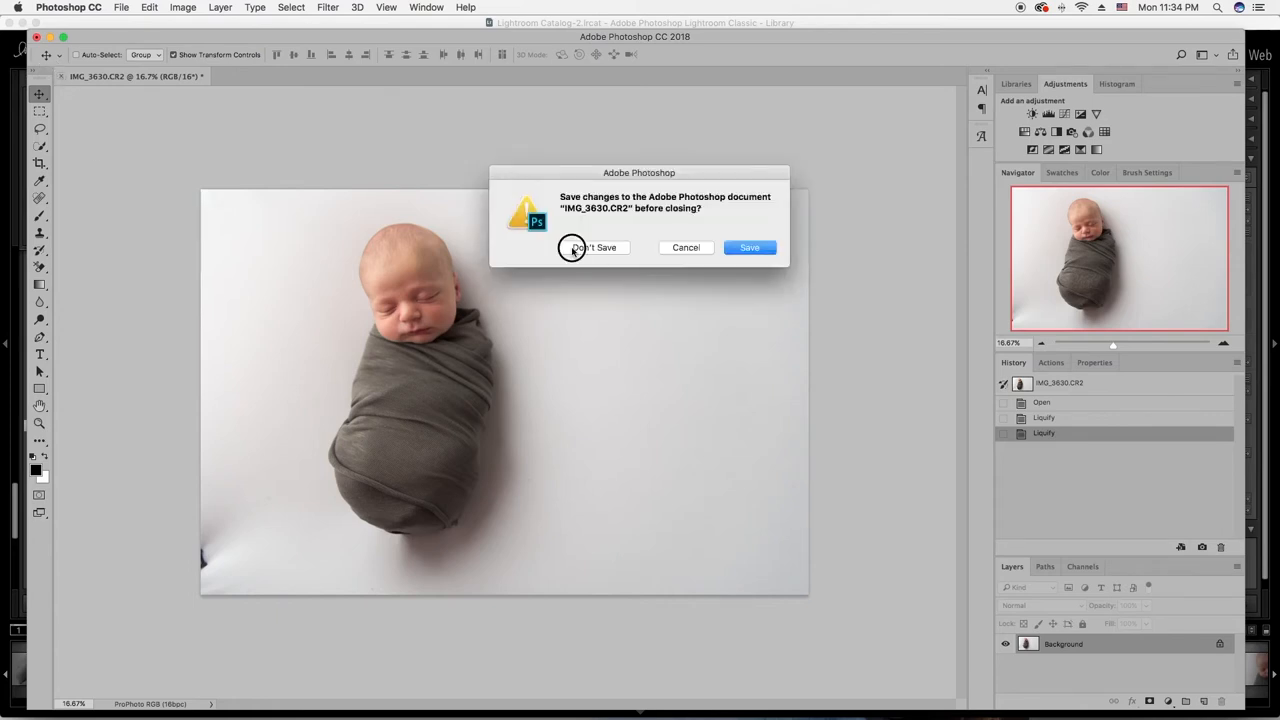
Step: Close the newborn photo without saving and go back to the Lightroom library
click(596, 248)
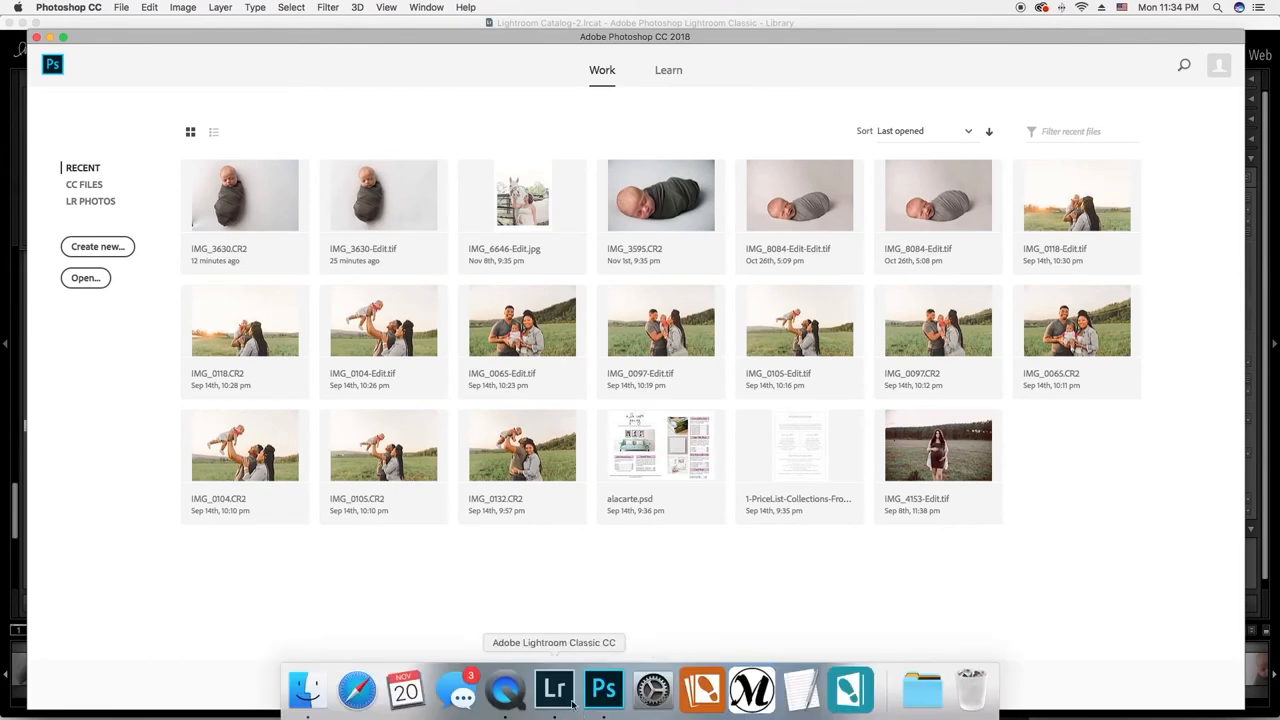
click(572, 688)
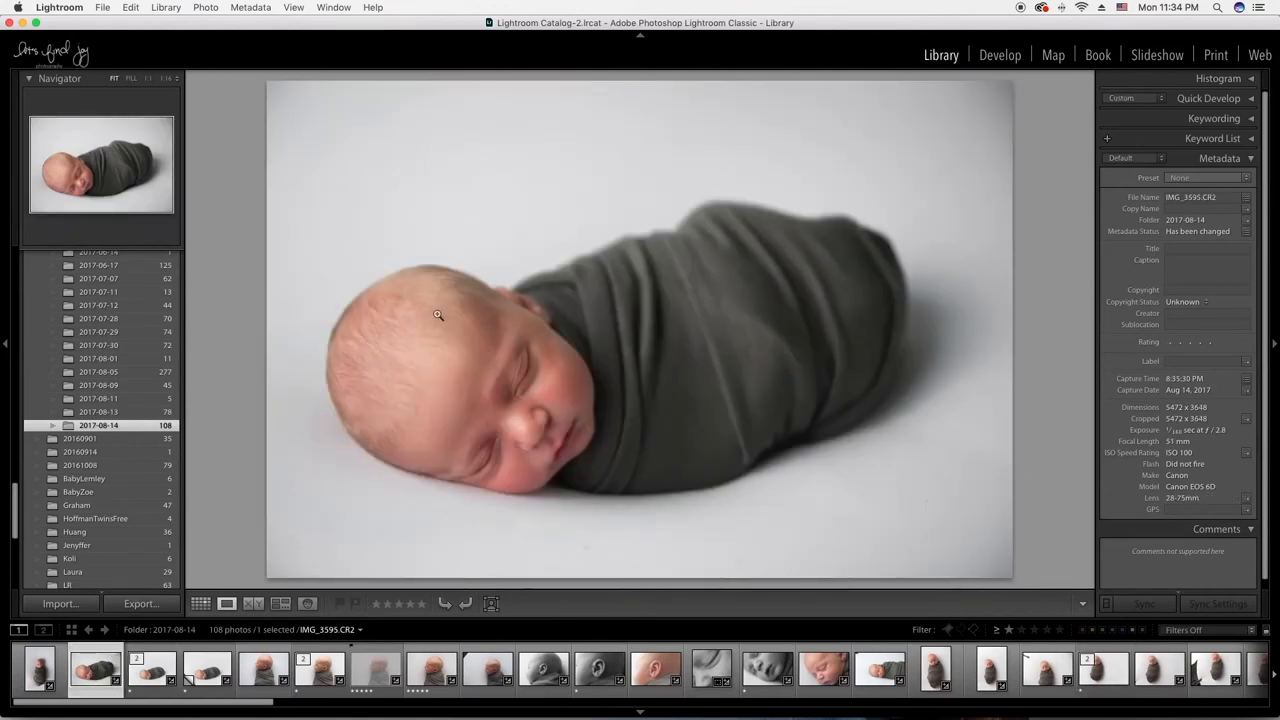
Step: Send the side-lying newborn photo from Lightroom to Photoshop and bring it to the front
click(156, 676)
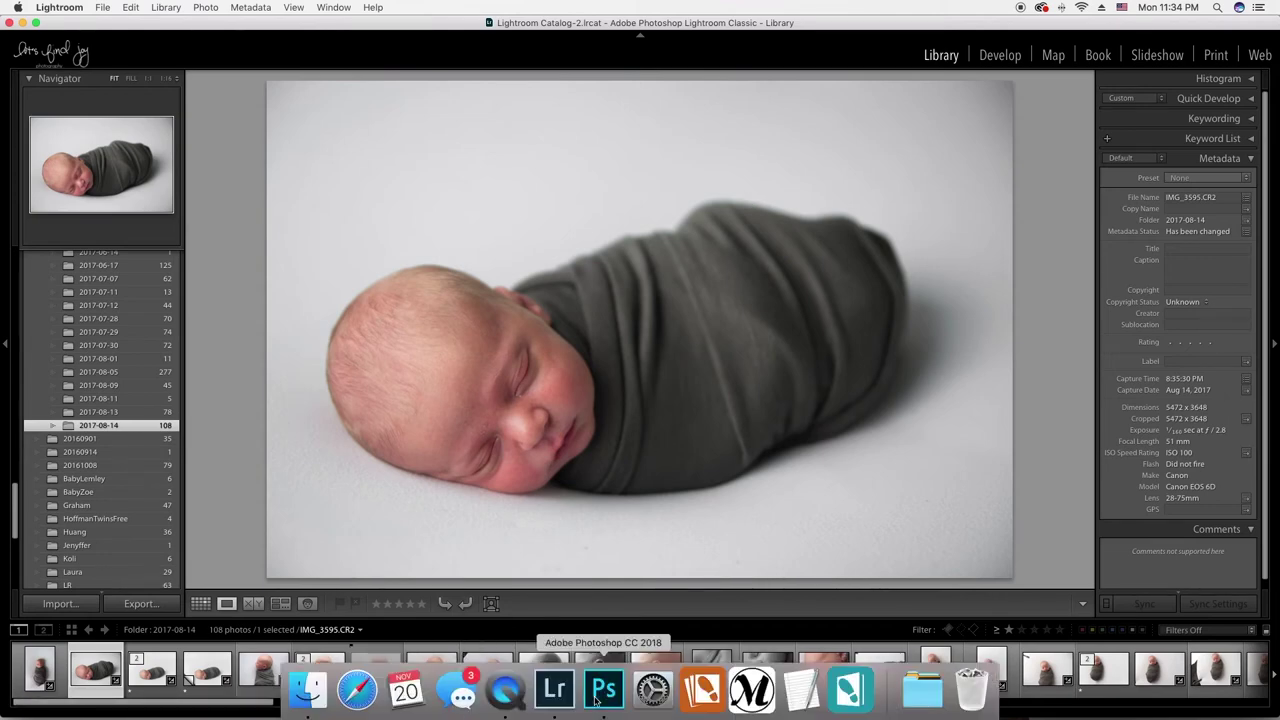
click(600, 684)
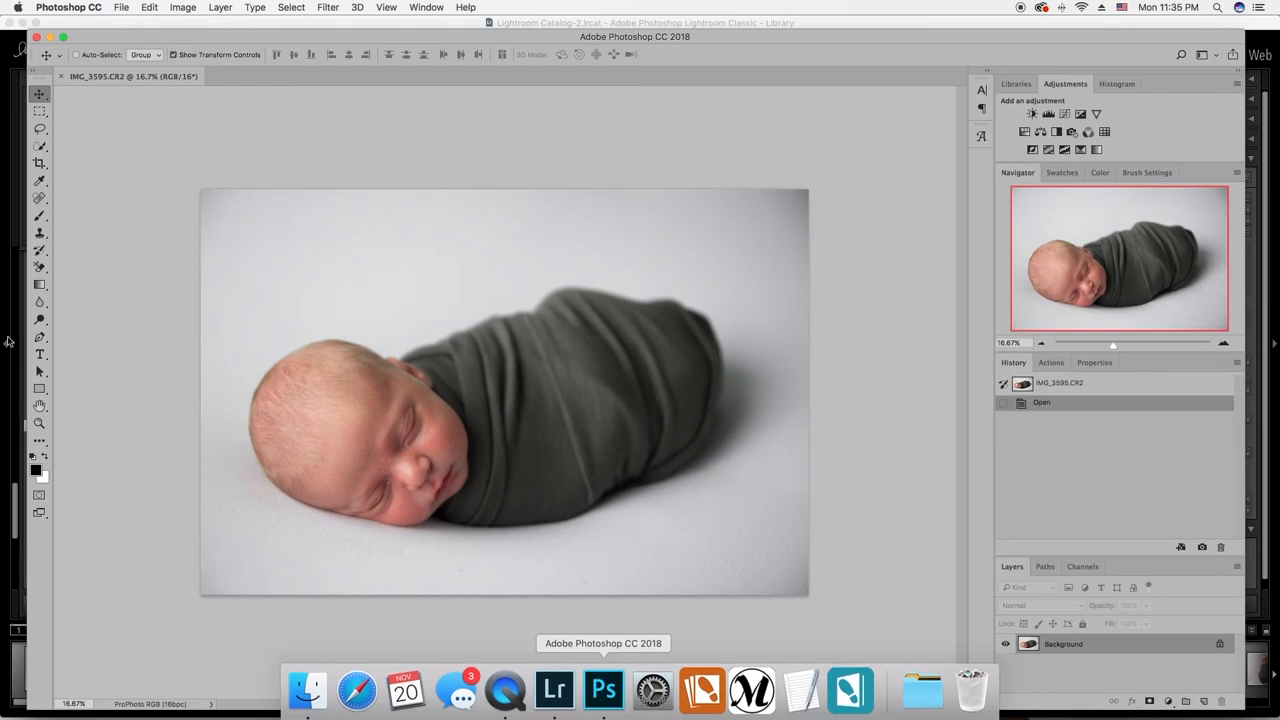
click(328, 8)
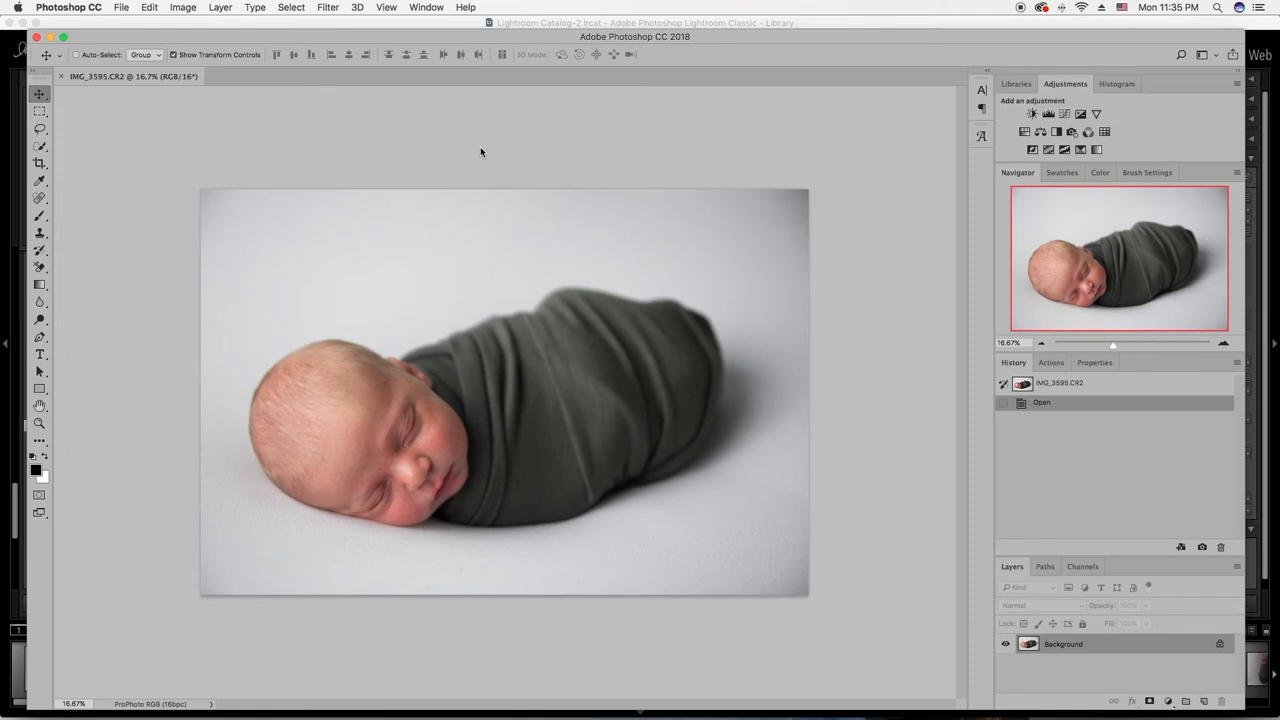
mouse_move(600, 376)
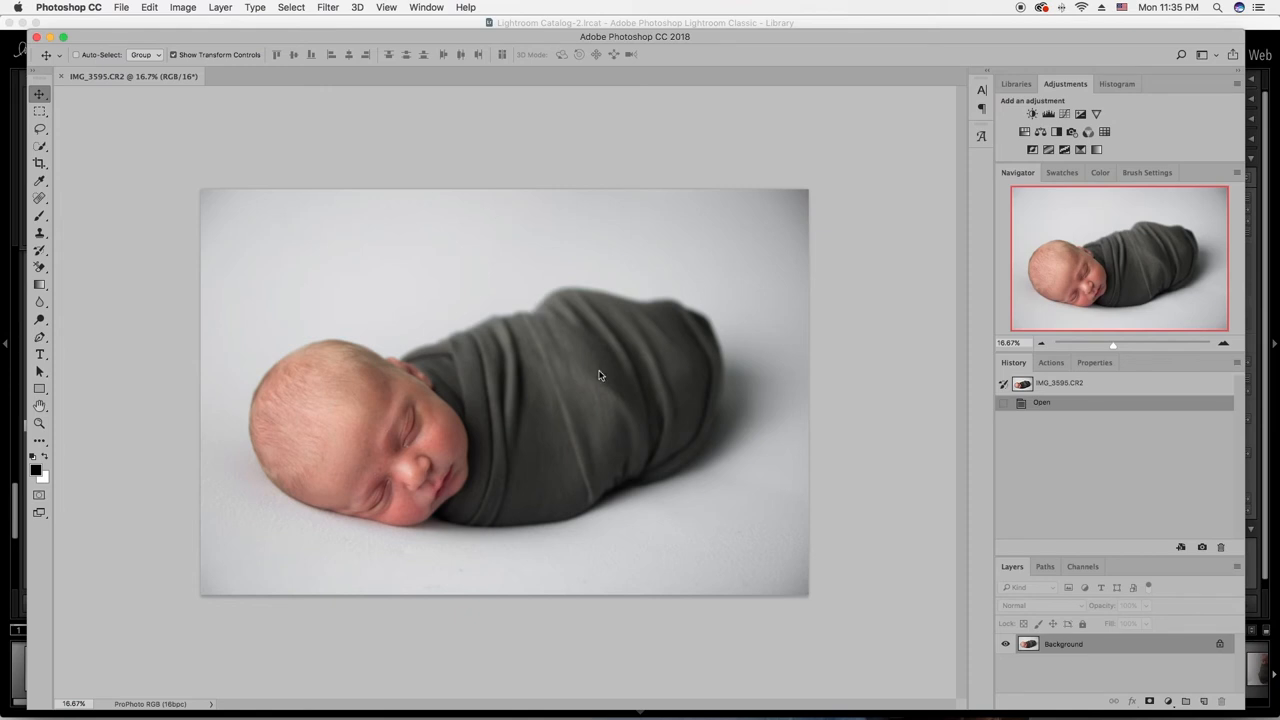
mouse_move(540, 316)
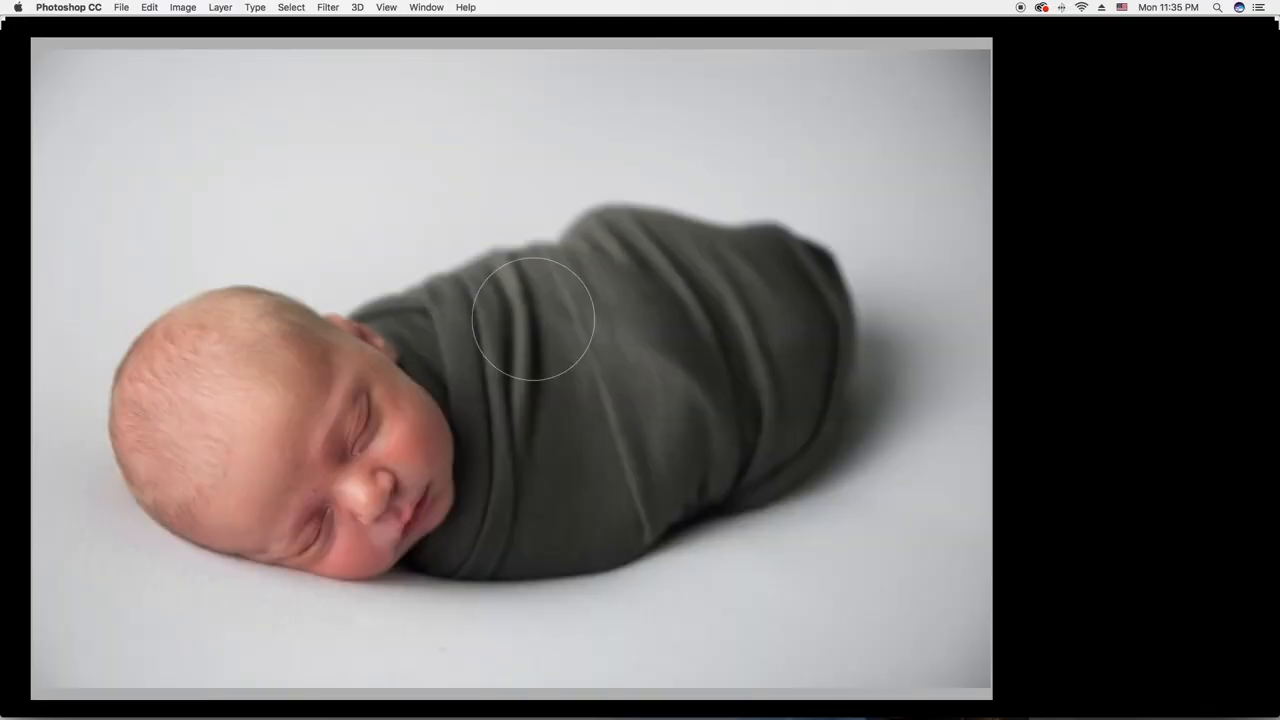
Step: In Liquify, smooth the bumps along the top edge of the side-lying newborn's blanket
click(328, 8)
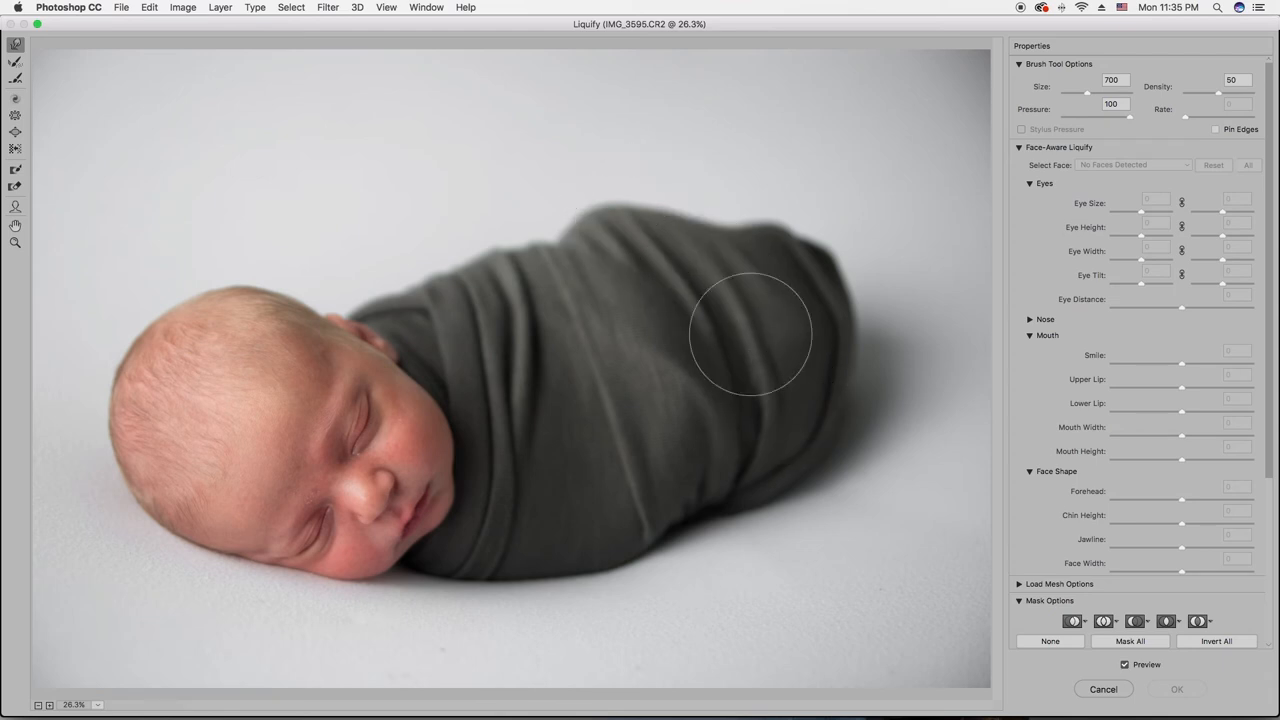
drag(750, 336, 664, 440)
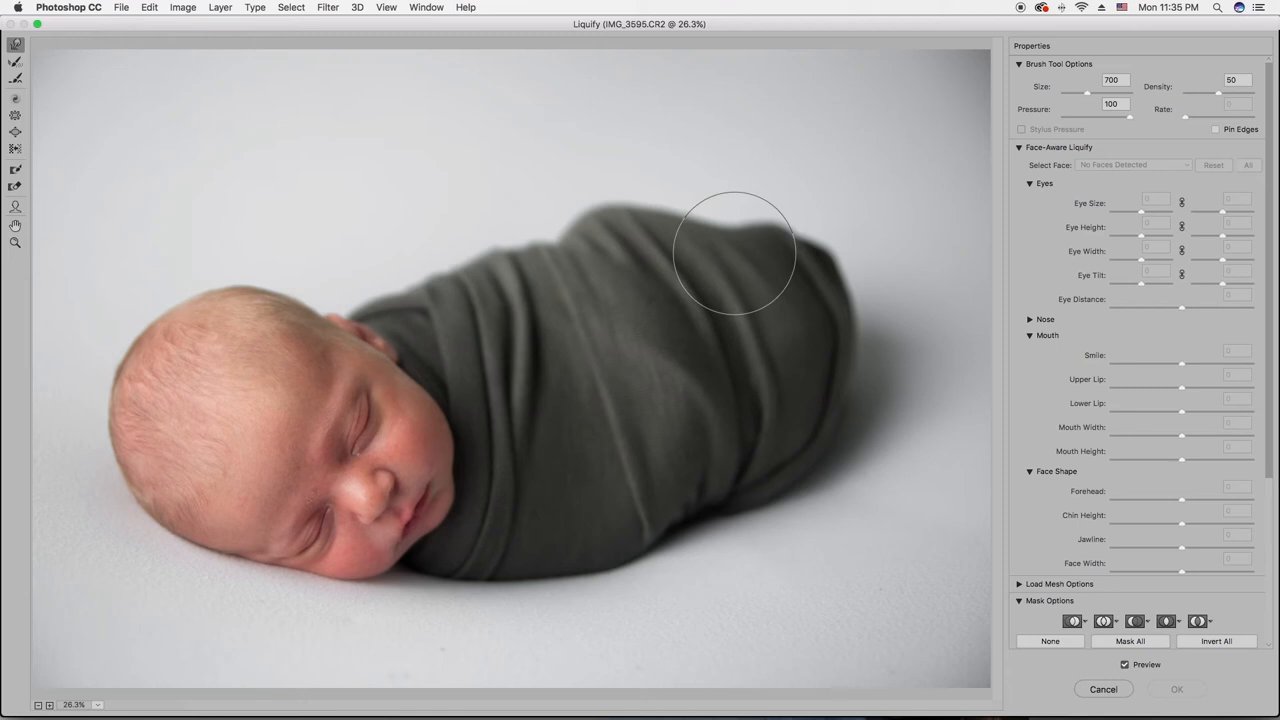
mouse_move(736, 240)
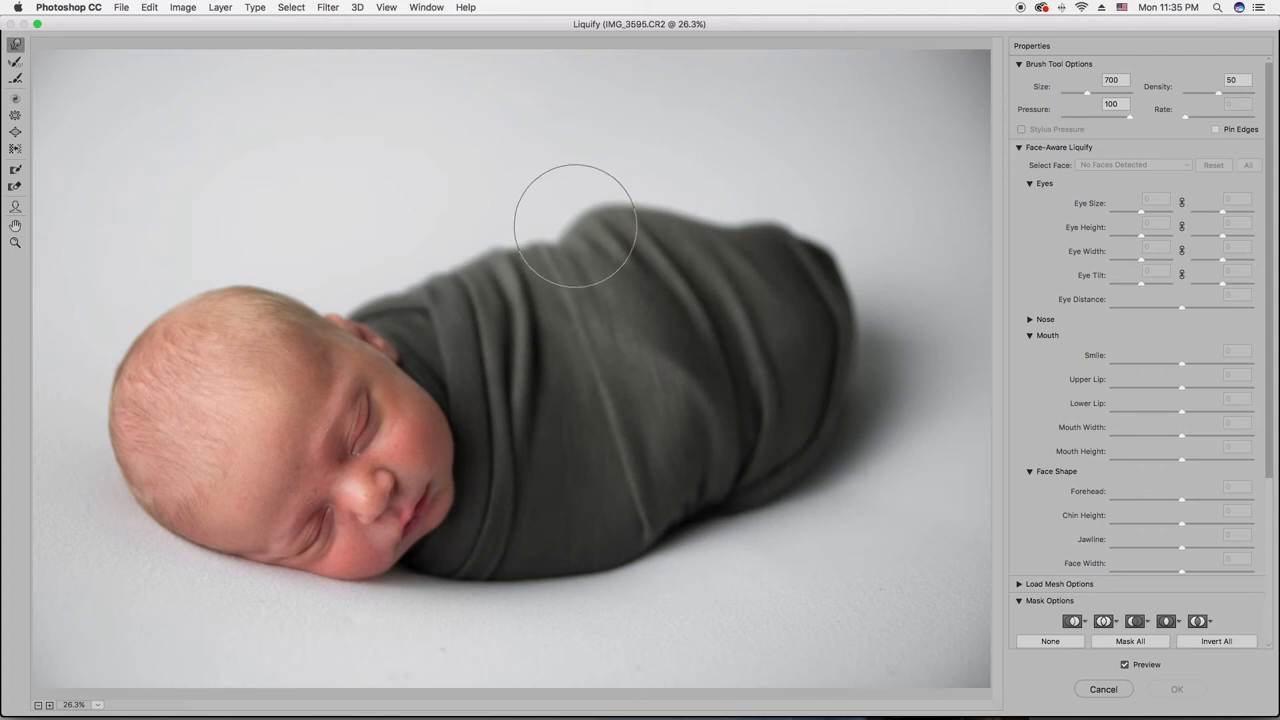
mouse_move(578, 196)
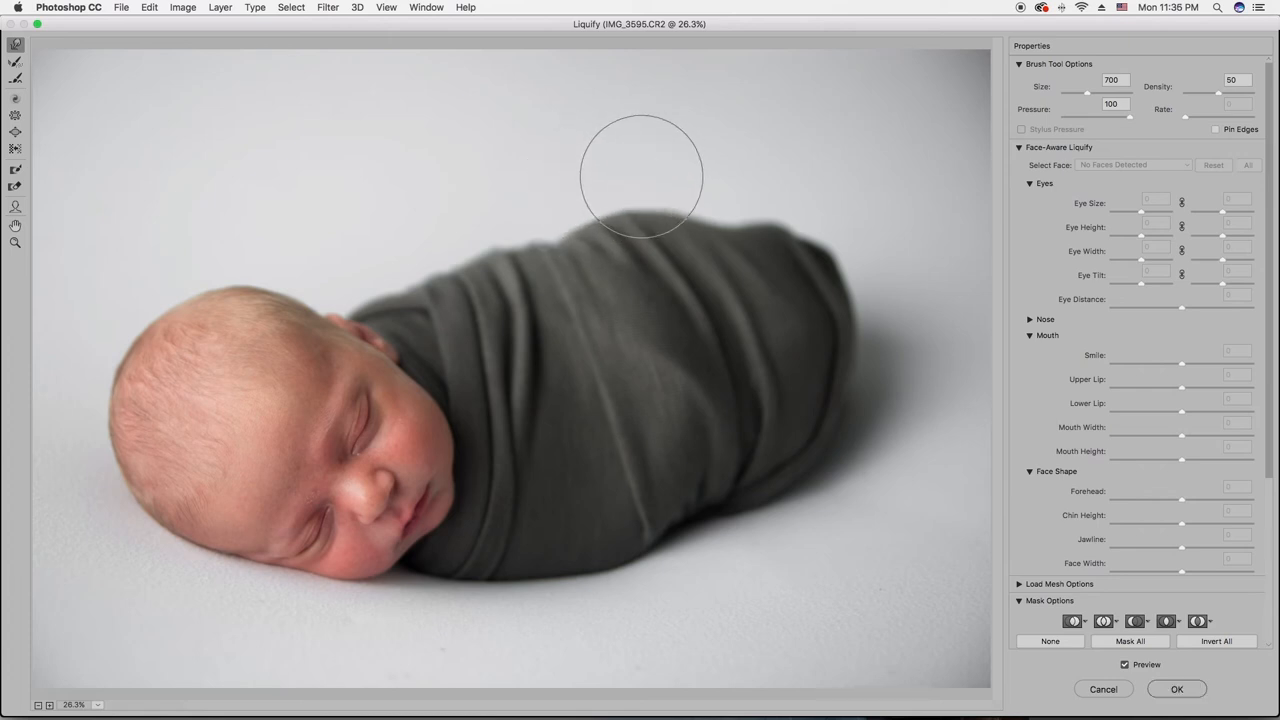
mouse_move(556, 244)
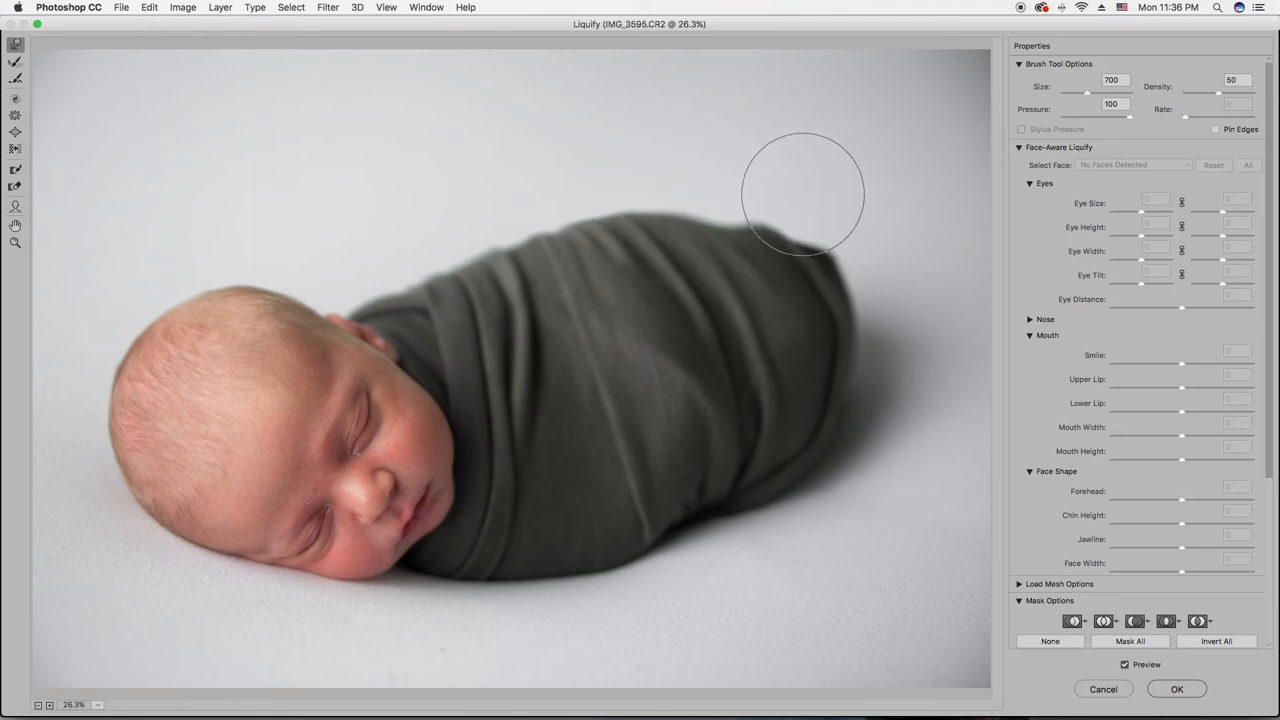
mouse_move(768, 194)
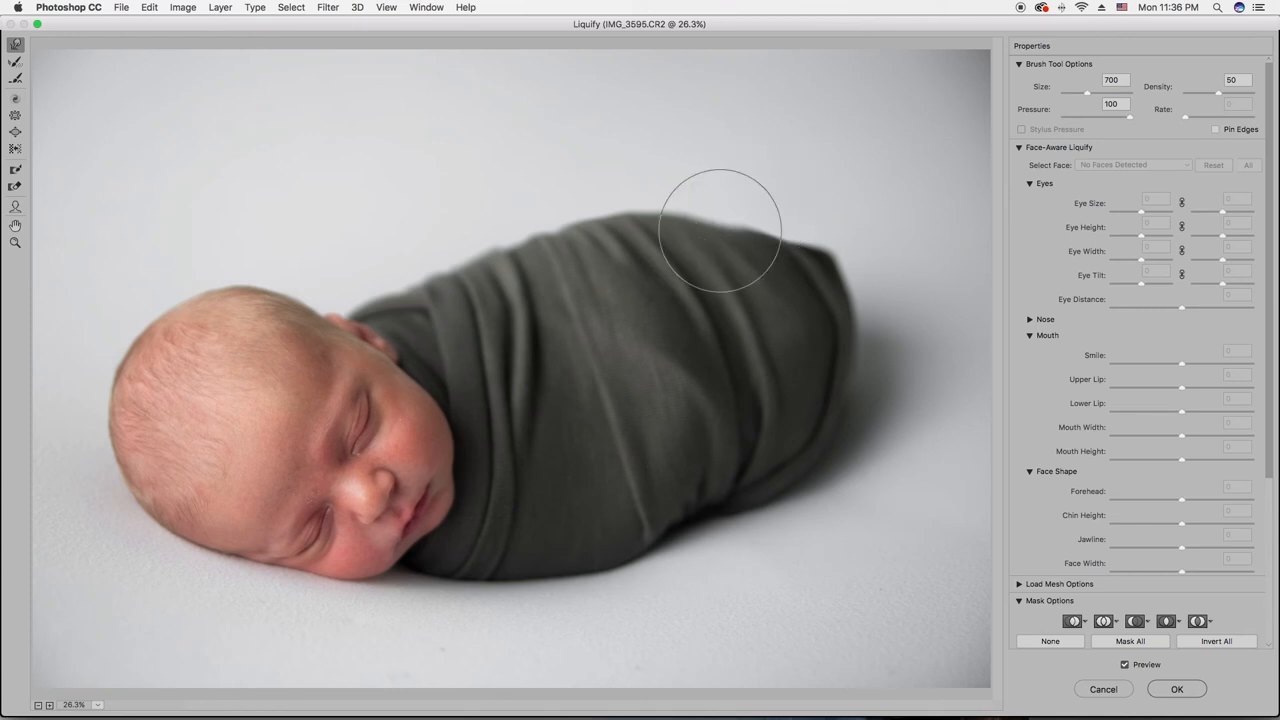
mouse_move(812, 216)
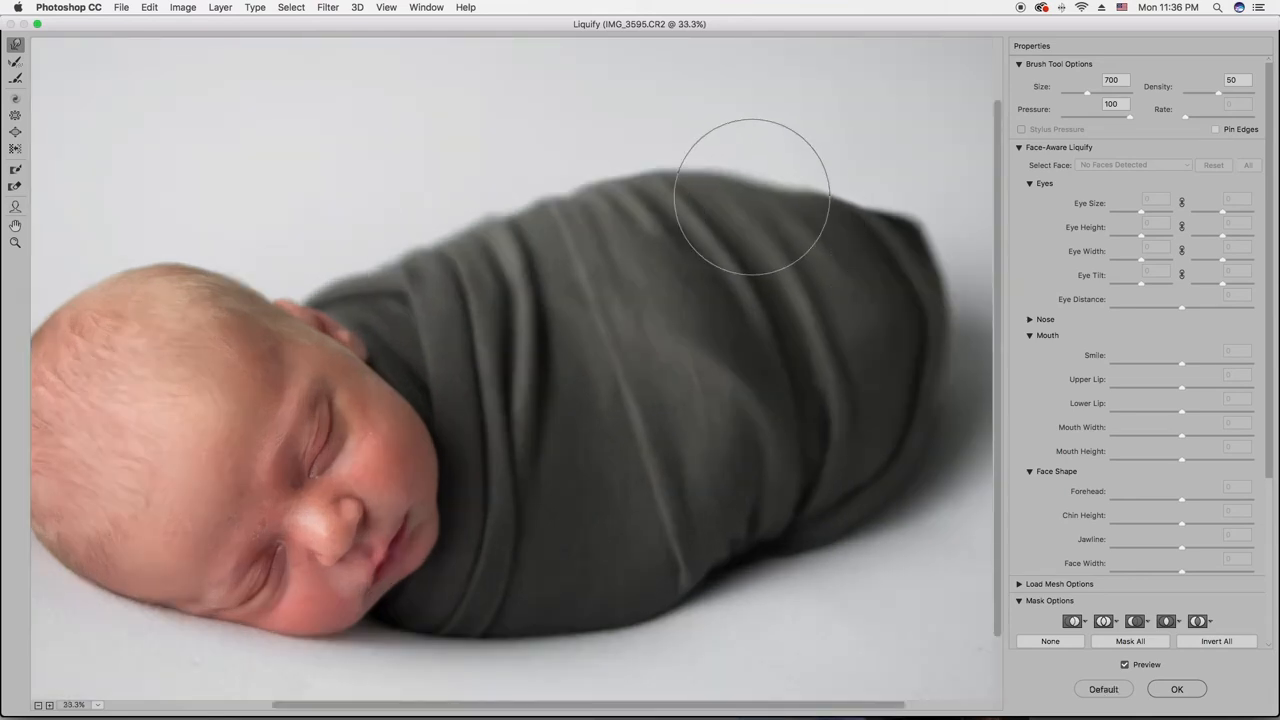
Step: Keep evening out the blanket's upper right outline with the Forward Warp tool
drag(756, 190, 916, 190)
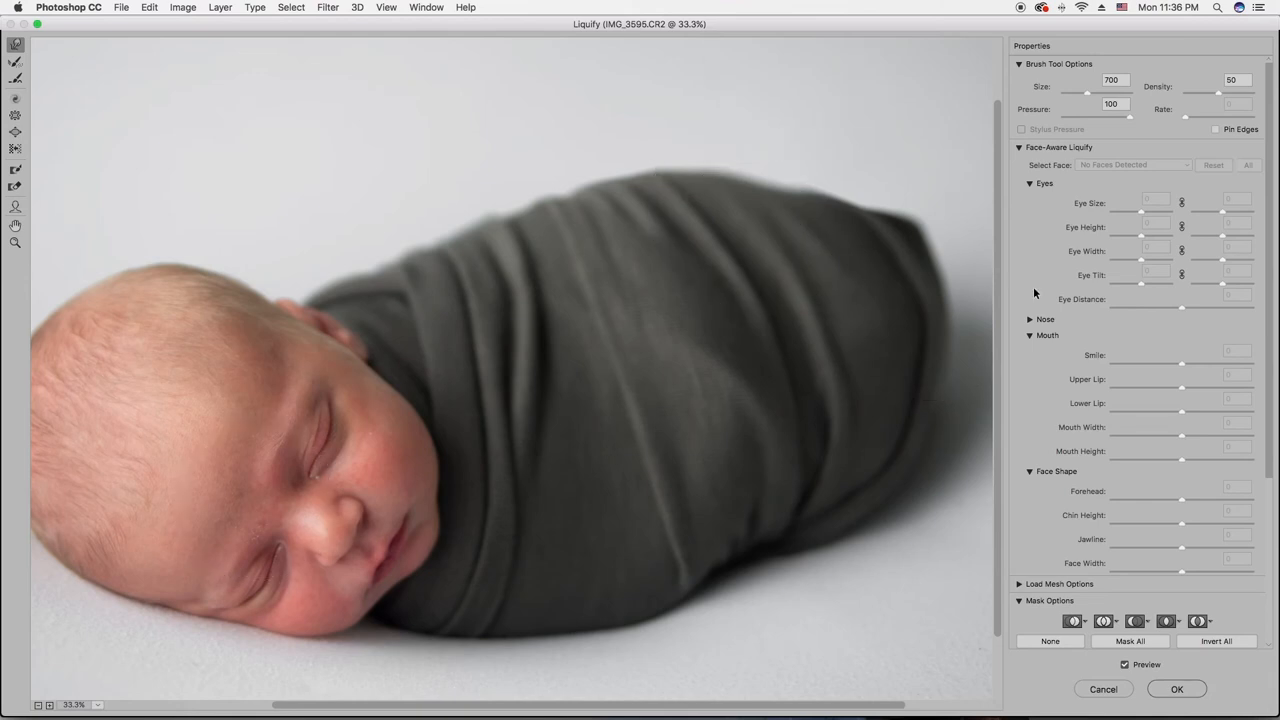
mouse_move(236, 448)
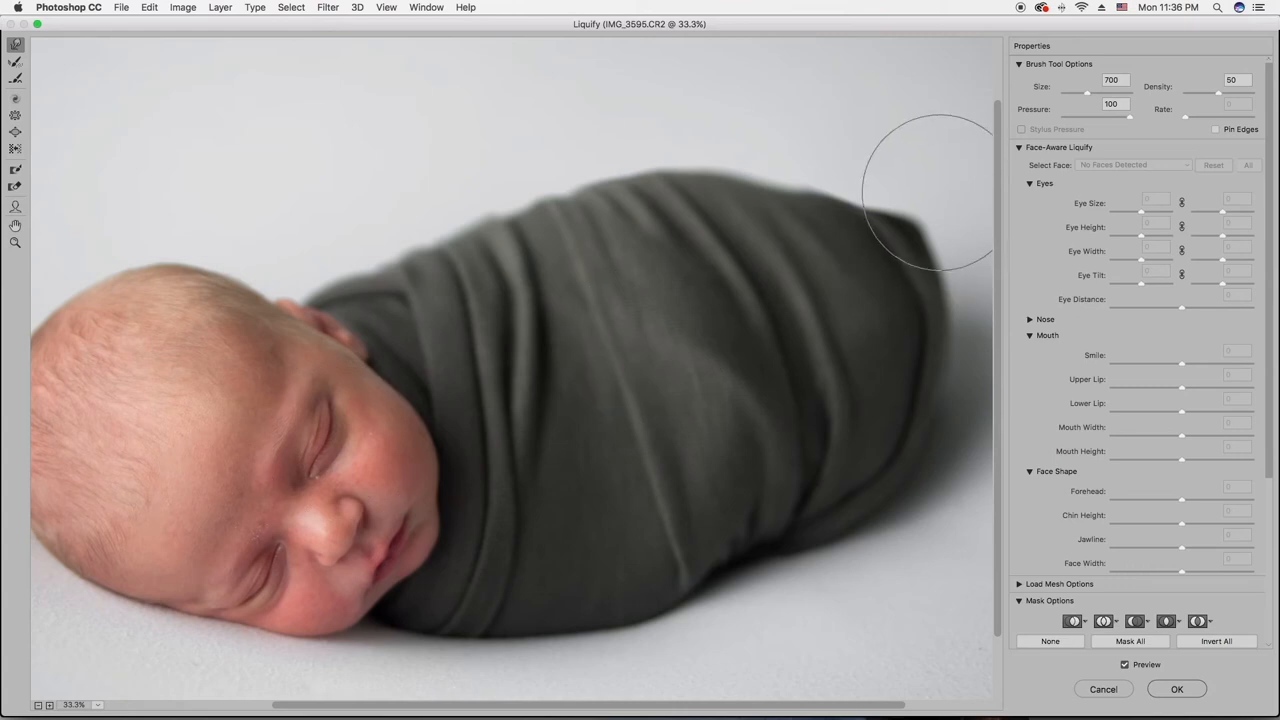
mouse_move(810, 164)
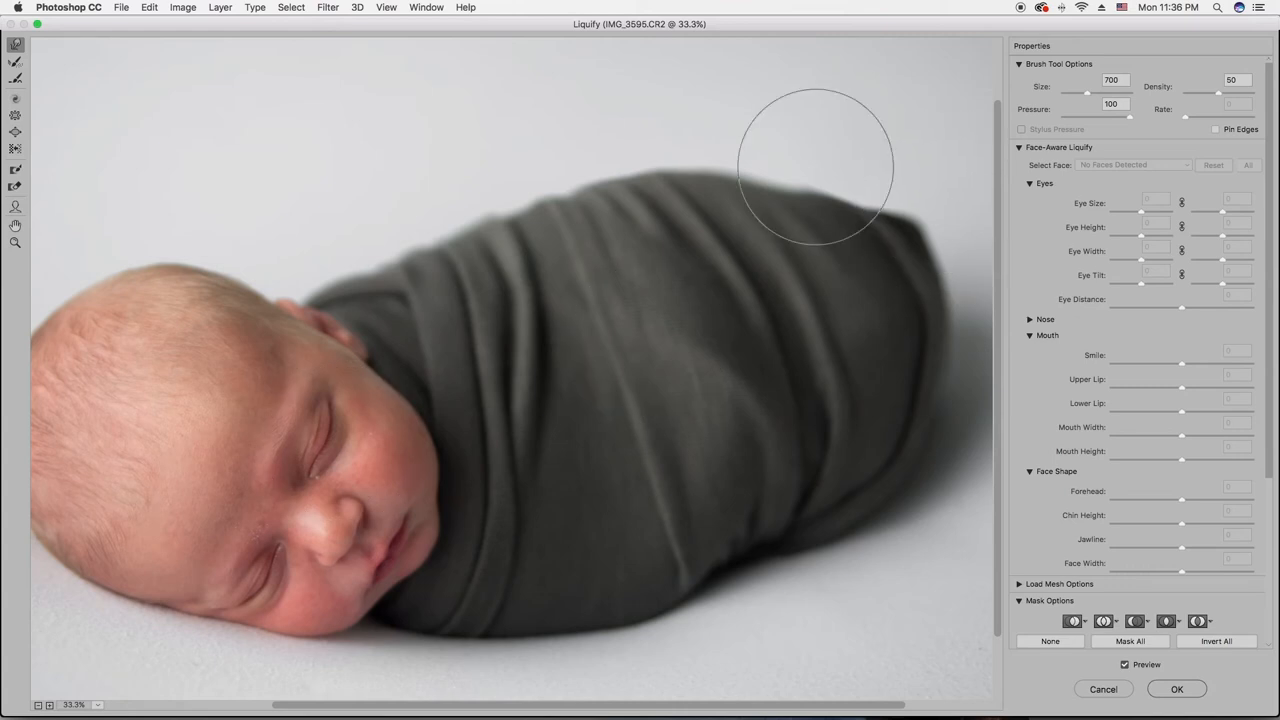
mouse_move(808, 168)
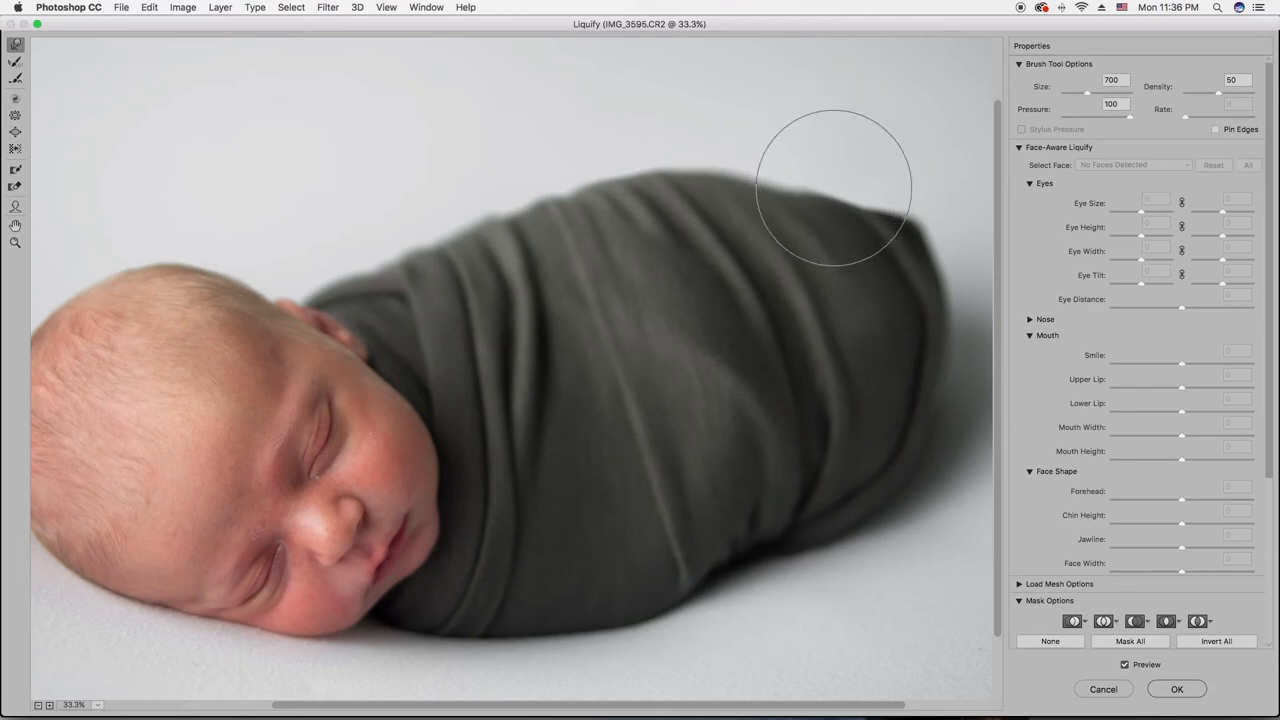
mouse_move(840, 200)
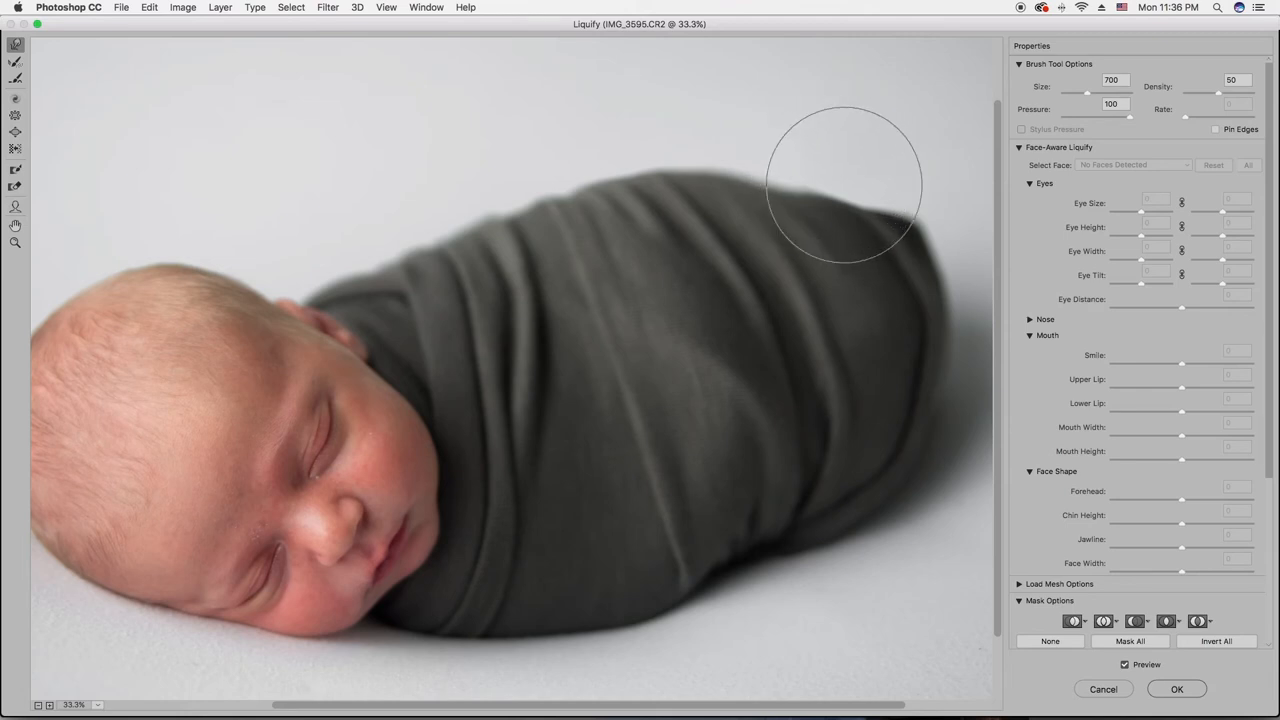
mouse_move(652, 672)
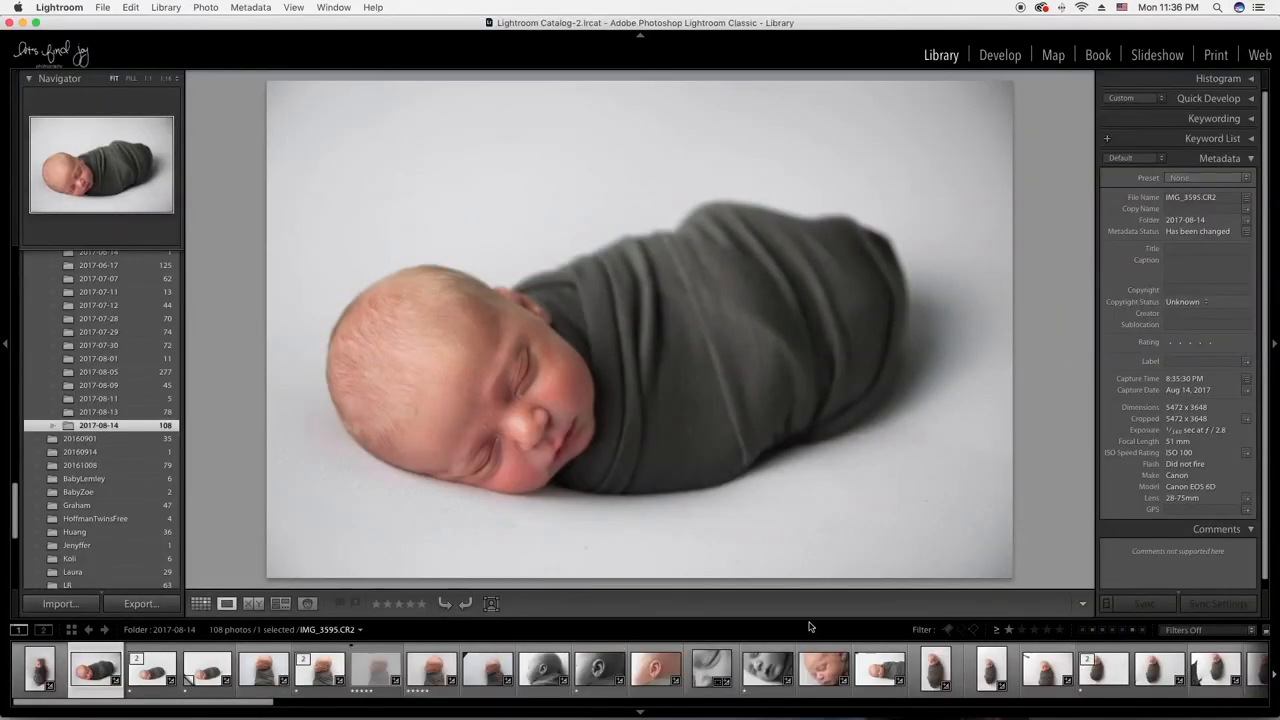
Step: View the upright swaddled newborn photo in Lightroom's library for comparison
click(1102, 672)
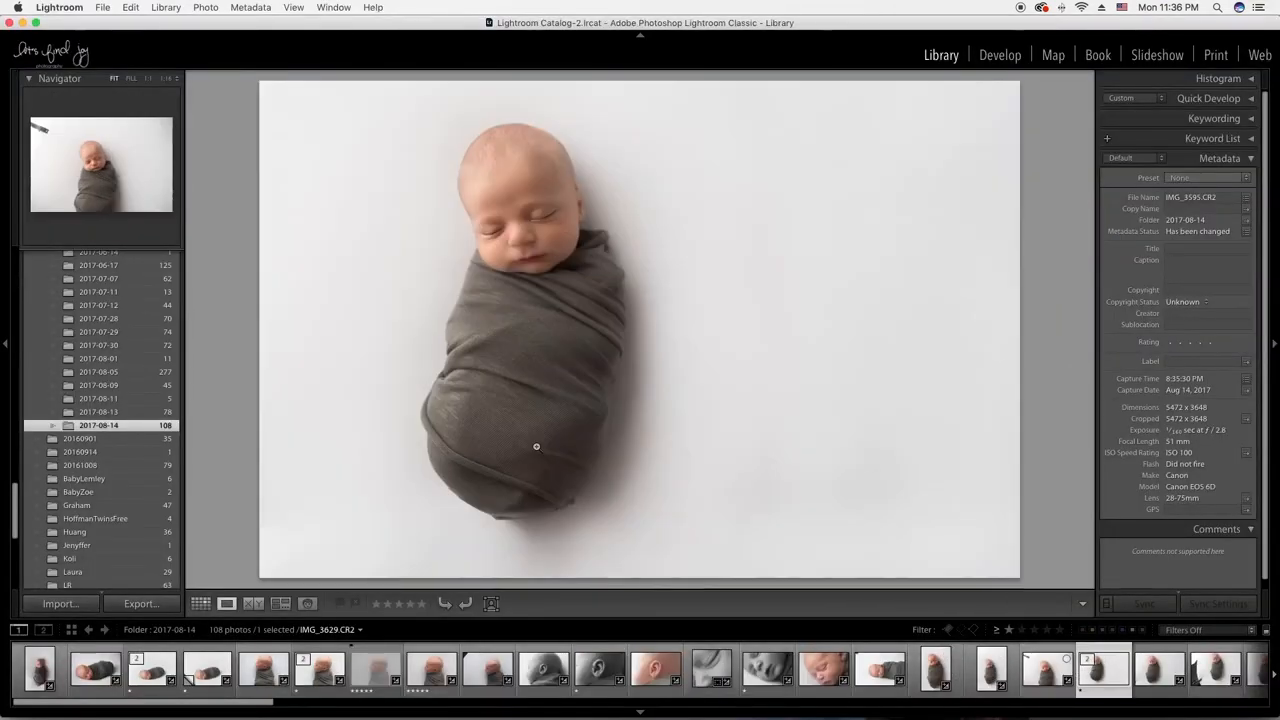
click(1100, 676)
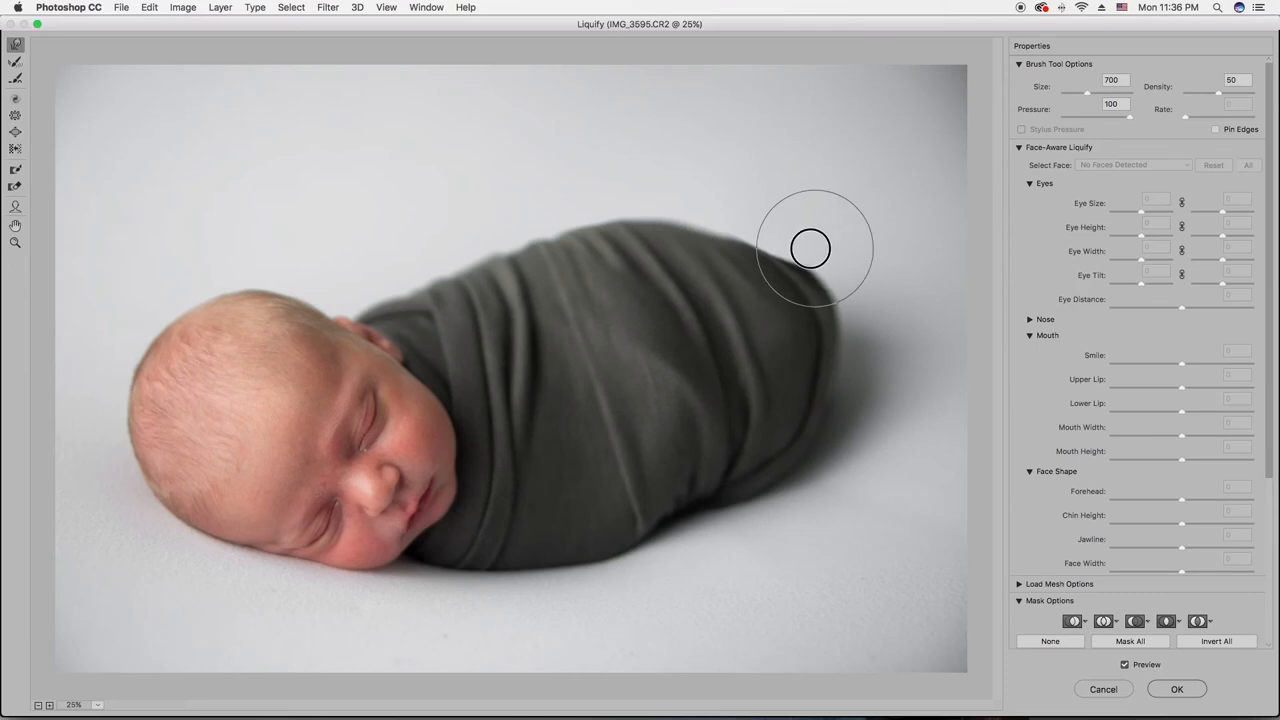
mouse_move(858, 270)
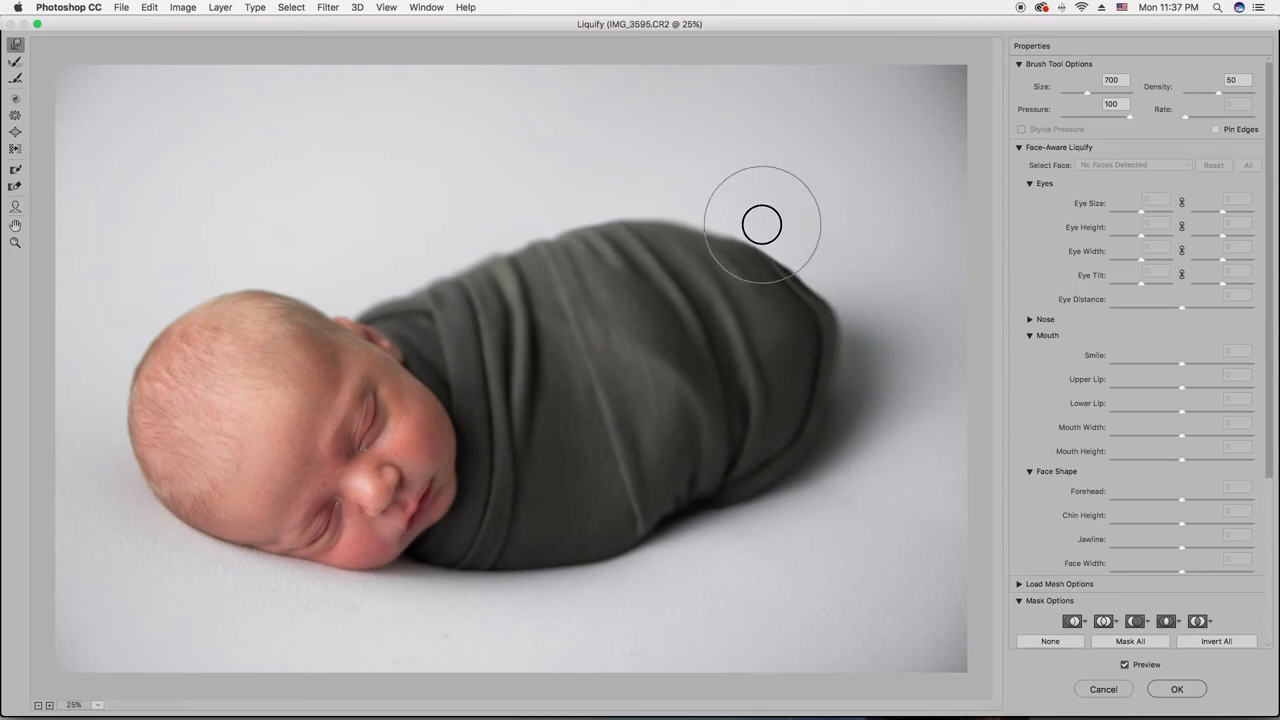
mouse_move(742, 218)
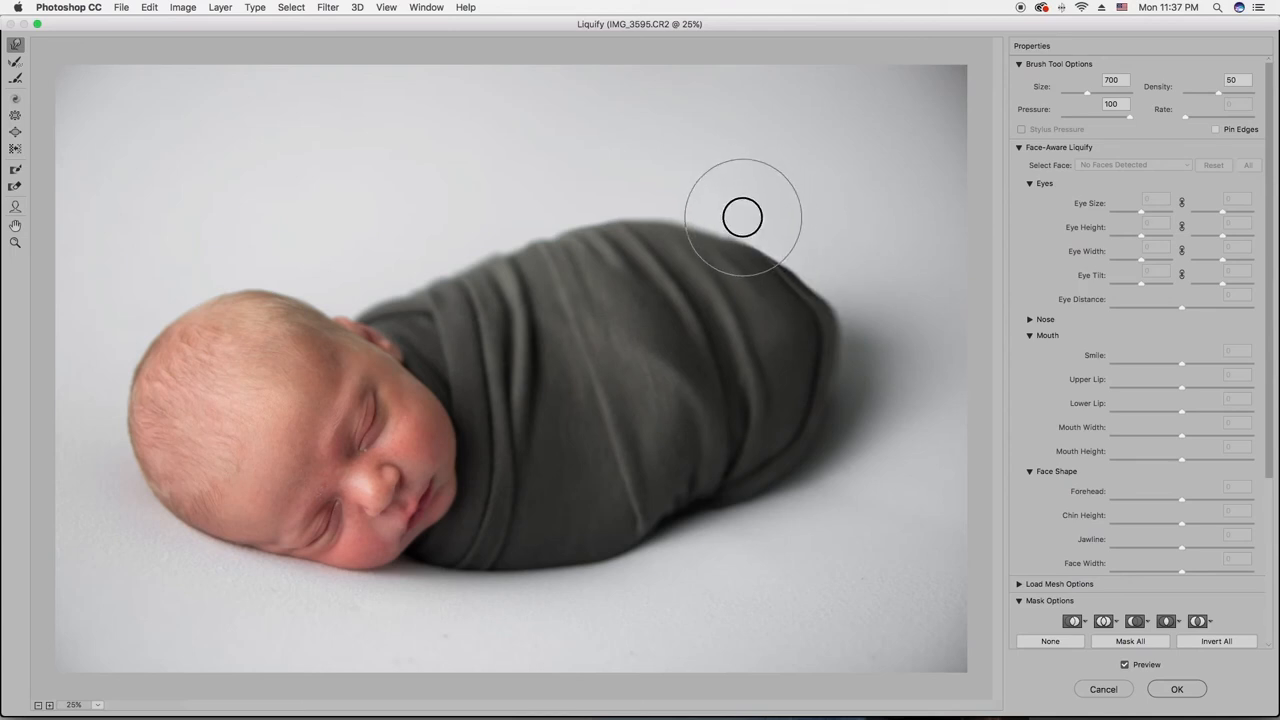
mouse_move(860, 278)
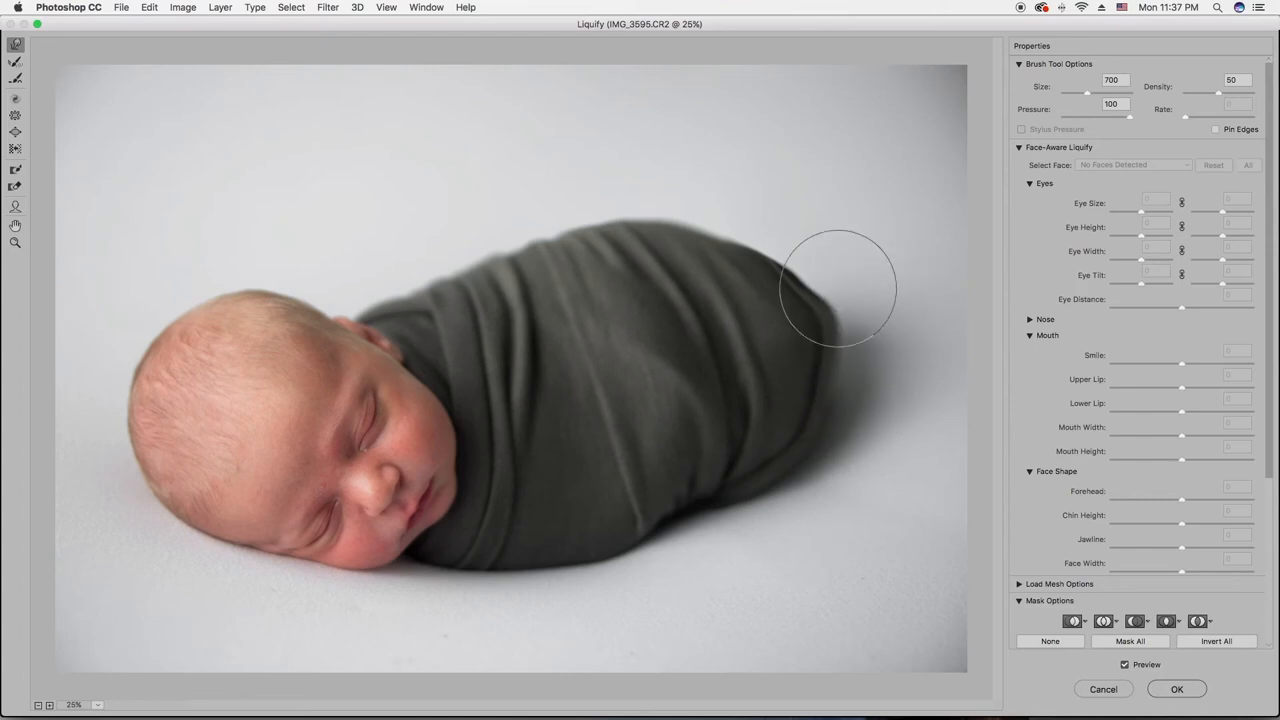
mouse_move(824, 286)
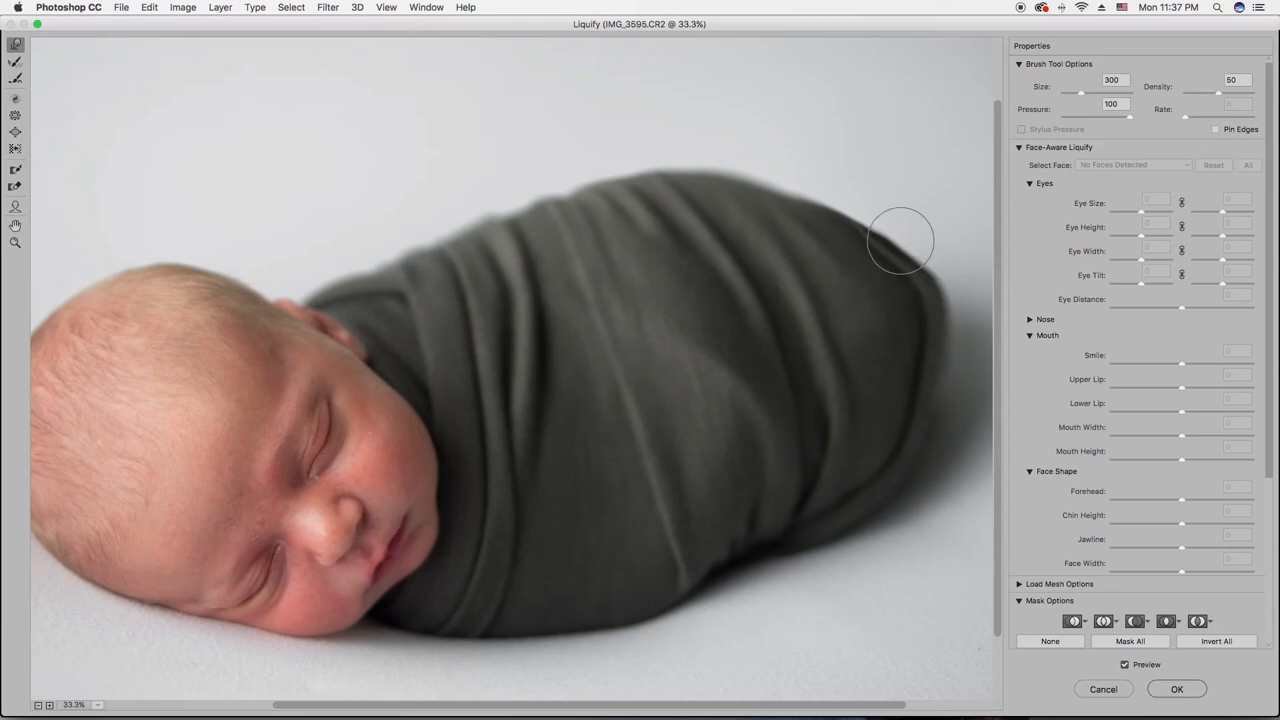
mouse_move(910, 248)
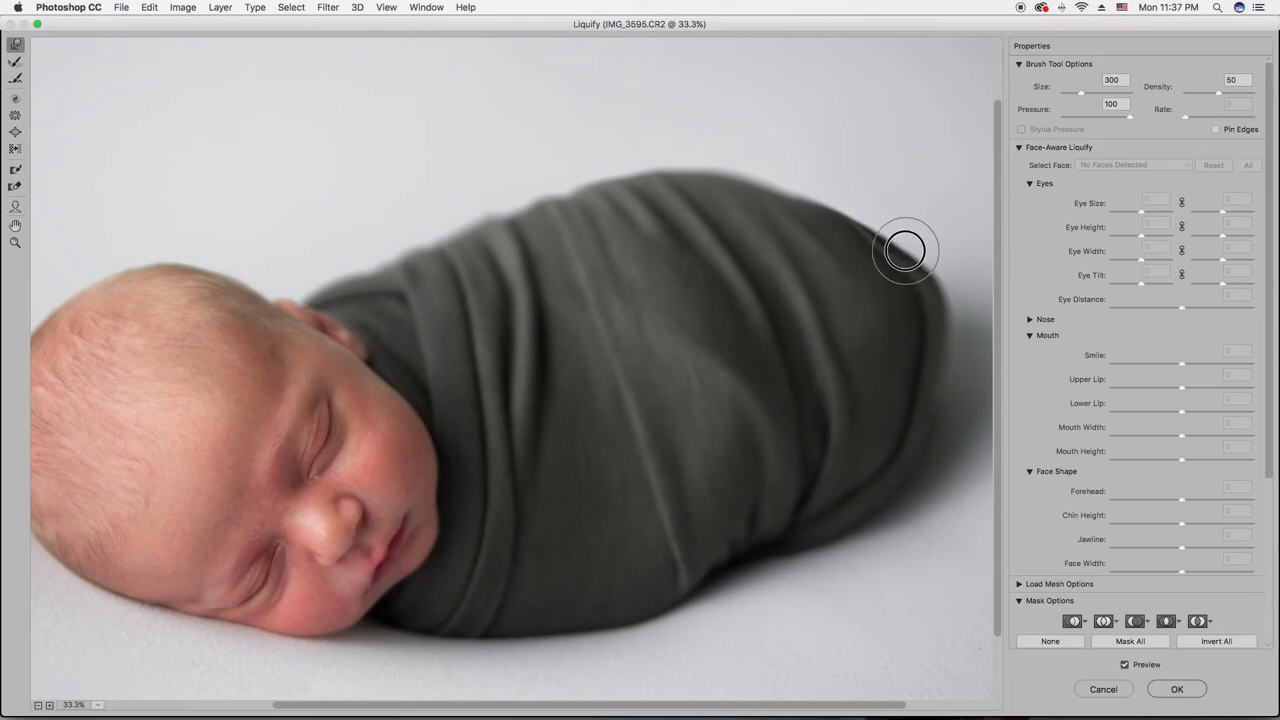
mouse_move(828, 204)
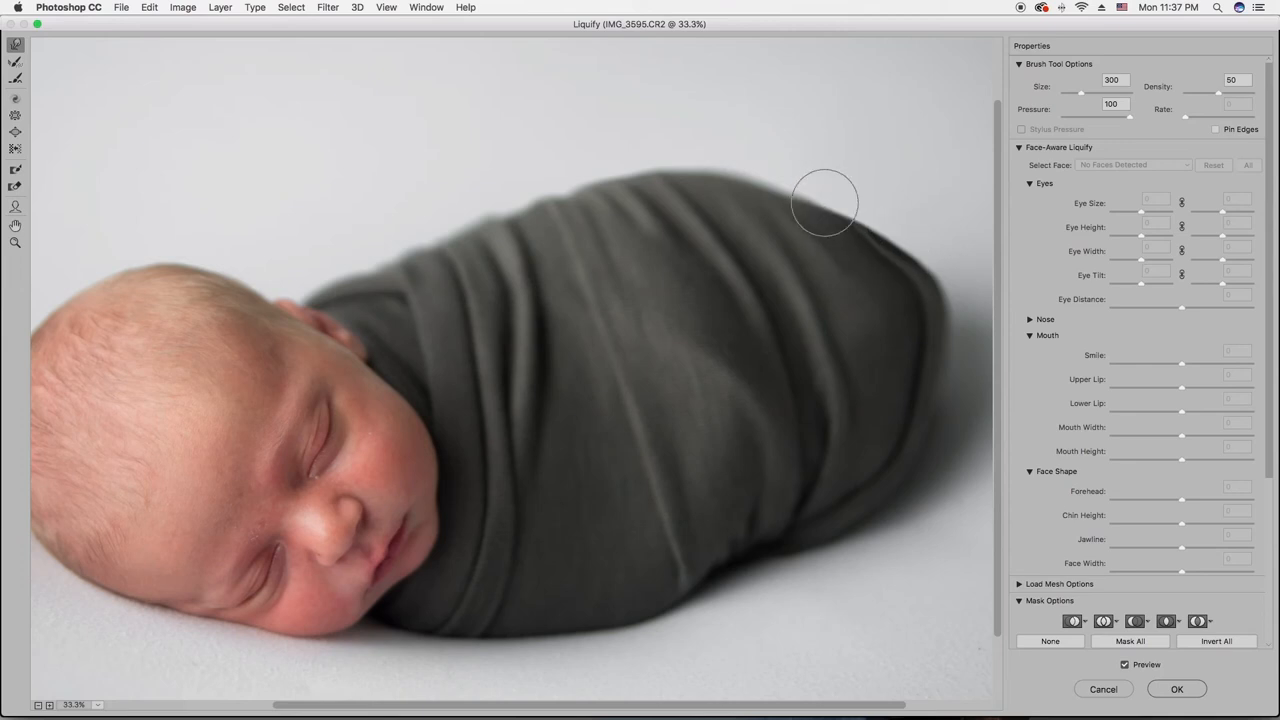
mouse_move(868, 212)
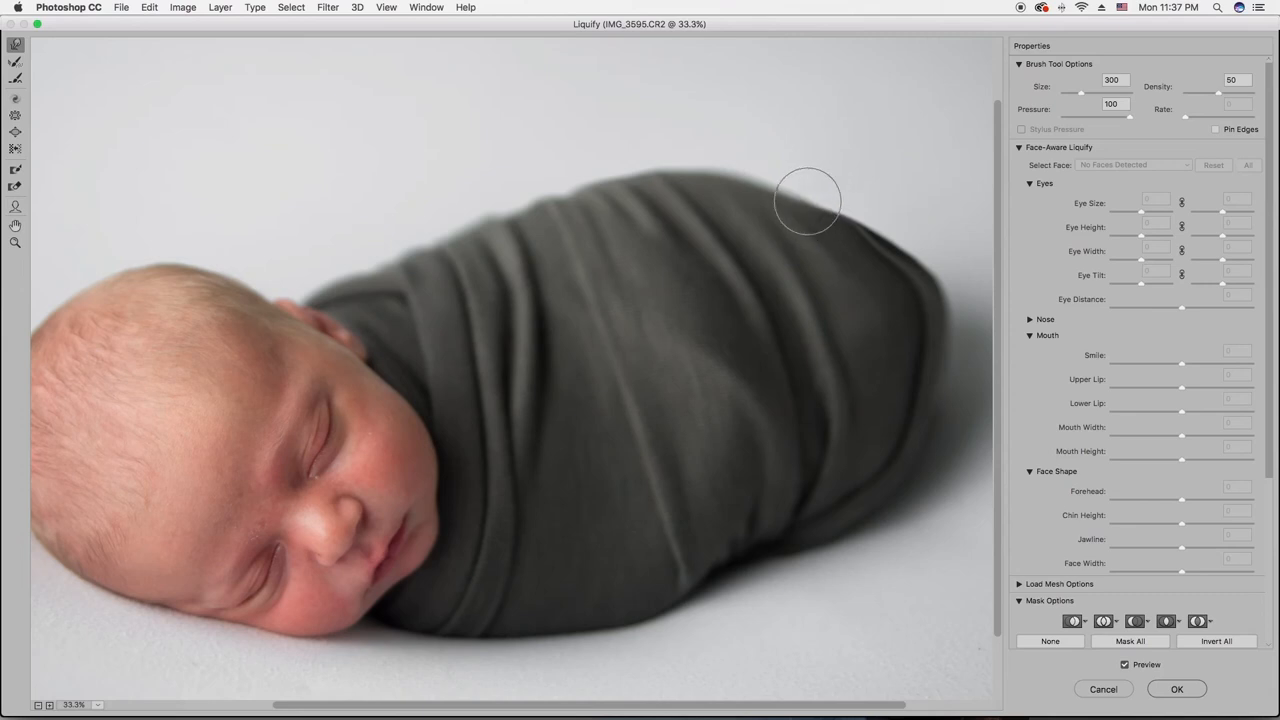
Step: With the 300 brush, even out the curve of the blanket's top edge
drag(808, 200, 852, 212)
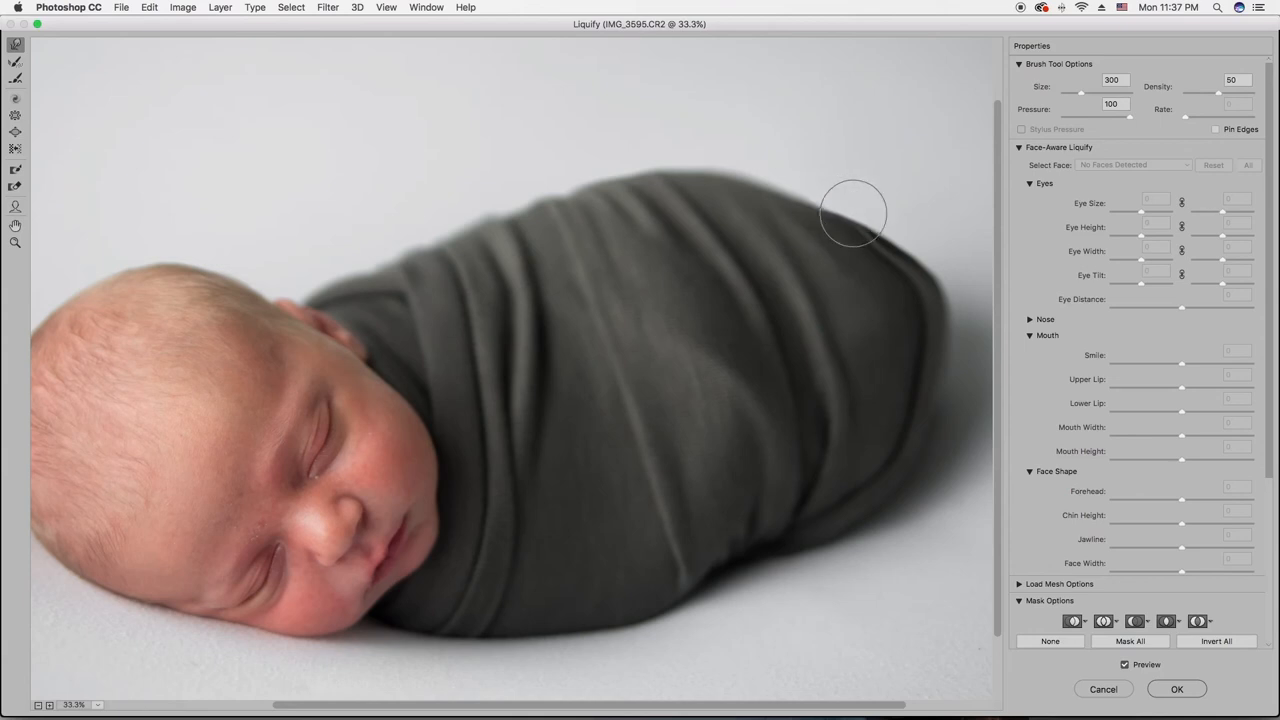
mouse_move(872, 212)
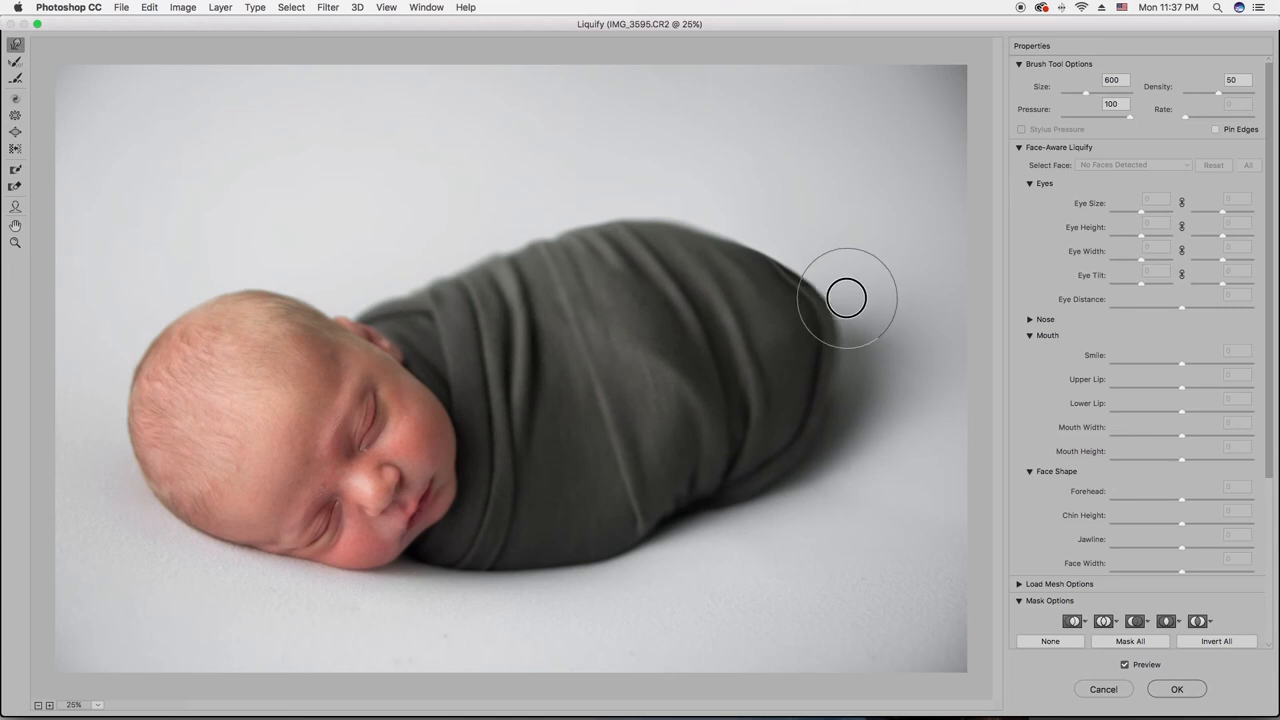
mouse_move(838, 292)
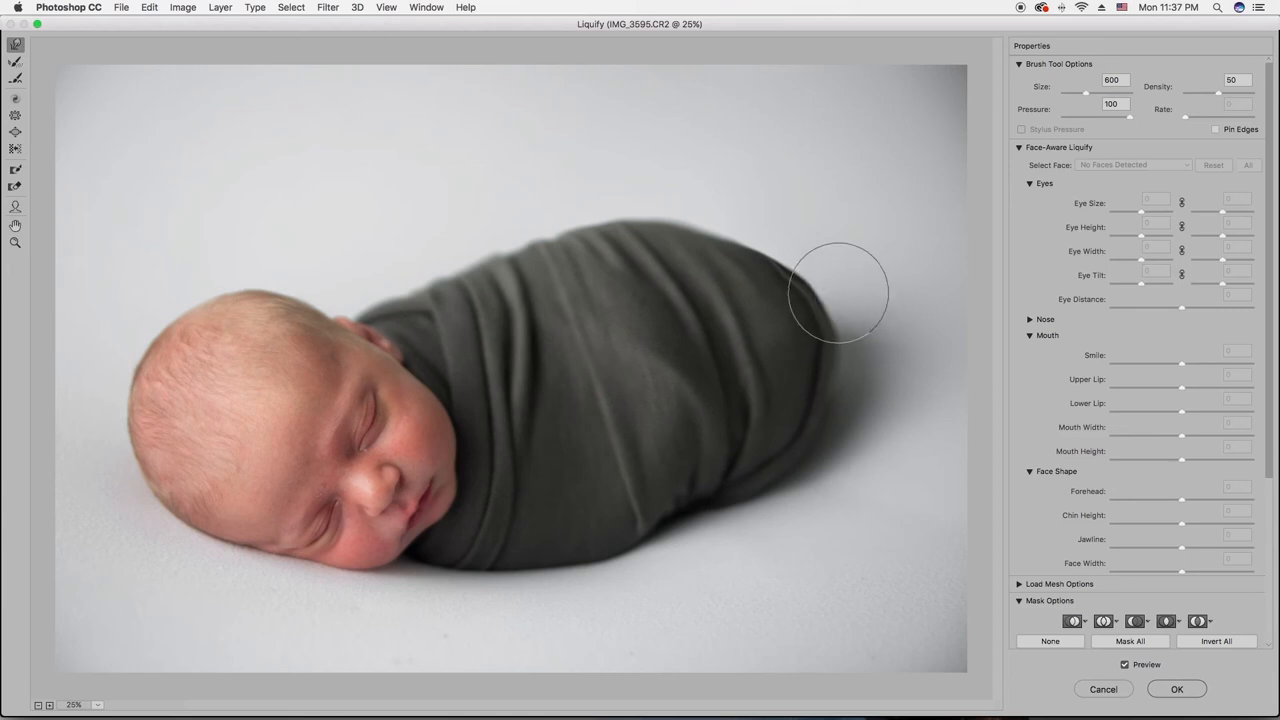
mouse_move(844, 296)
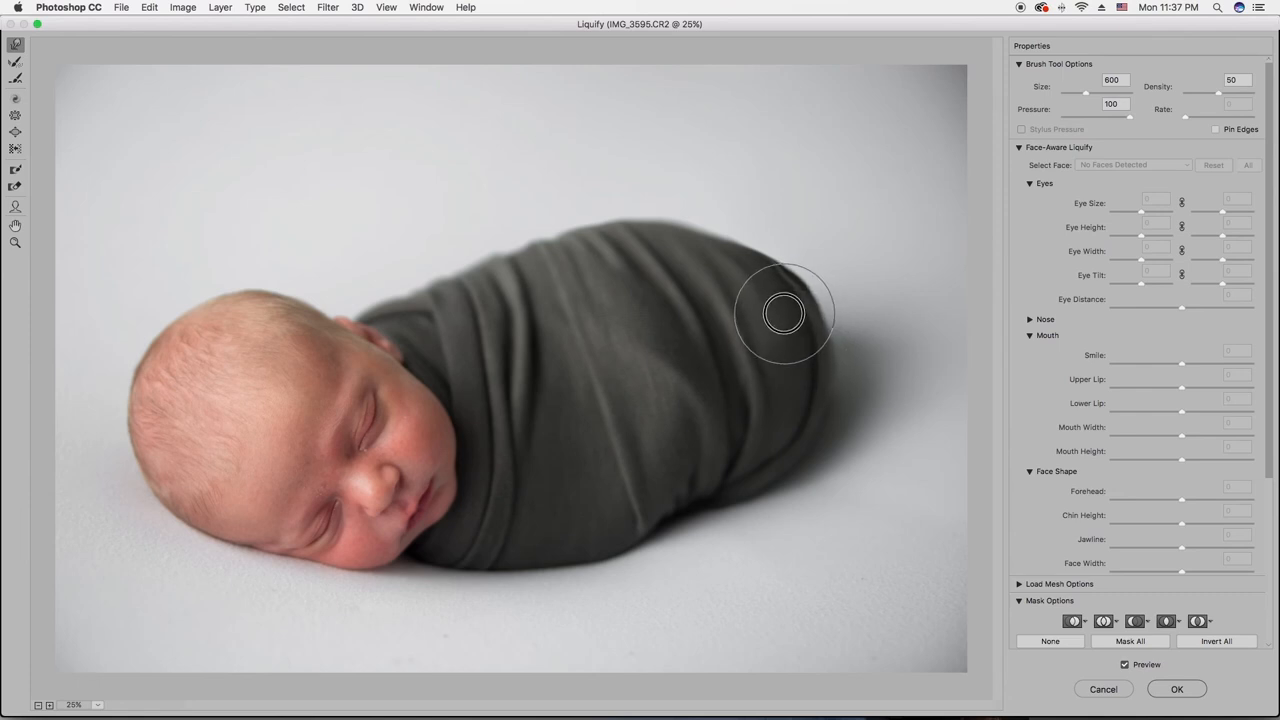
mouse_move(784, 300)
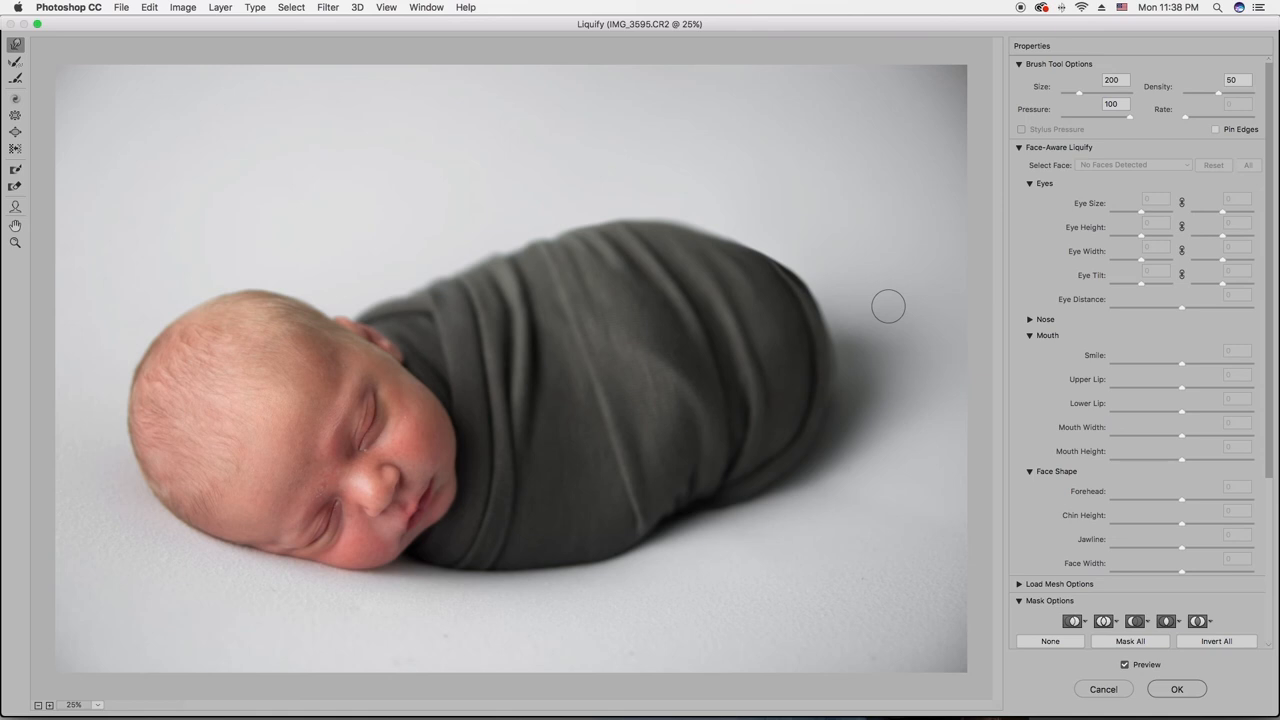
Step: Set the brush to 1000 and smooth the blanket's lower edge below the face and its bulging outline
text(1000)
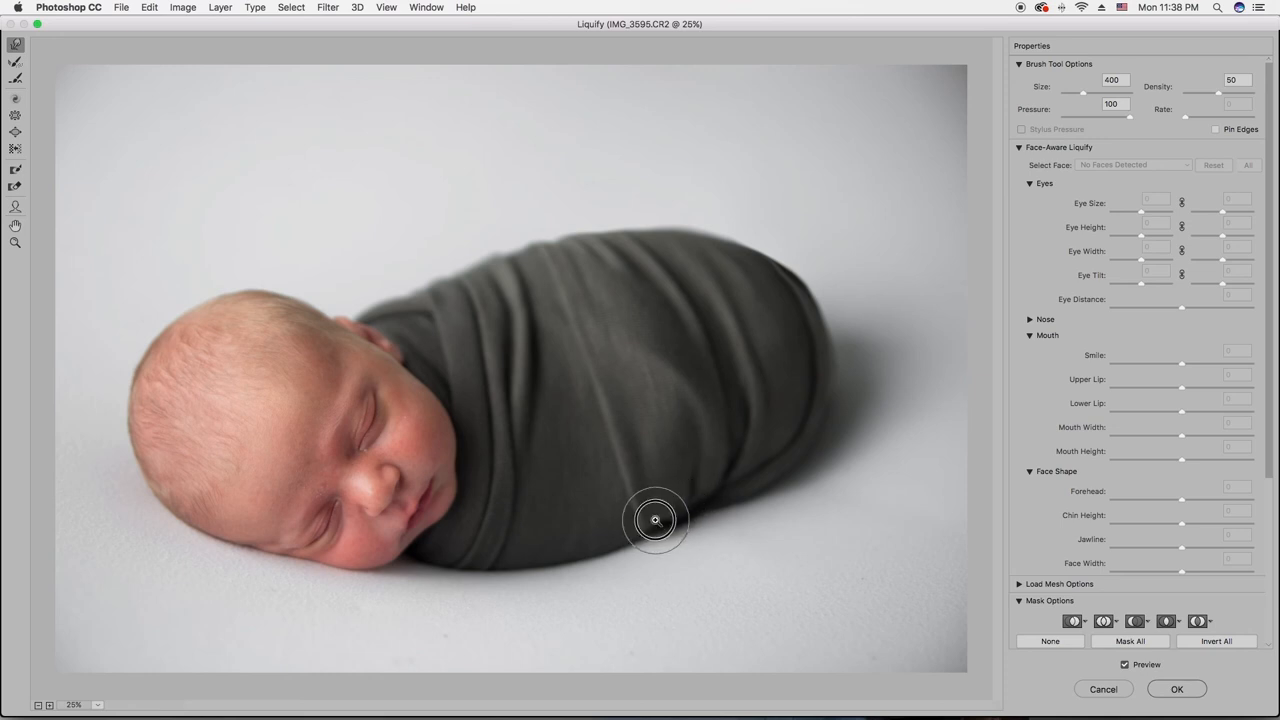
mouse_move(748, 502)
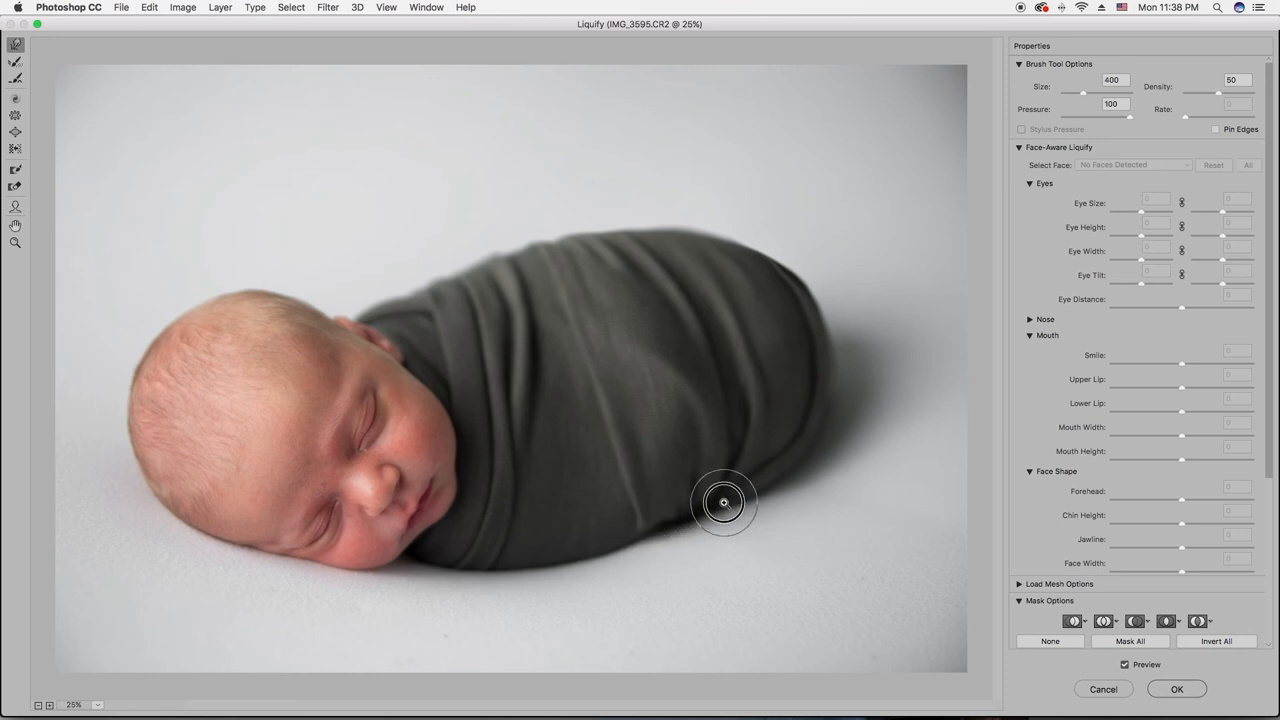
drag(724, 502, 716, 516)
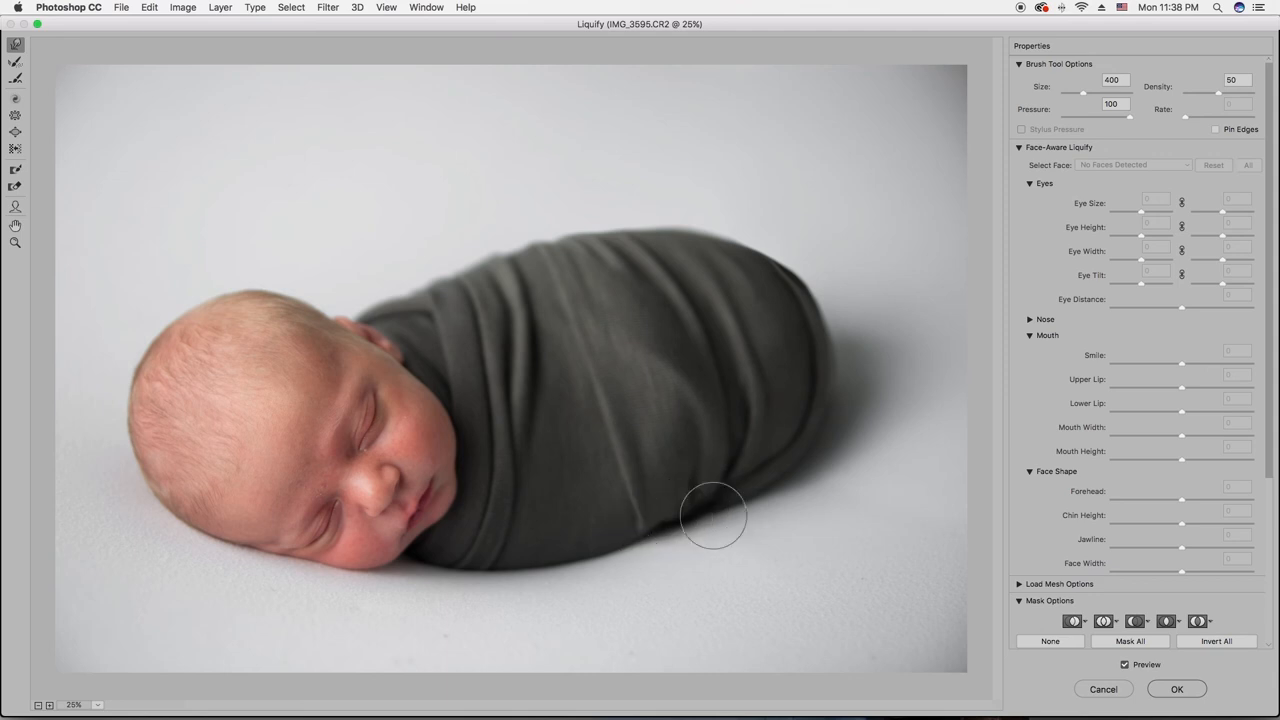
mouse_move(720, 516)
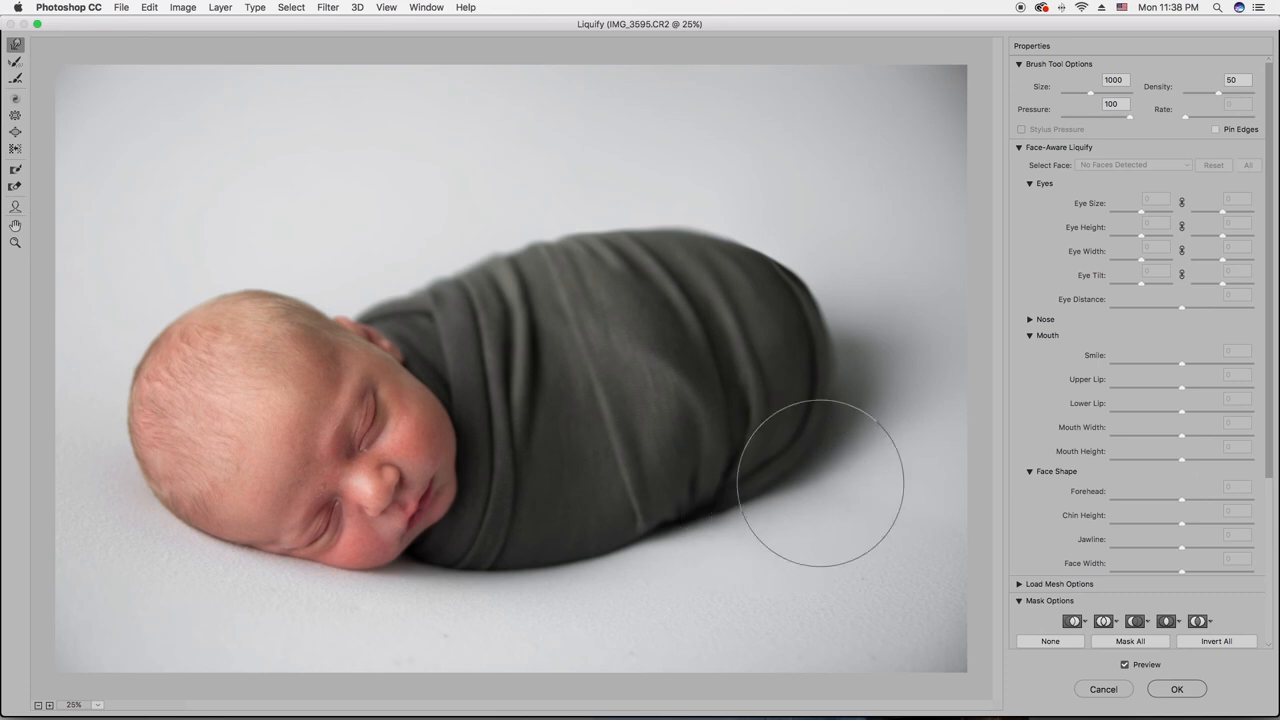
mouse_move(752, 404)
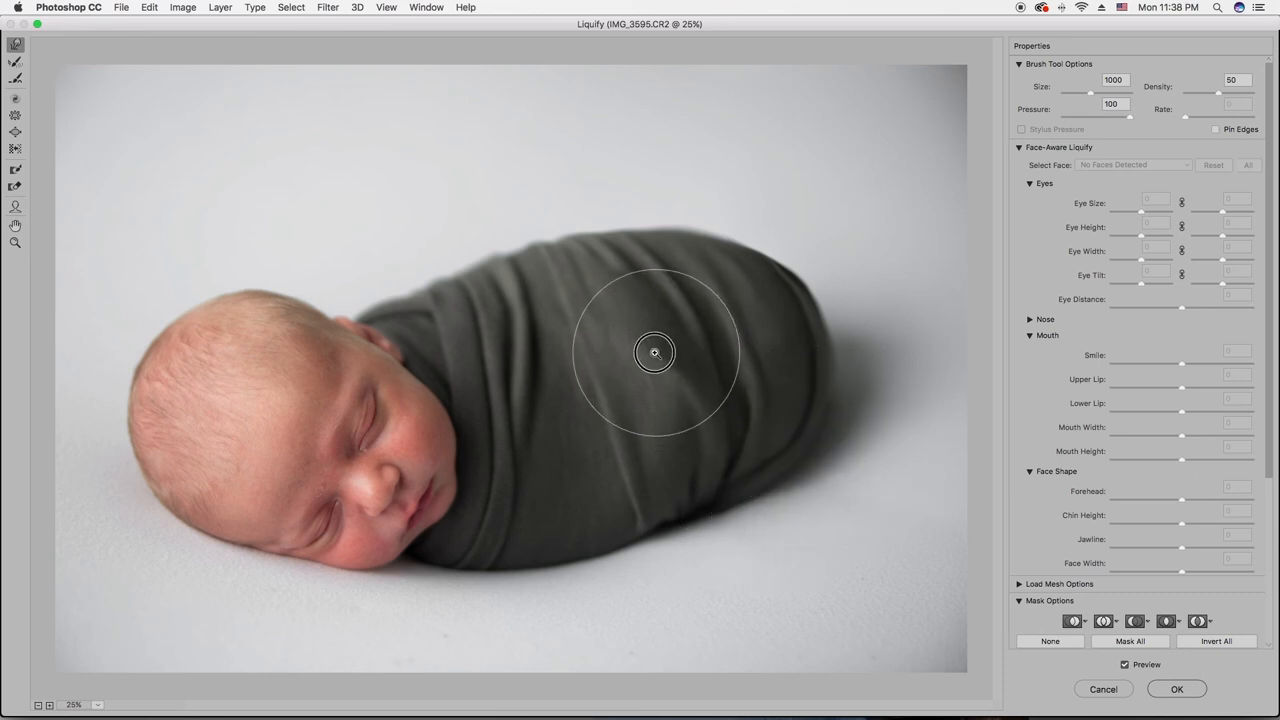
drag(656, 352, 640, 322)
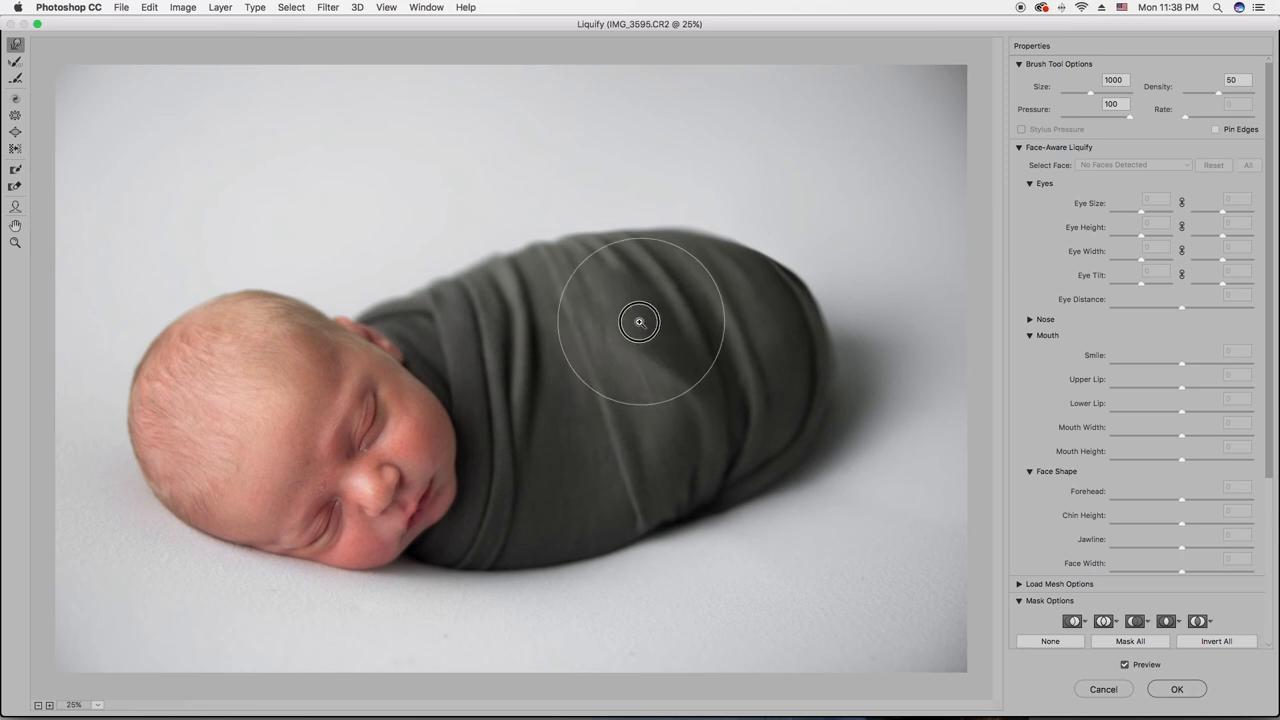
drag(640, 320, 670, 400)
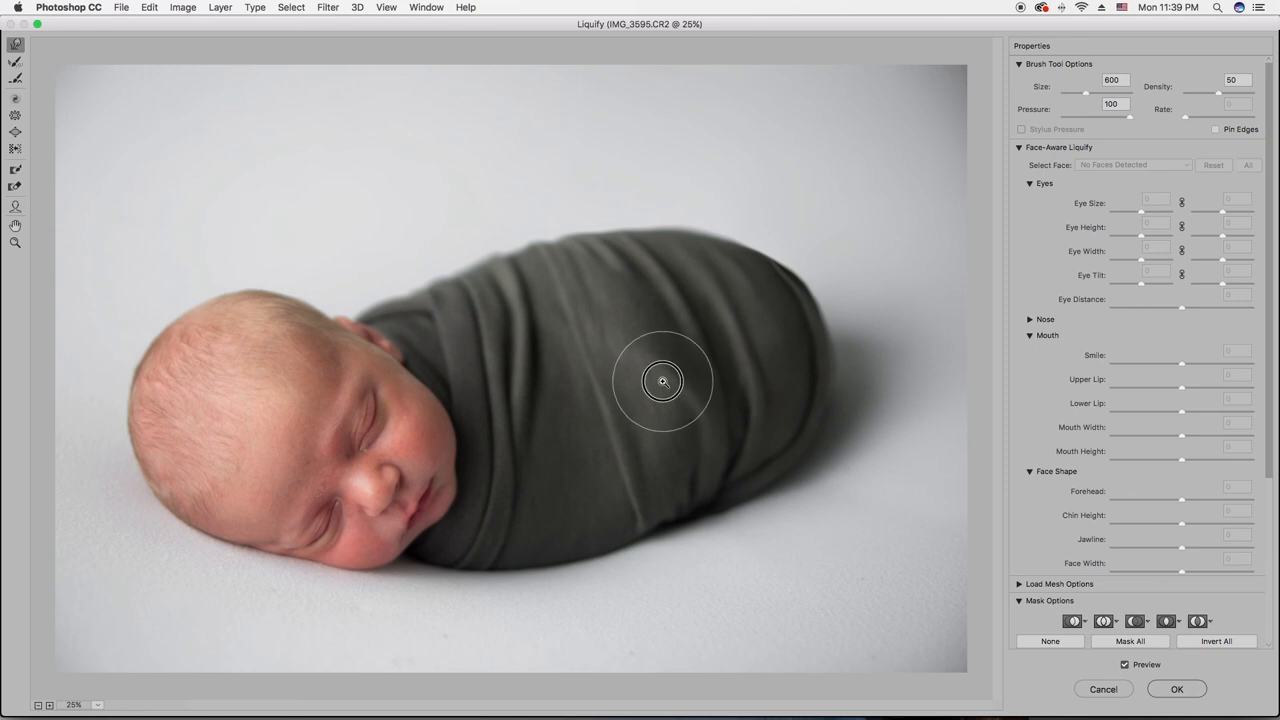
mouse_move(640, 344)
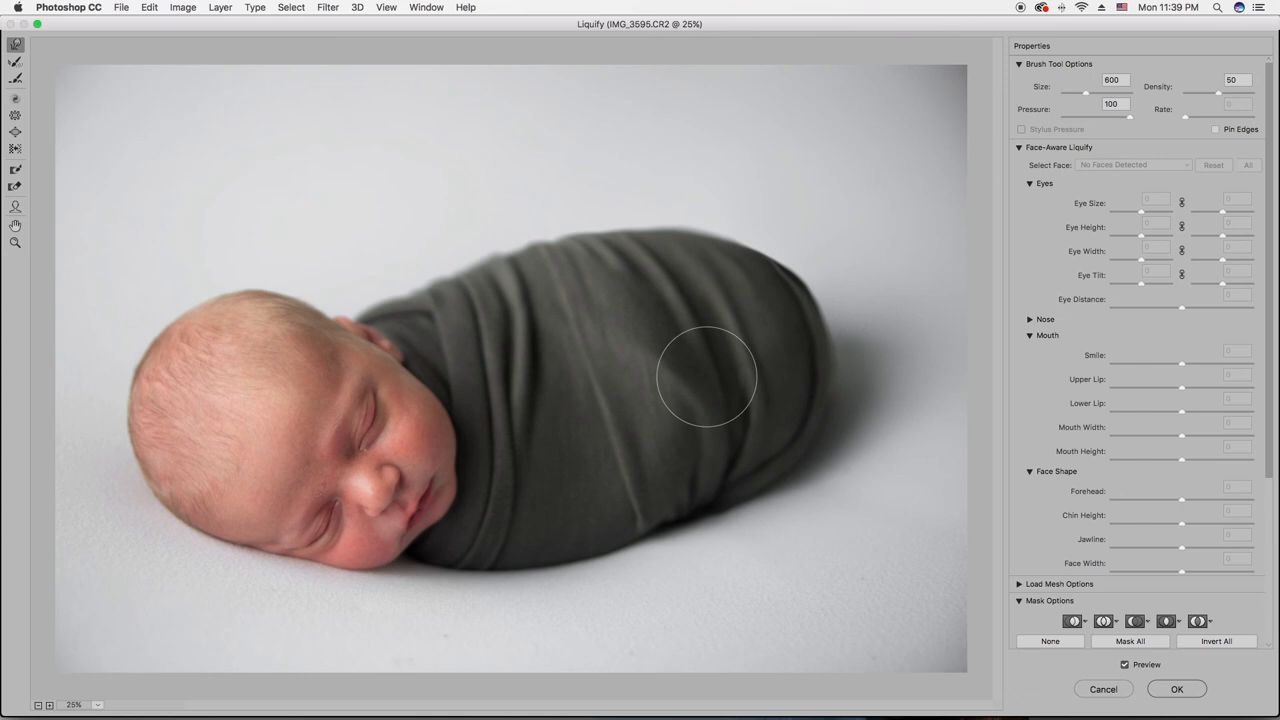
mouse_move(380, 318)
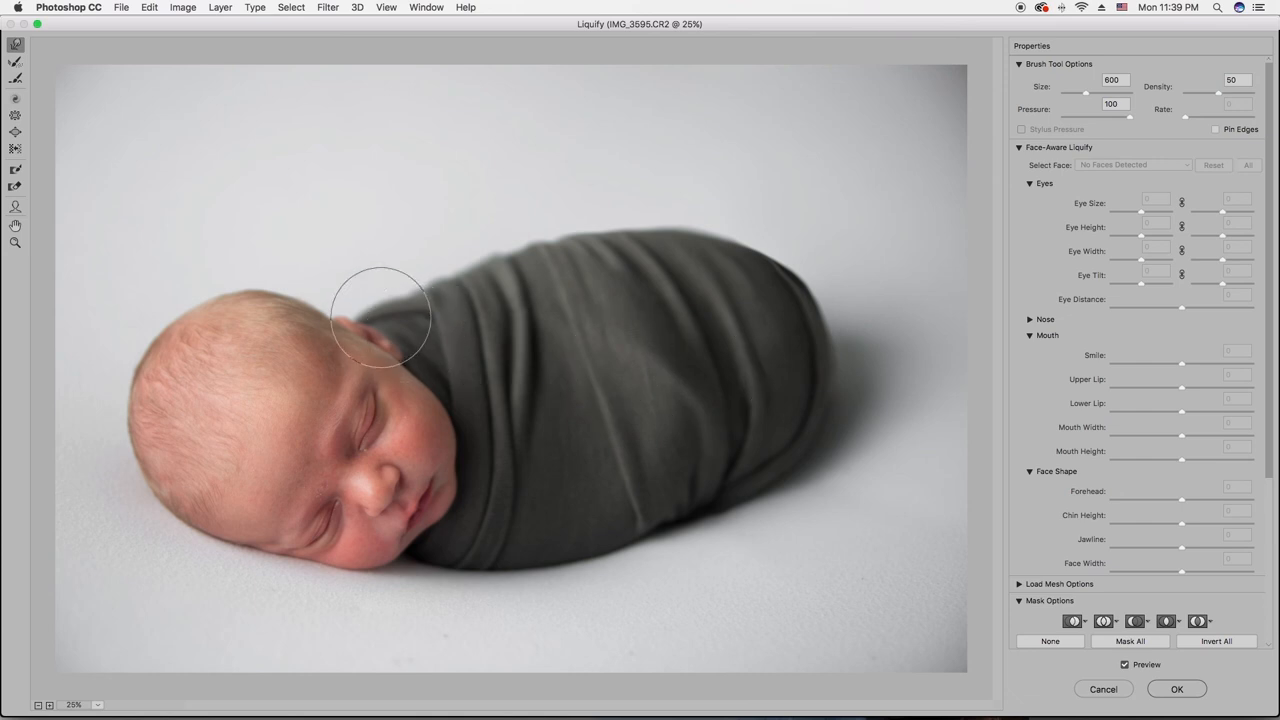
Step: Shrink the Forward Warp brush to 200 to refine the blanket edge near the baby's head
text(200)
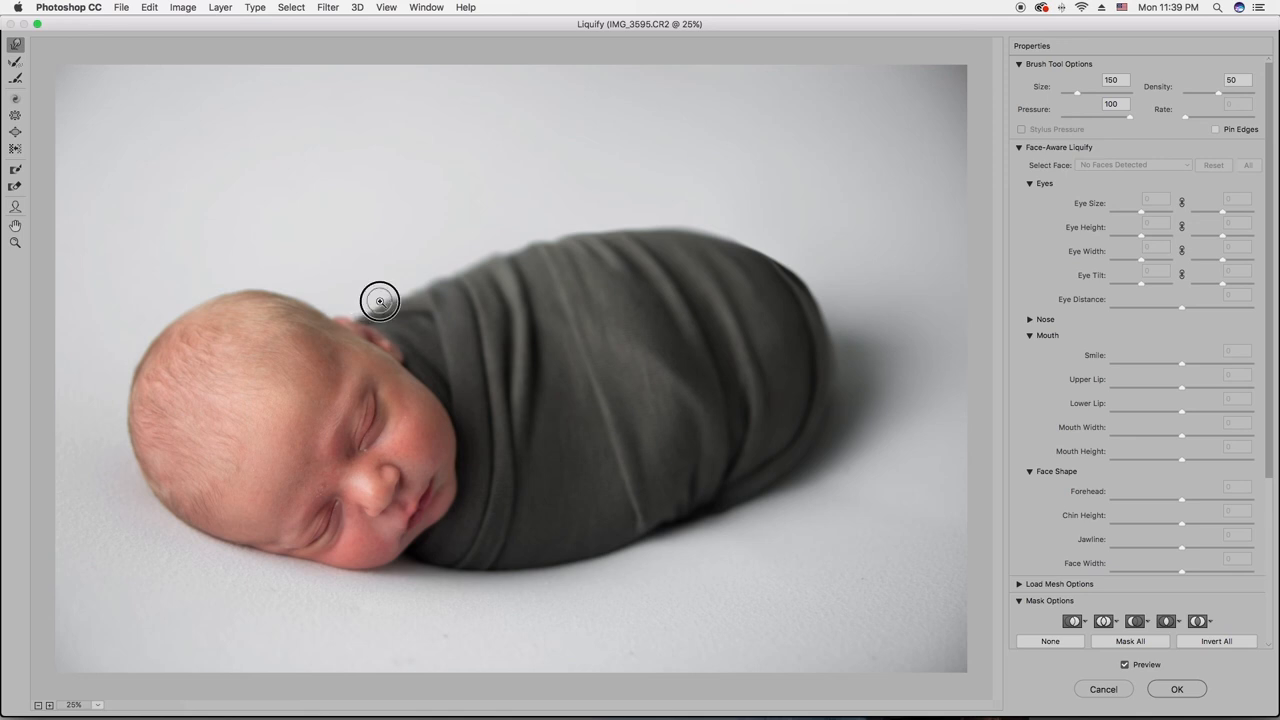
mouse_move(396, 294)
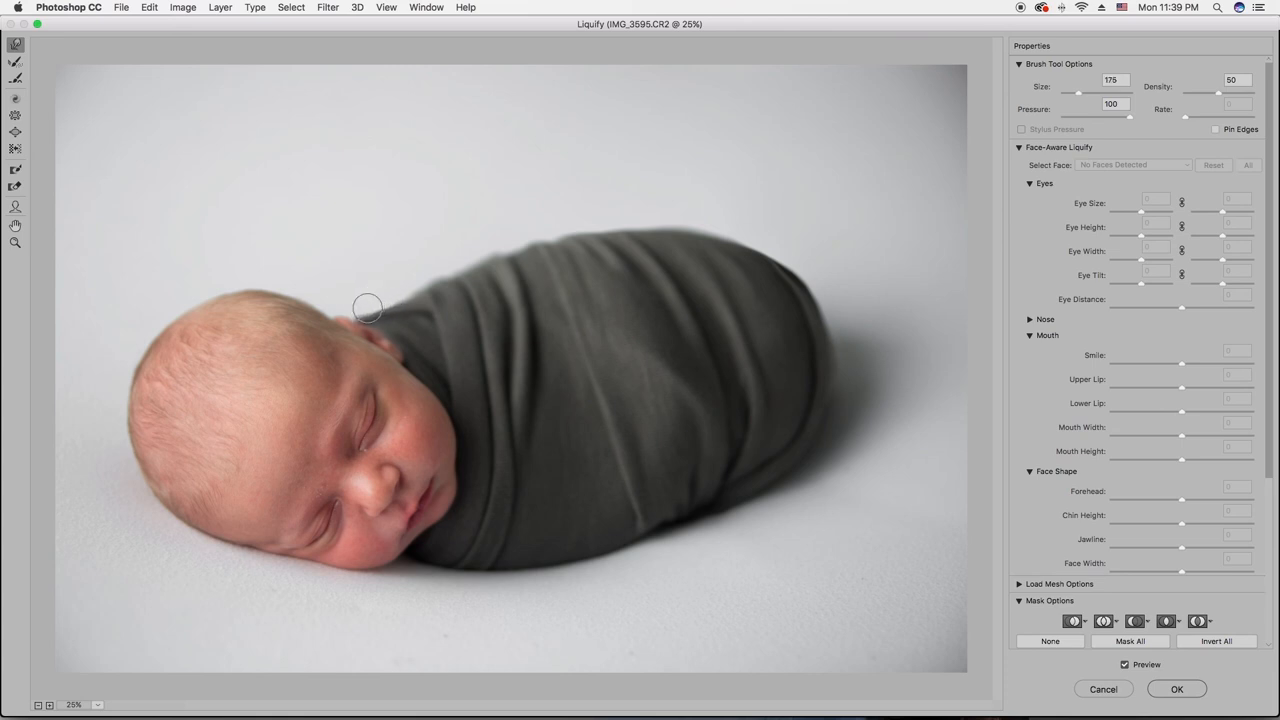
mouse_move(358, 308)
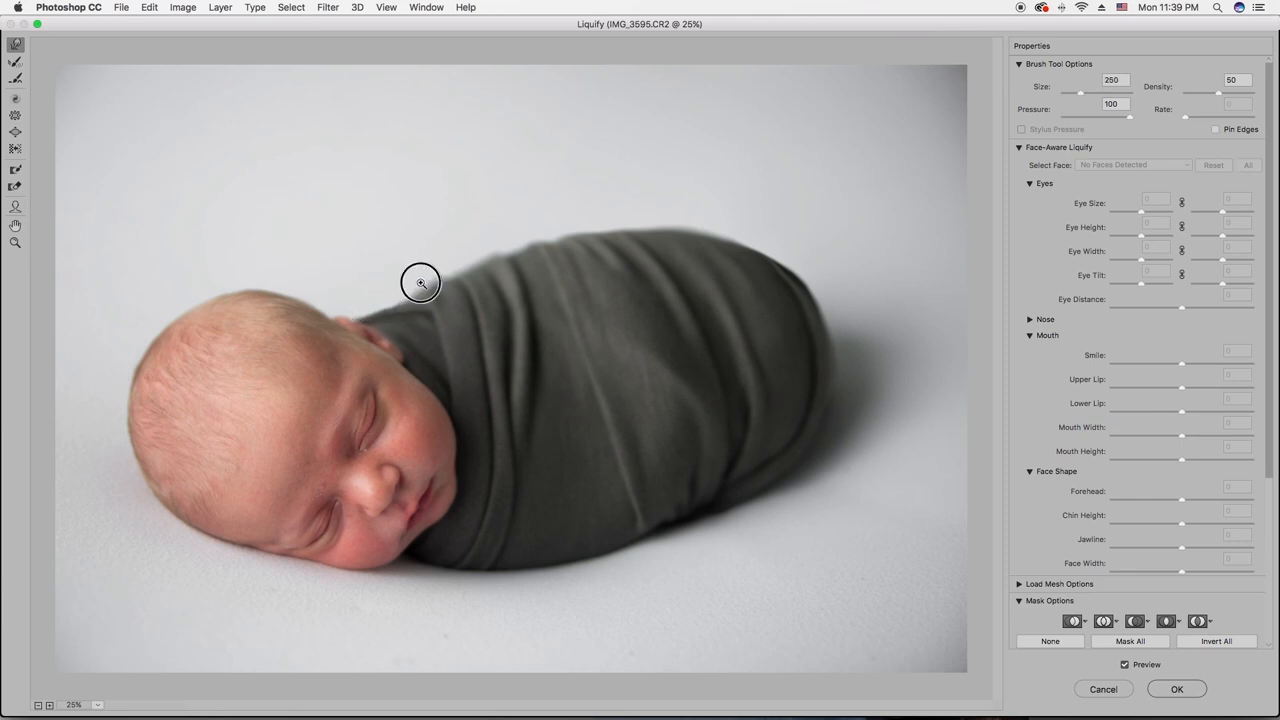
mouse_move(448, 272)
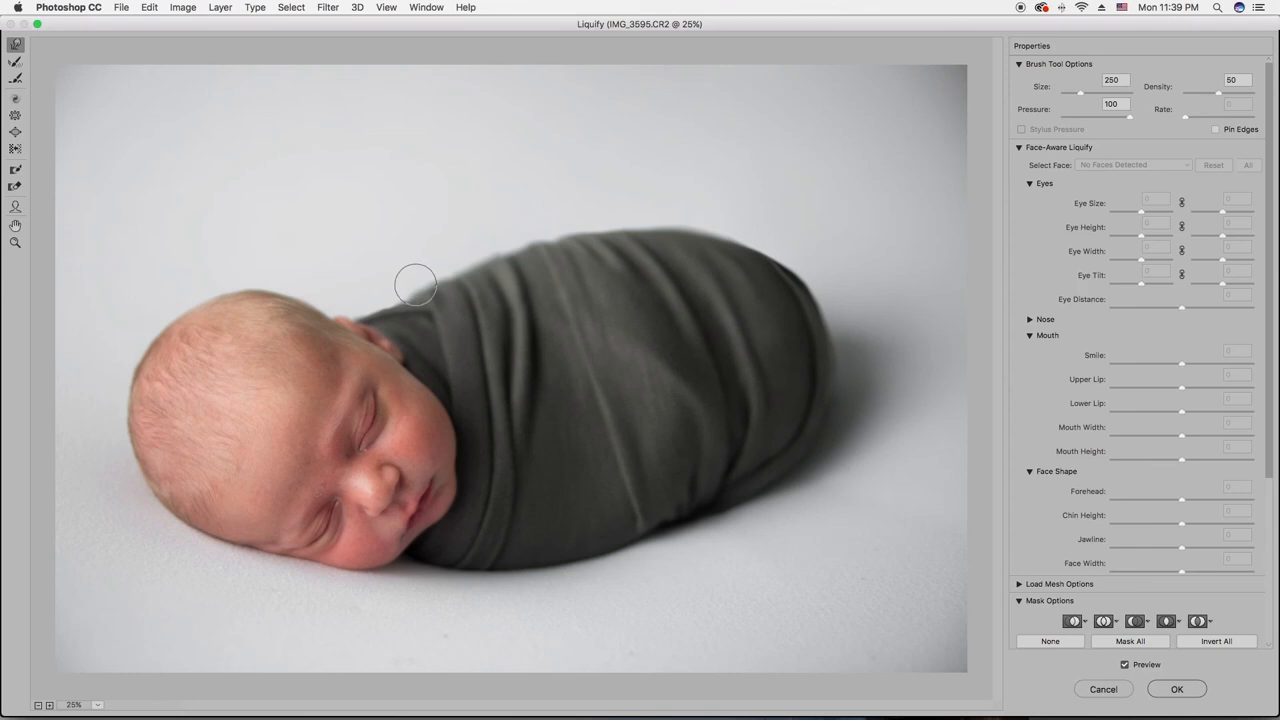
mouse_move(784, 310)
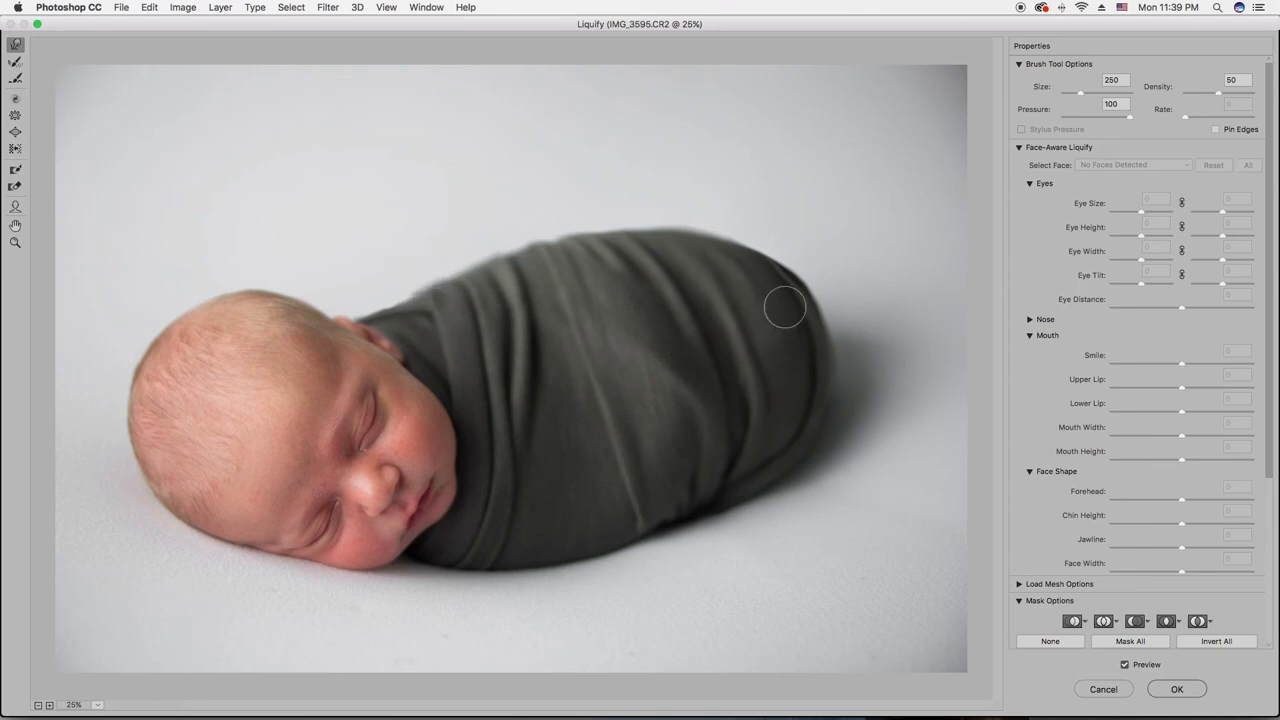
mouse_move(778, 308)
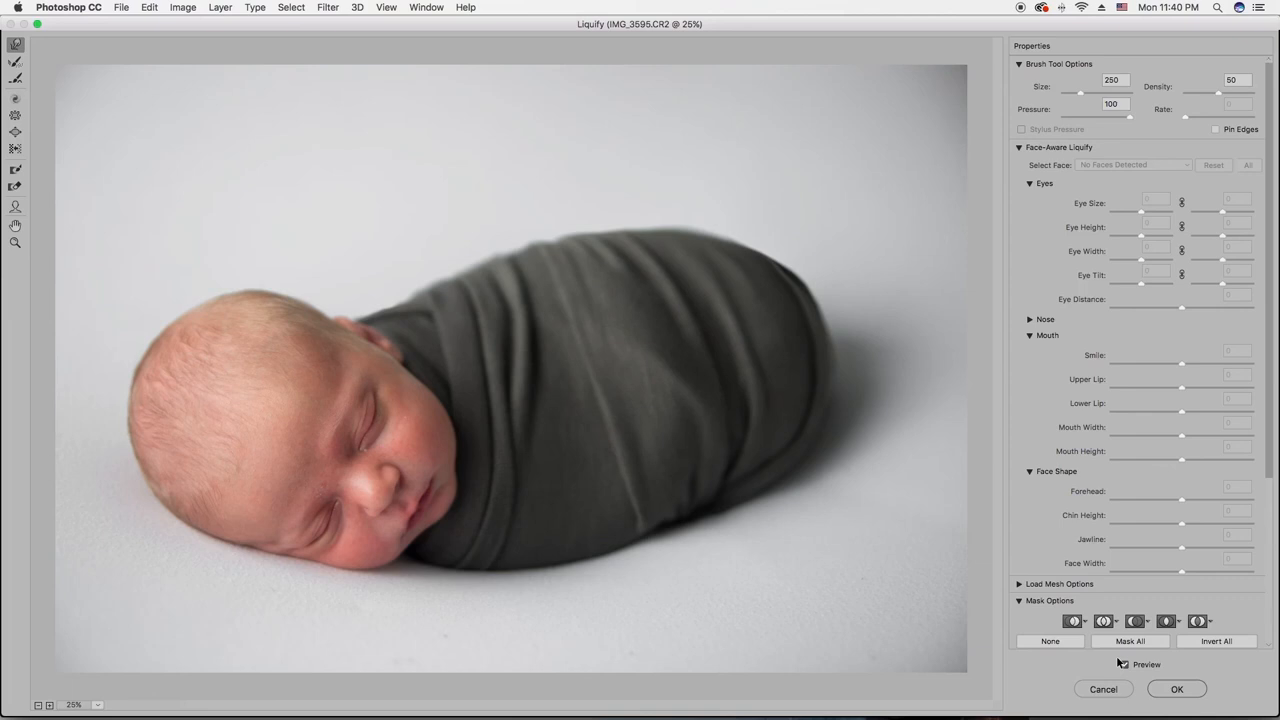
Step: Toggle Preview to compare the reshaped swaddle with the original, then commit the Liquify result
click(1124, 664)
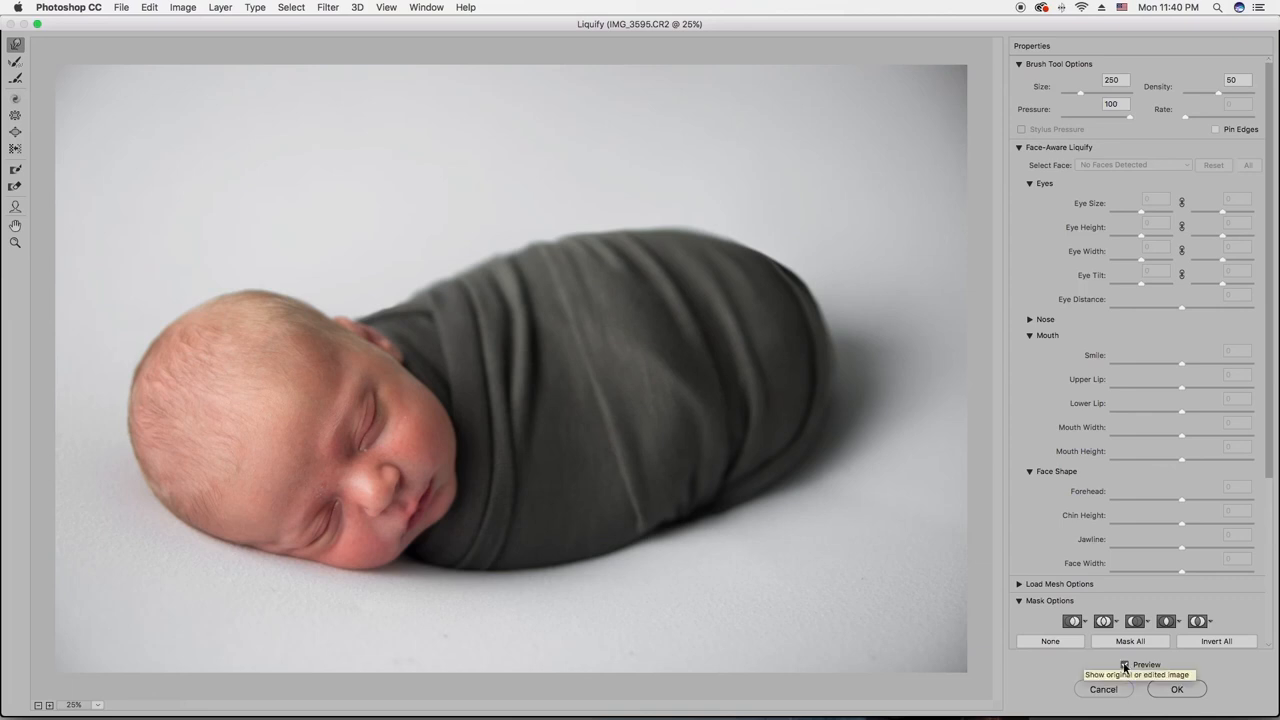
click(1120, 664)
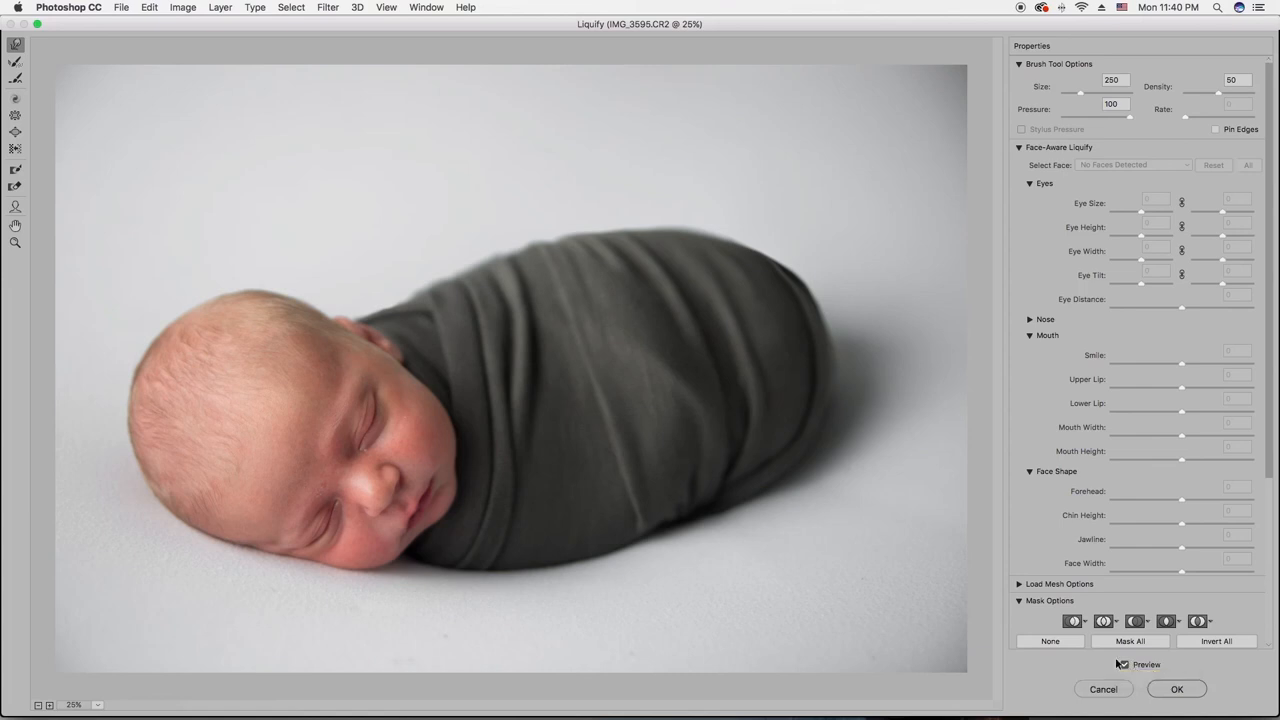
click(1116, 664)
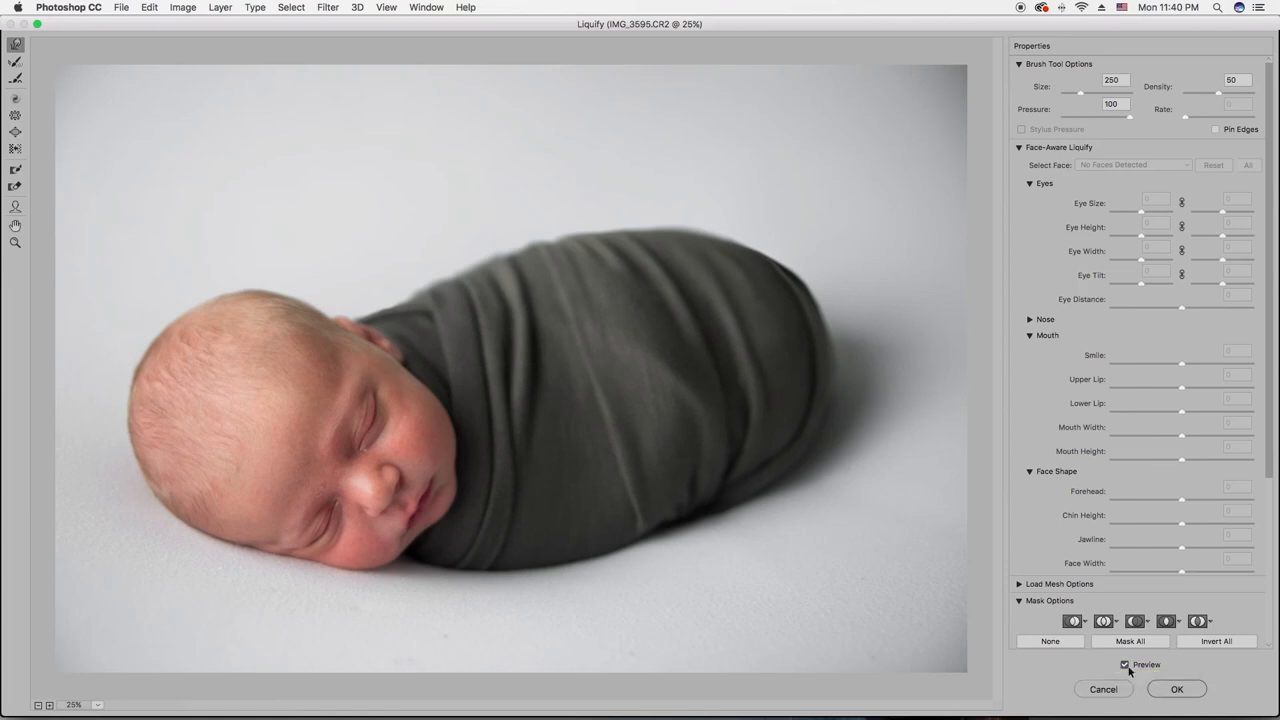
mouse_move(1128, 672)
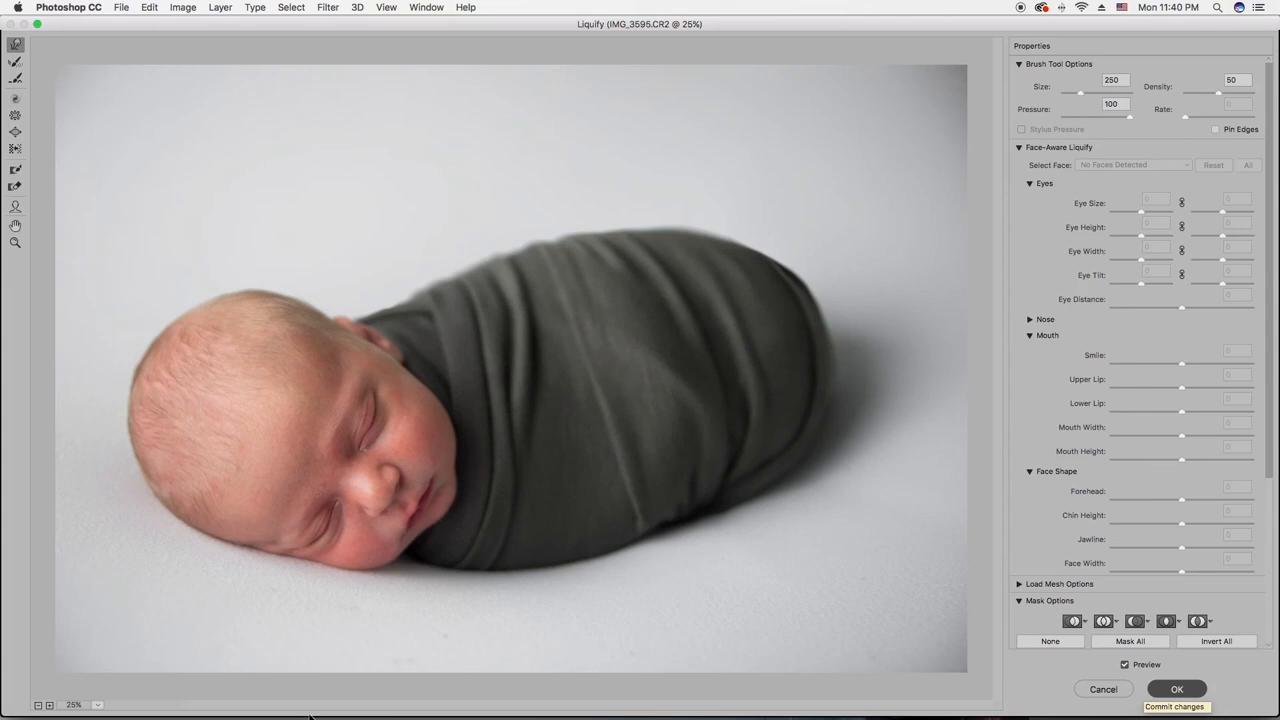
click(1184, 688)
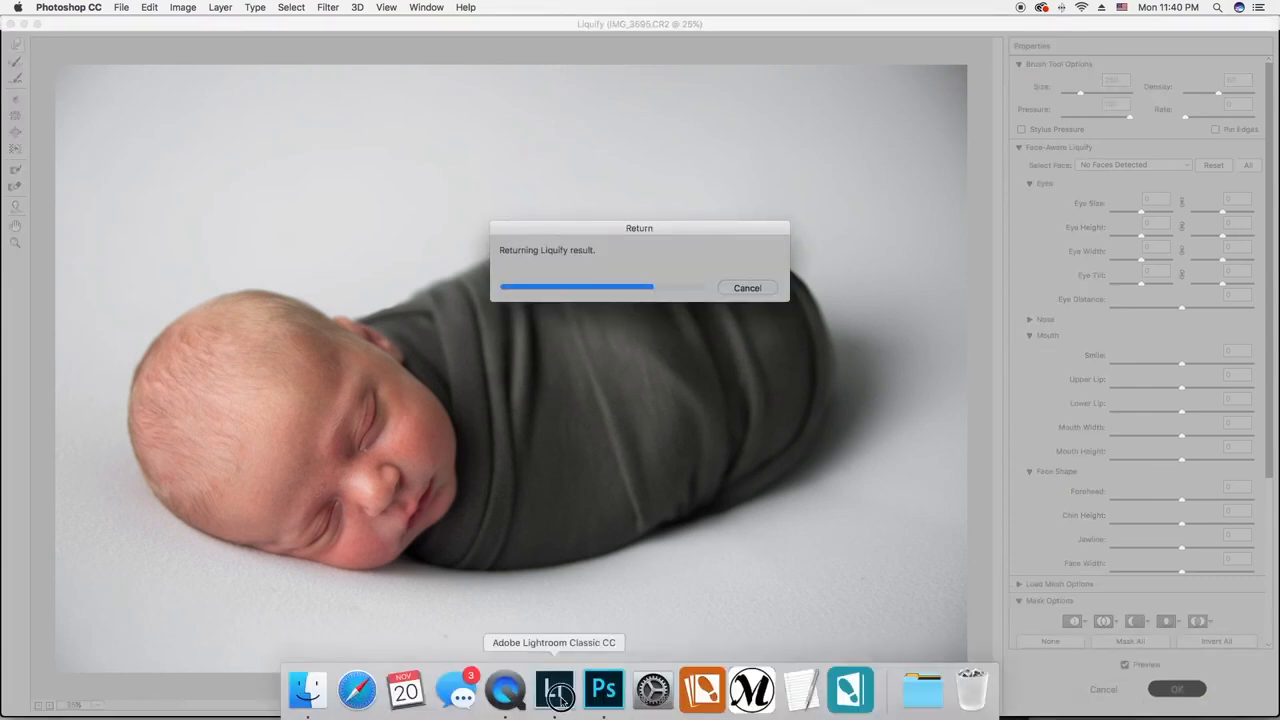
Step: Select the second swaddle photo in Lightroom's filmstrip and flip between it and the liquified Photoshop version
click(558, 688)
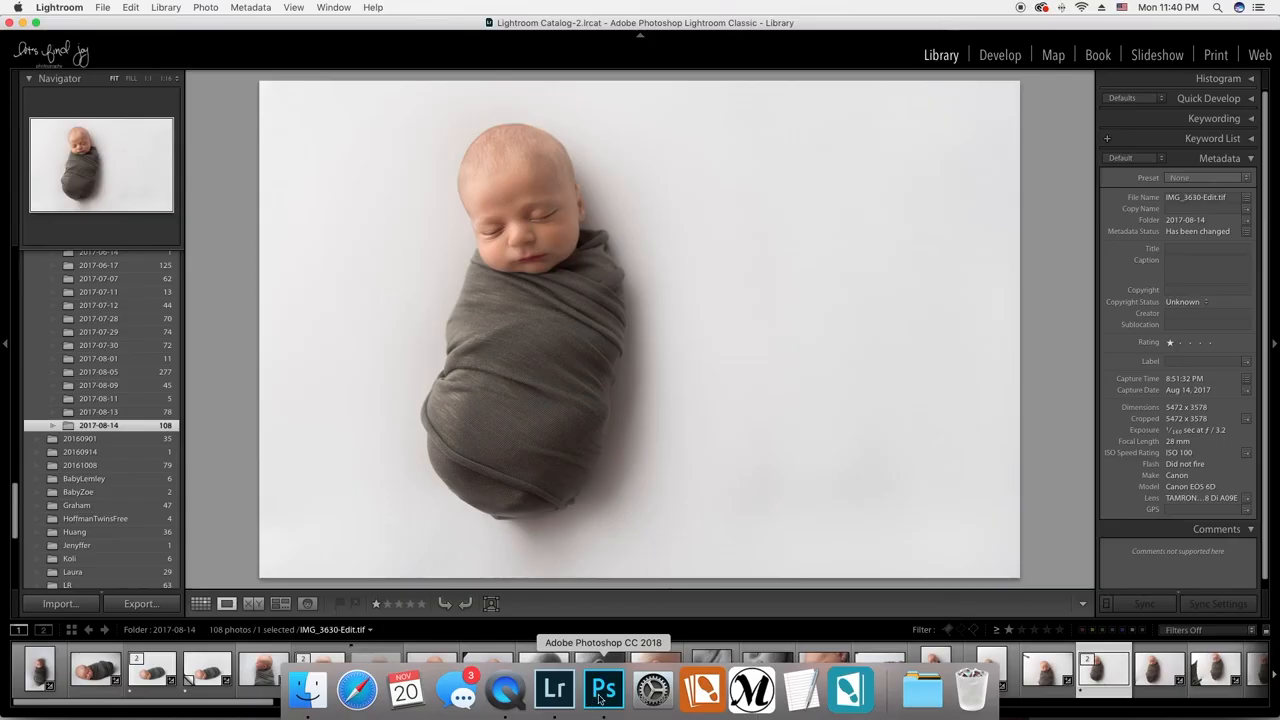
click(150, 684)
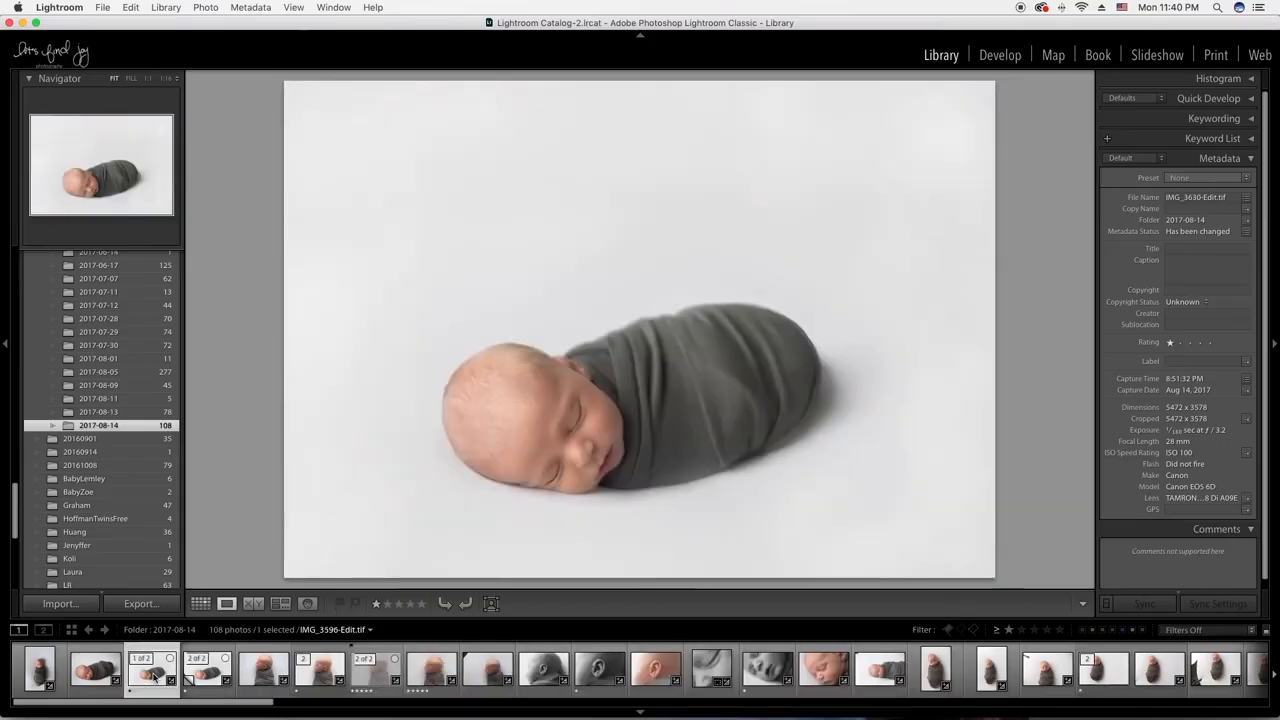
click(156, 684)
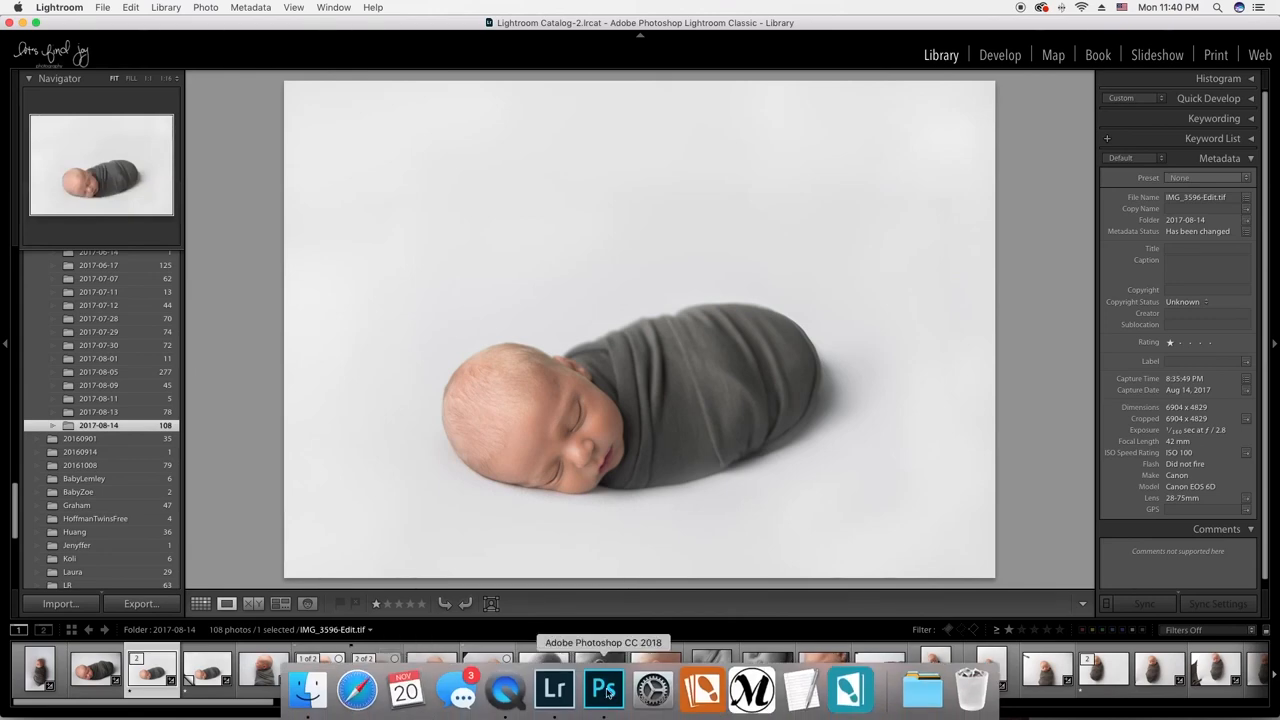
click(598, 690)
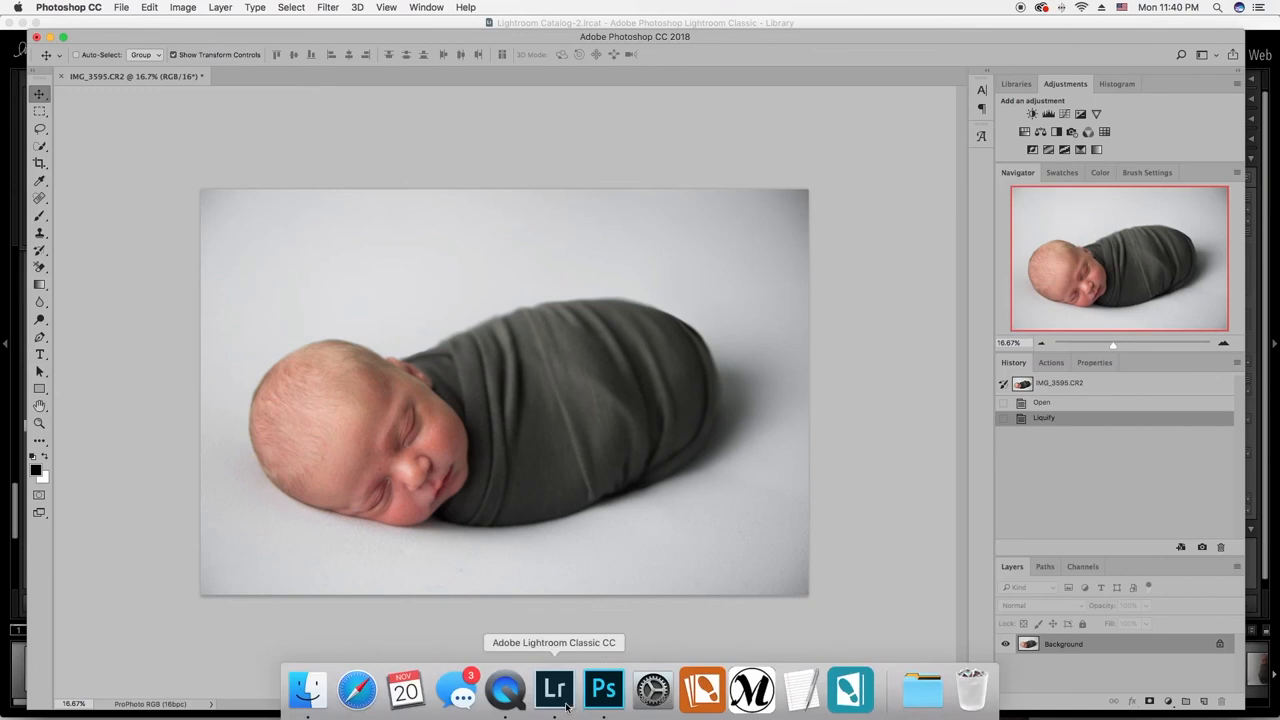
click(562, 688)
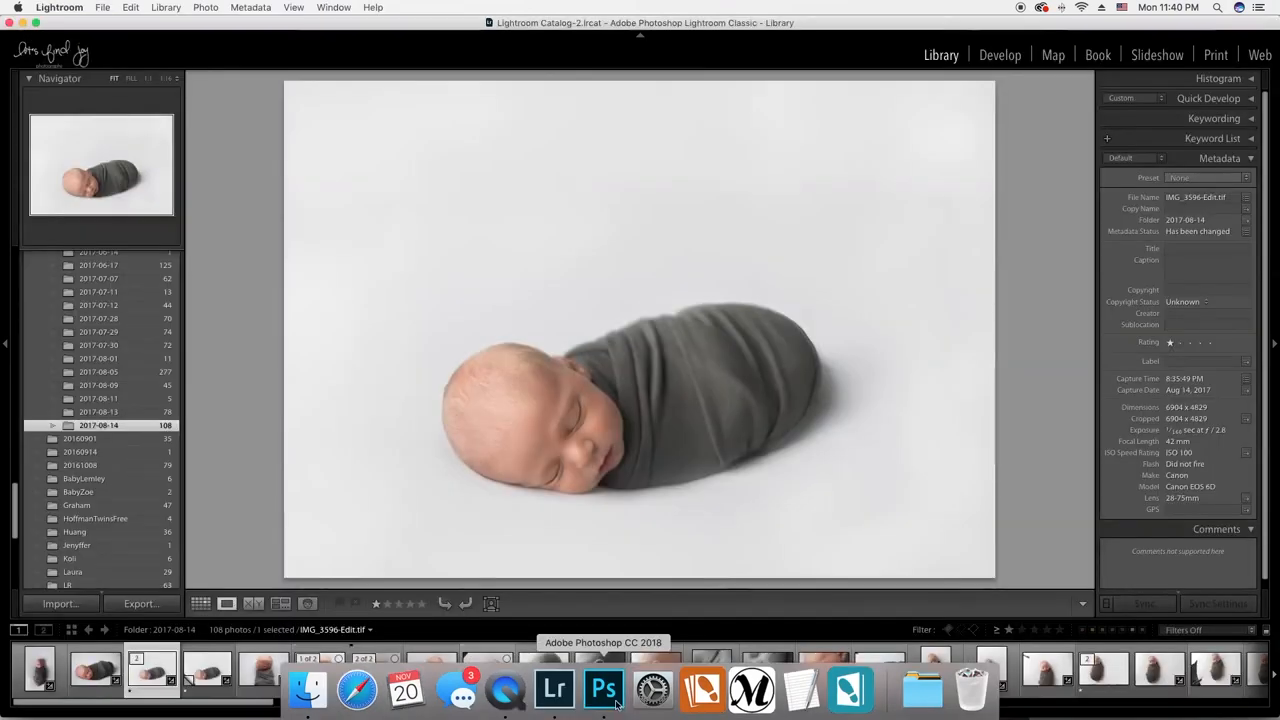
click(600, 700)
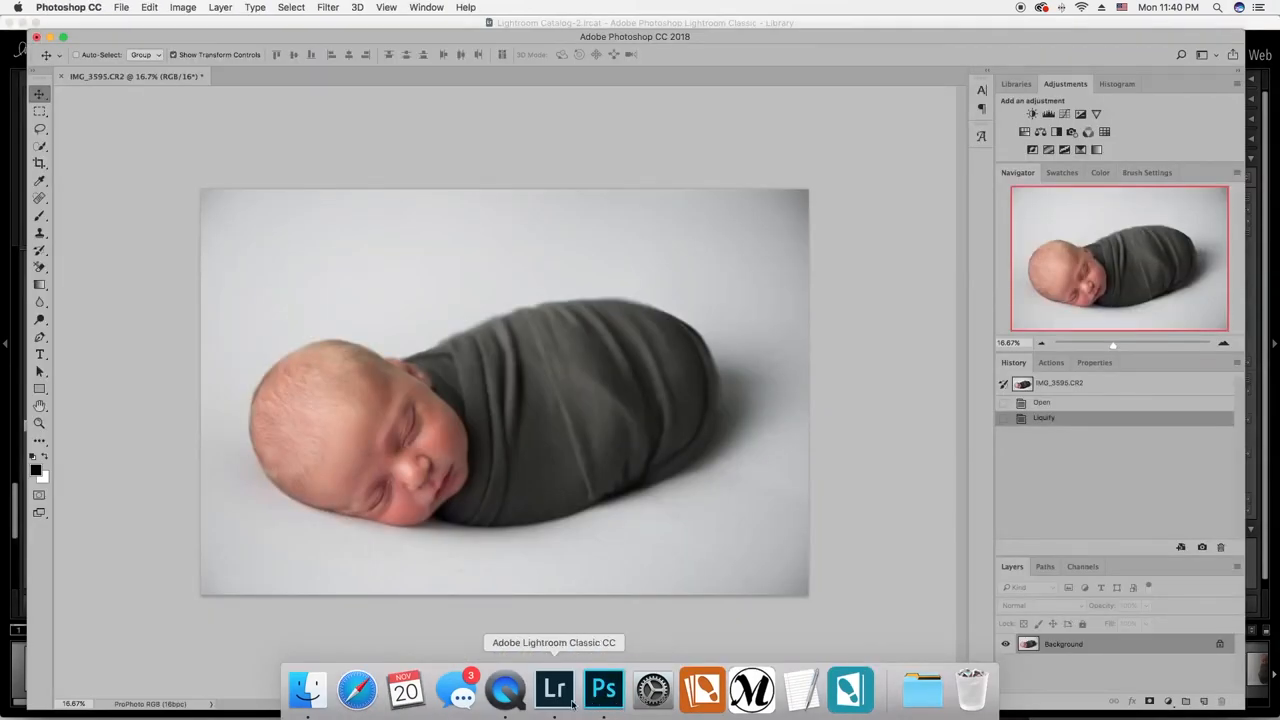
click(576, 688)
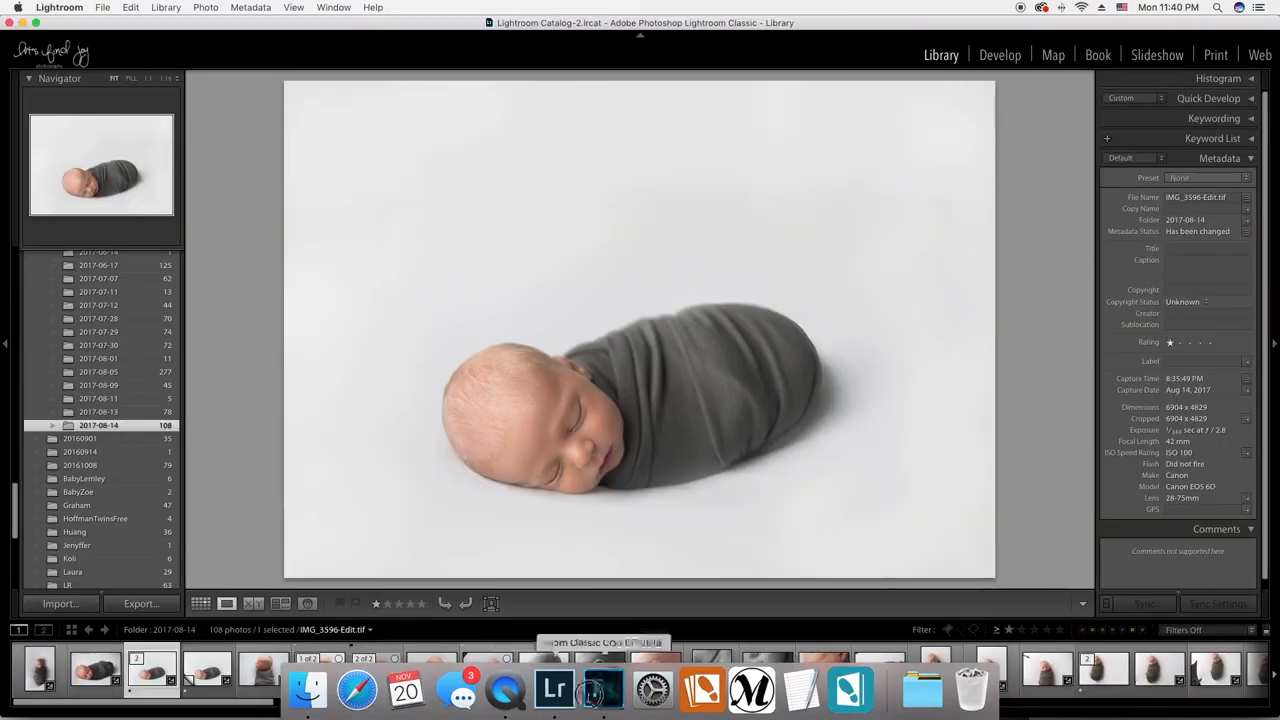
click(636, 692)
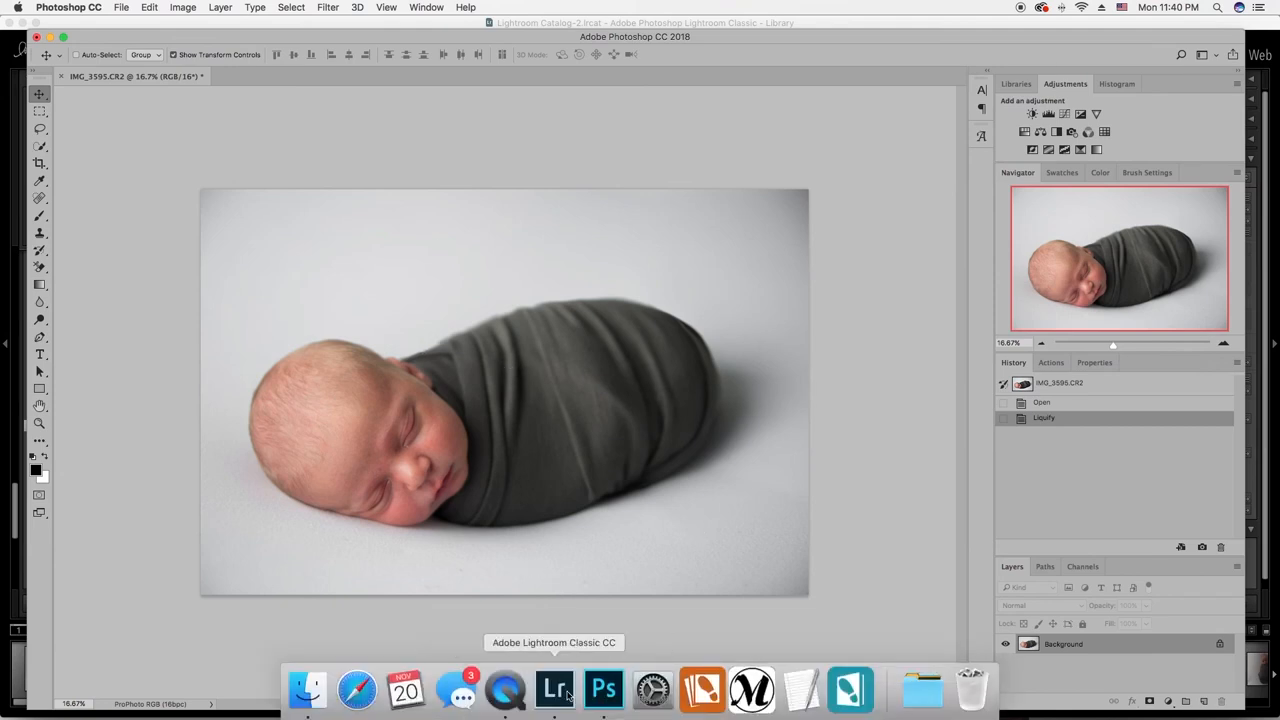
click(560, 692)
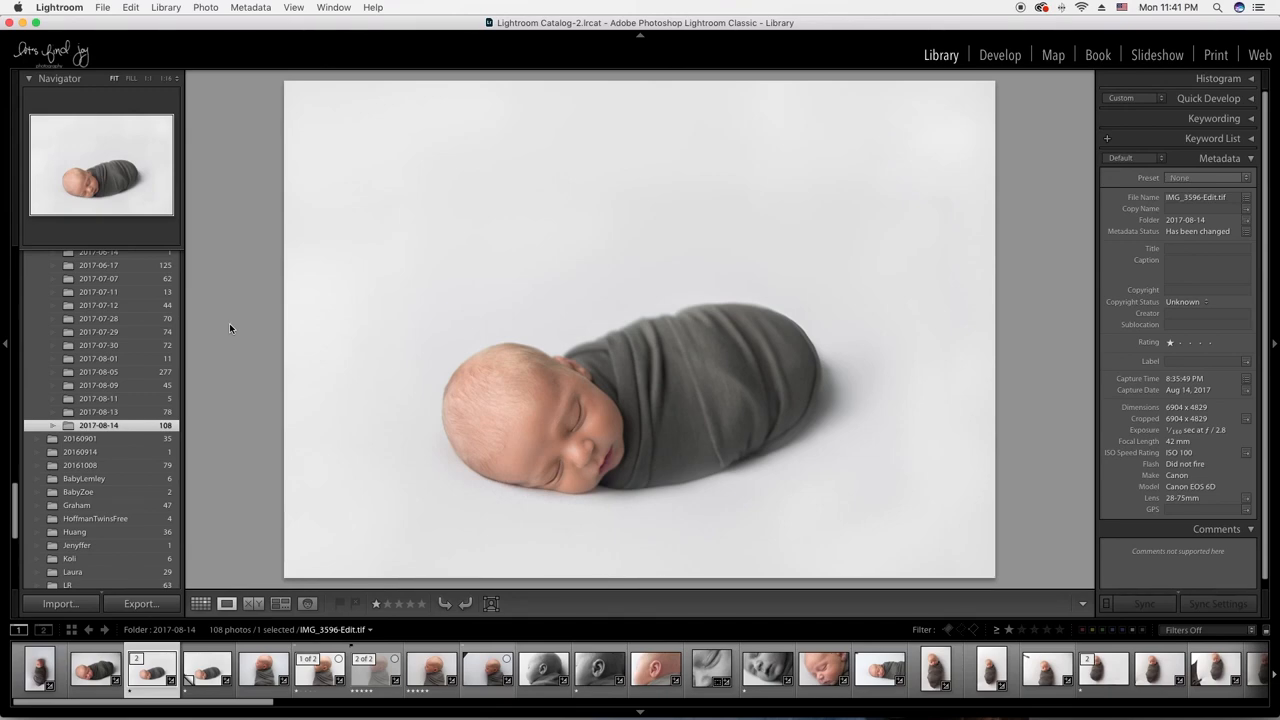
mouse_move(190, 184)
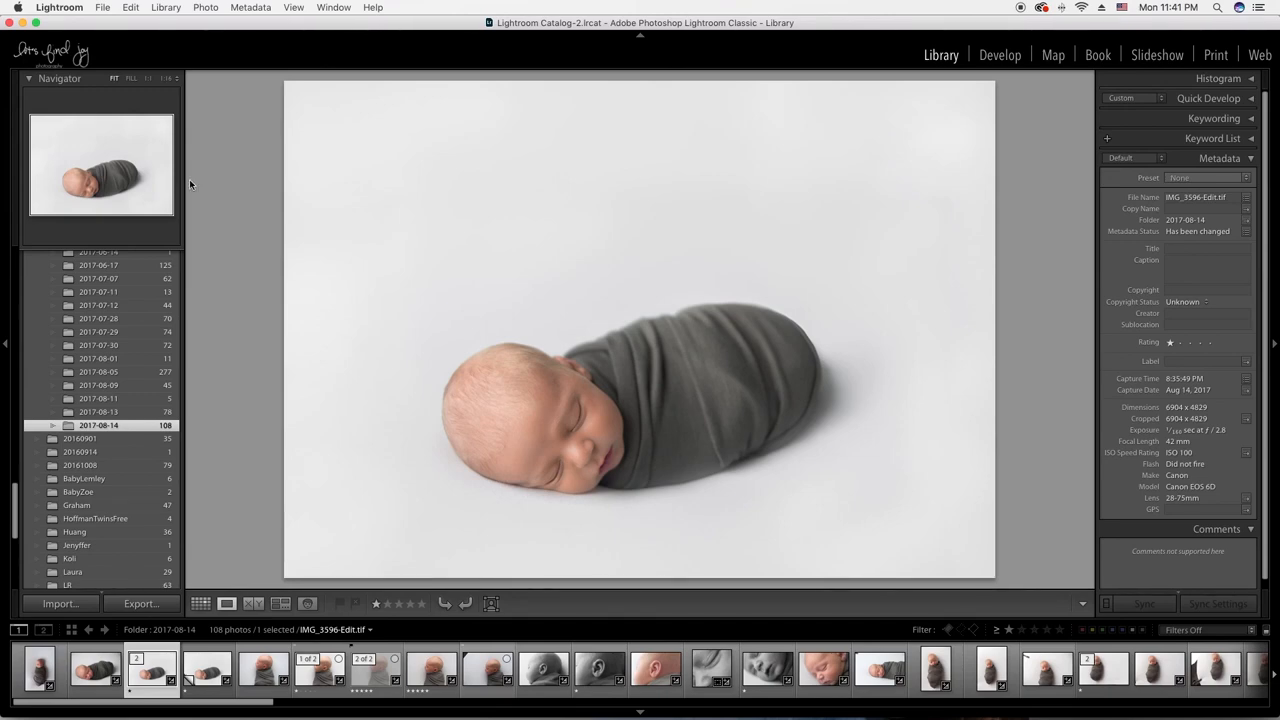